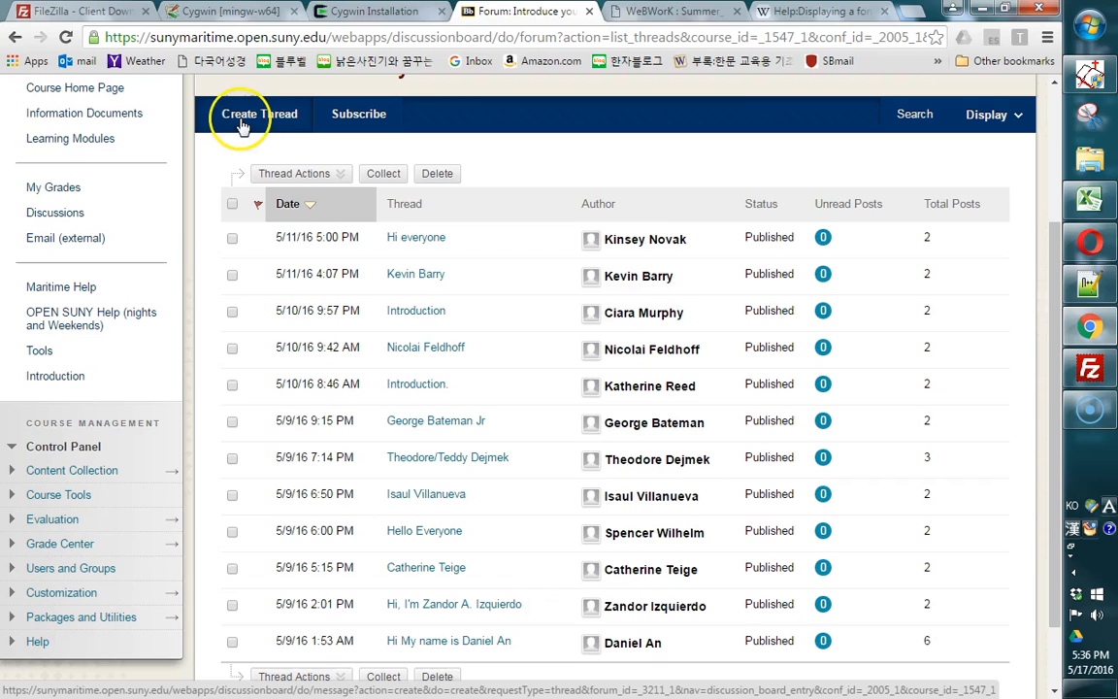
Create a new thread in Introduce yourself! with the subject 'test'.
click(259, 114)
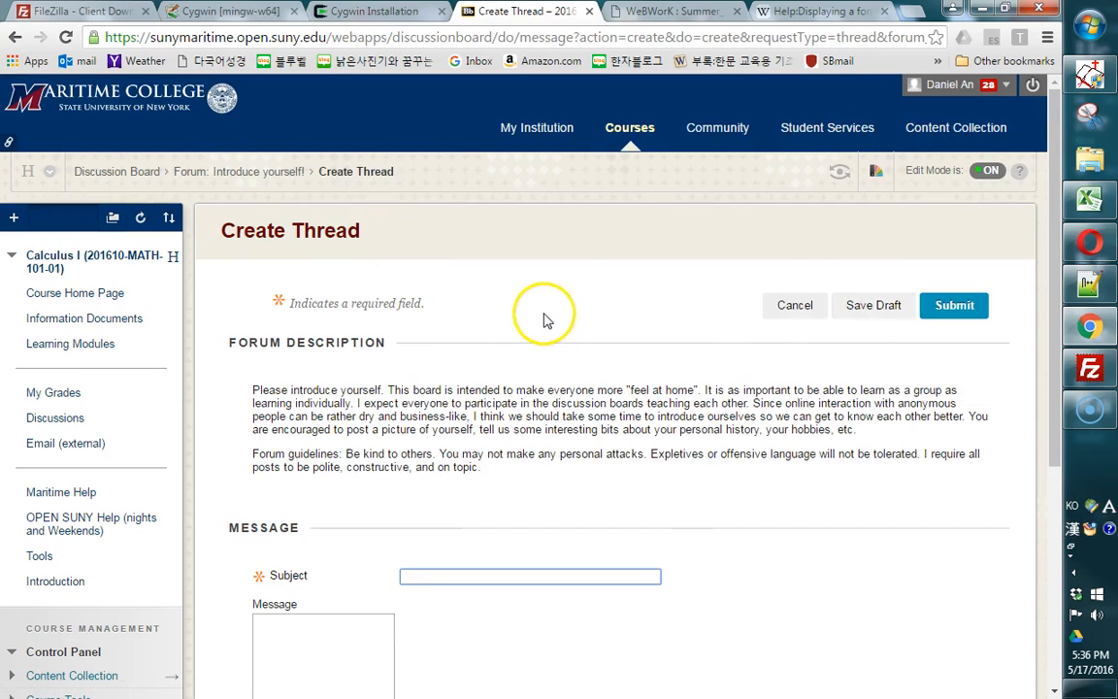
scroll(down, 3)
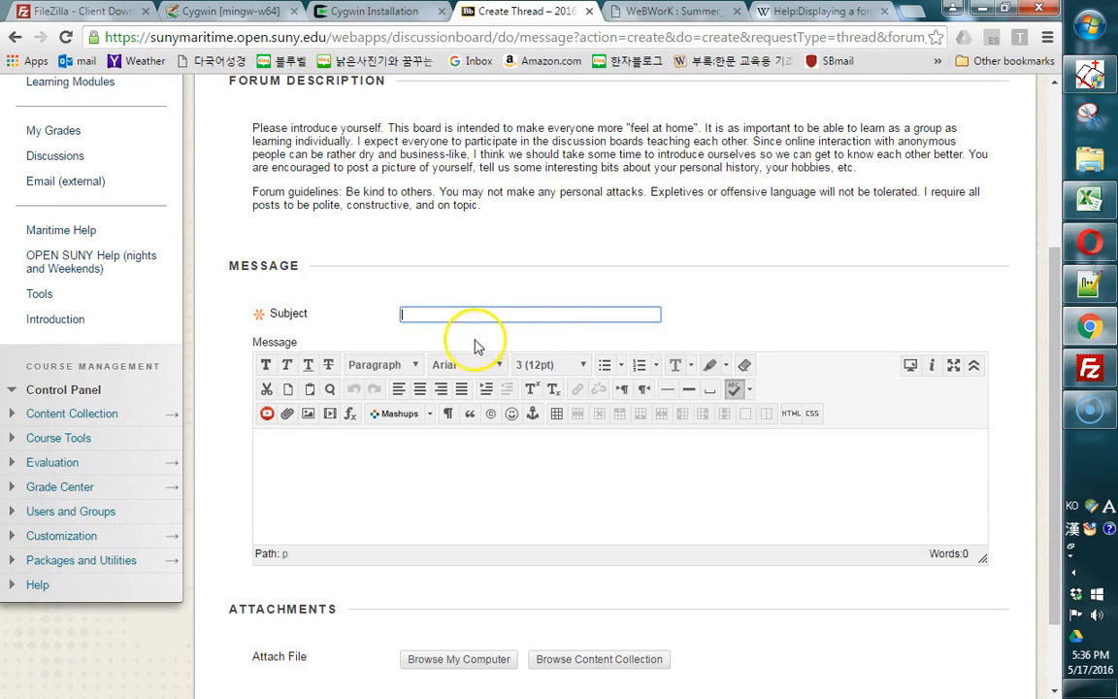
text(test)
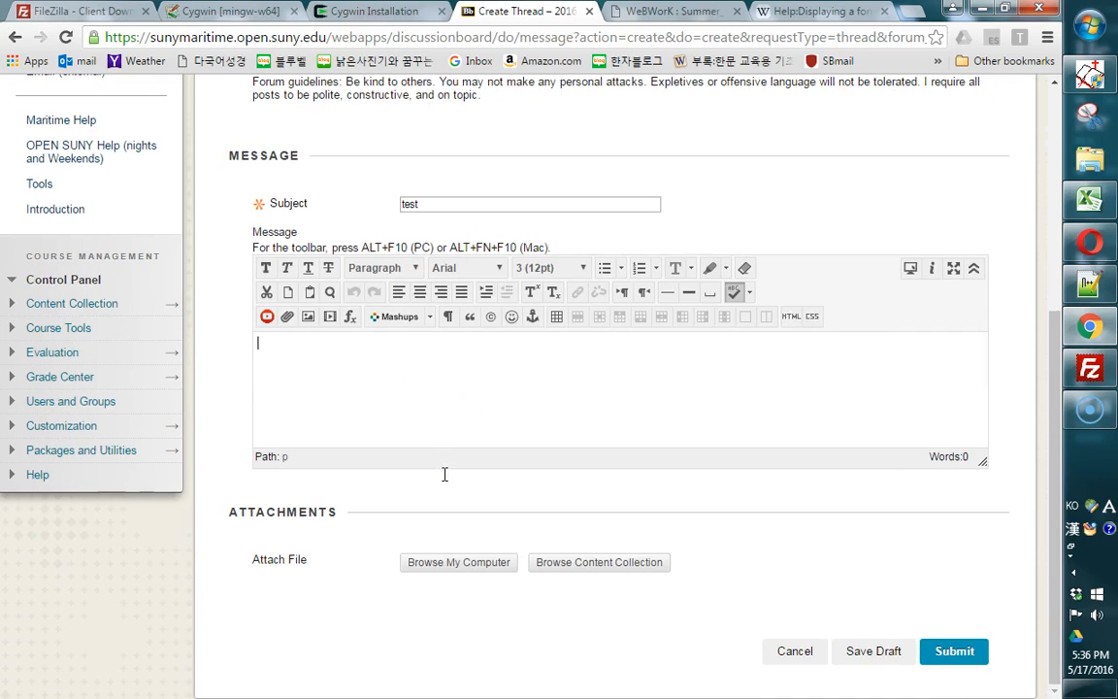
mouse_move(359, 335)
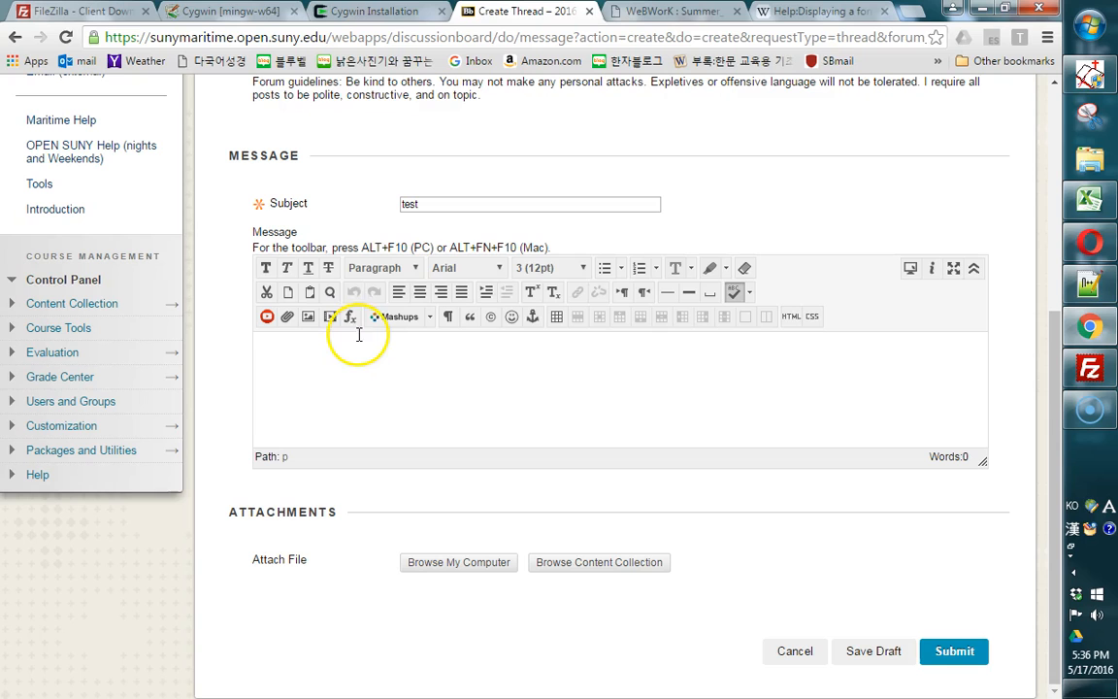
mouse_move(348, 316)
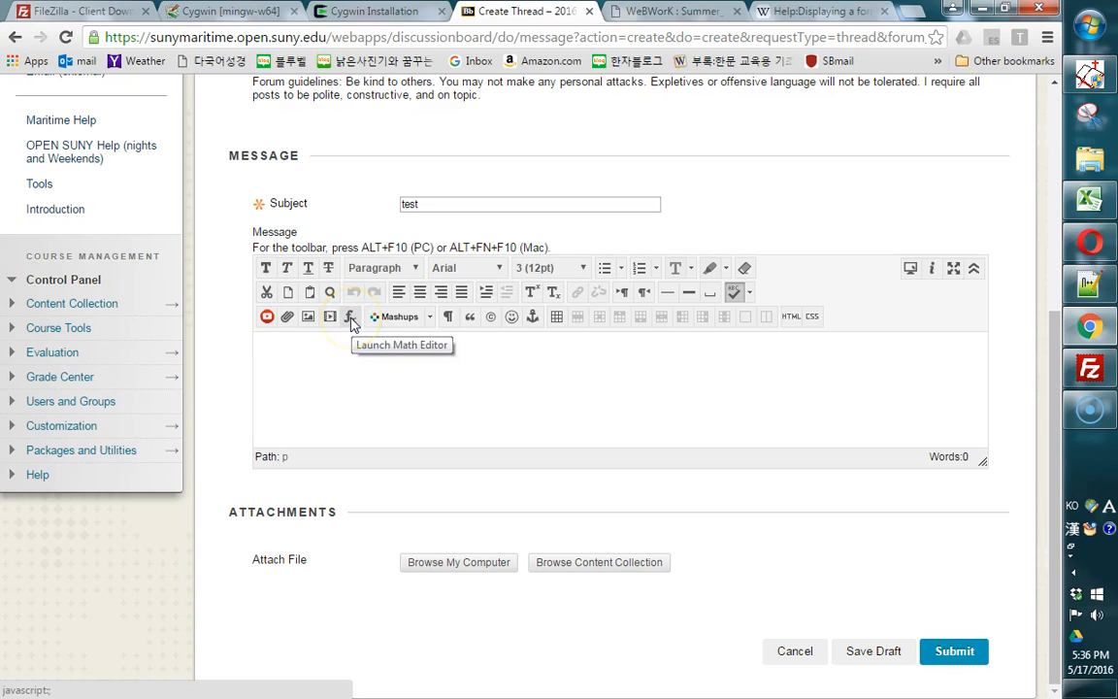
Build √(2+x) + 4/5 in the WIRIS math editor and insert it into the message.
click(348, 316)
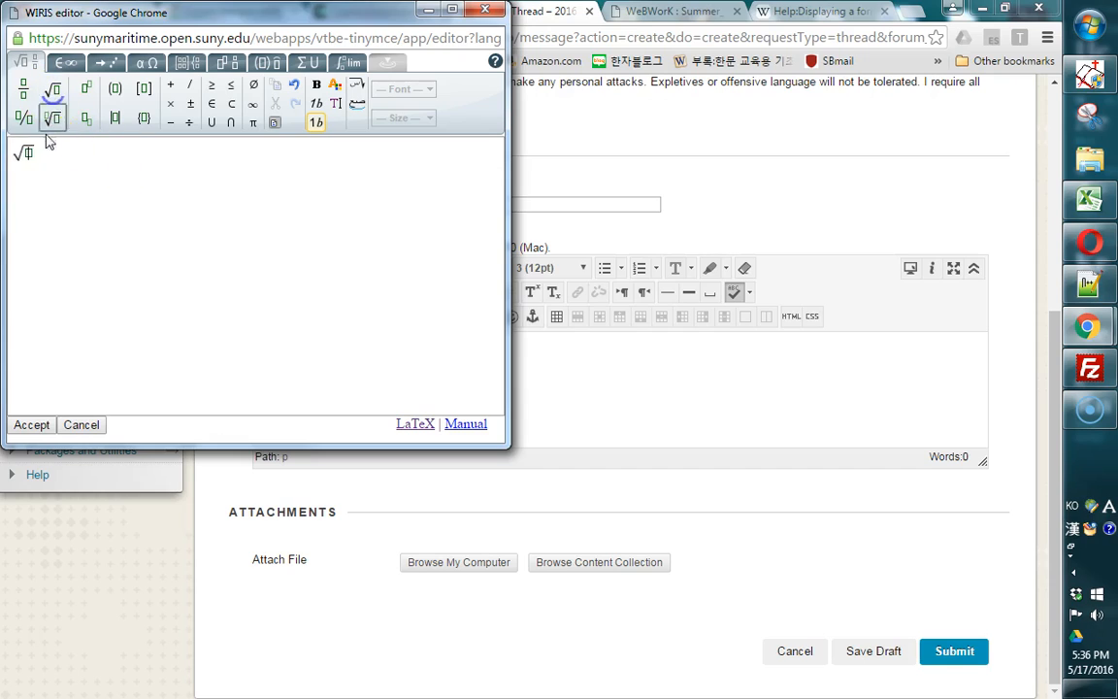
text(2+)
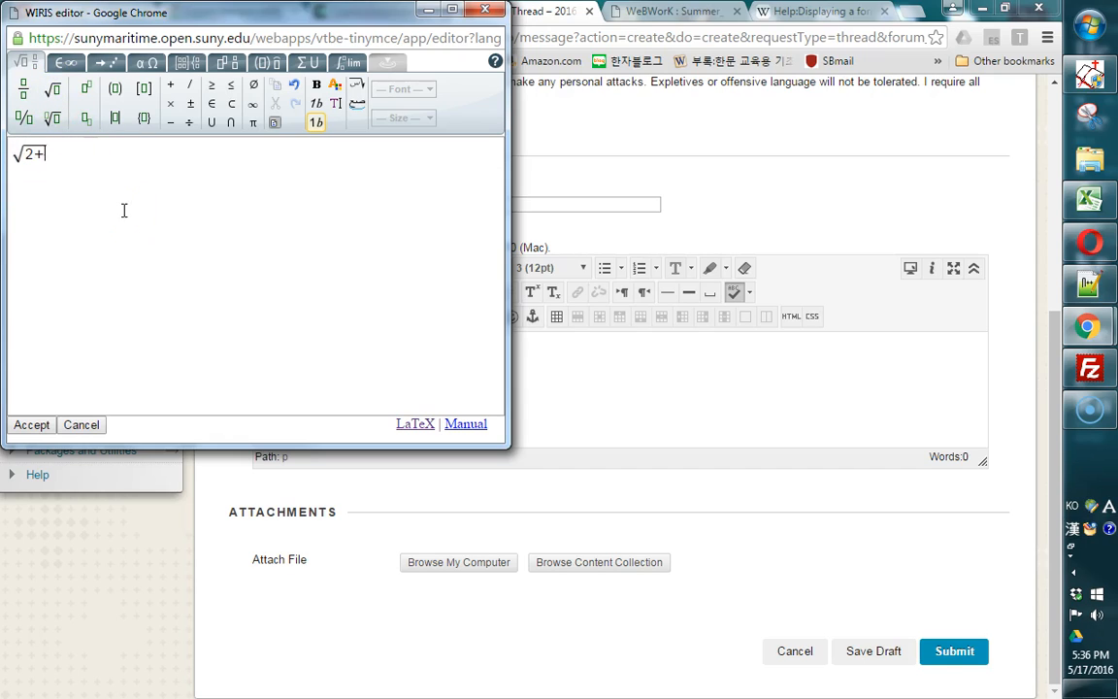
text(x)
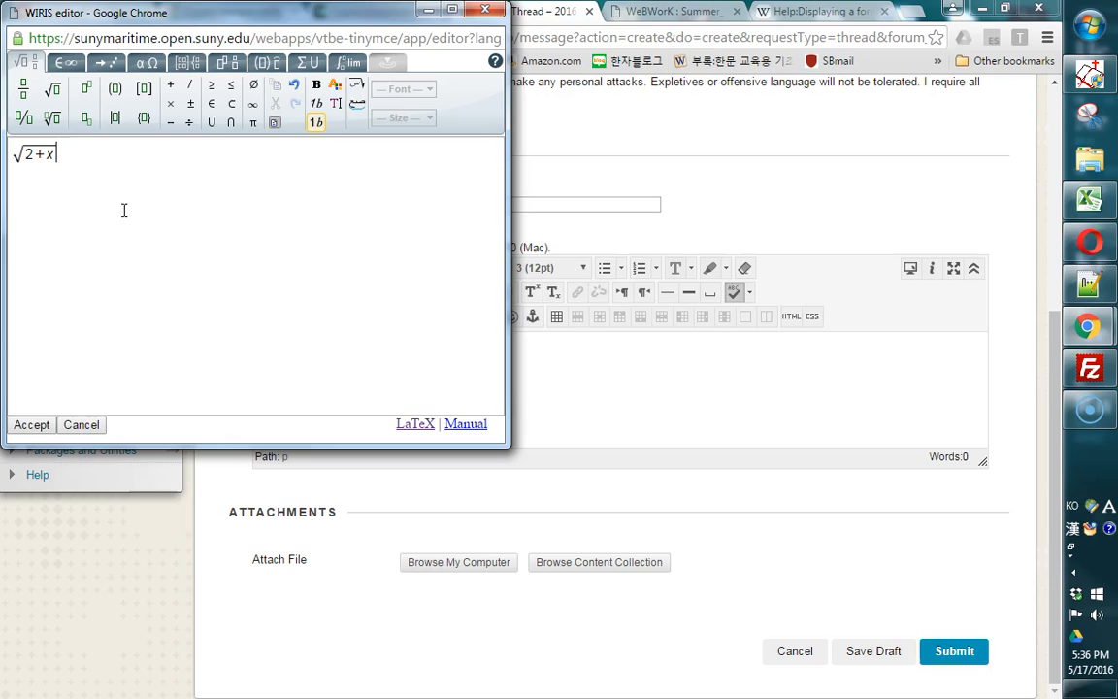
text(+)
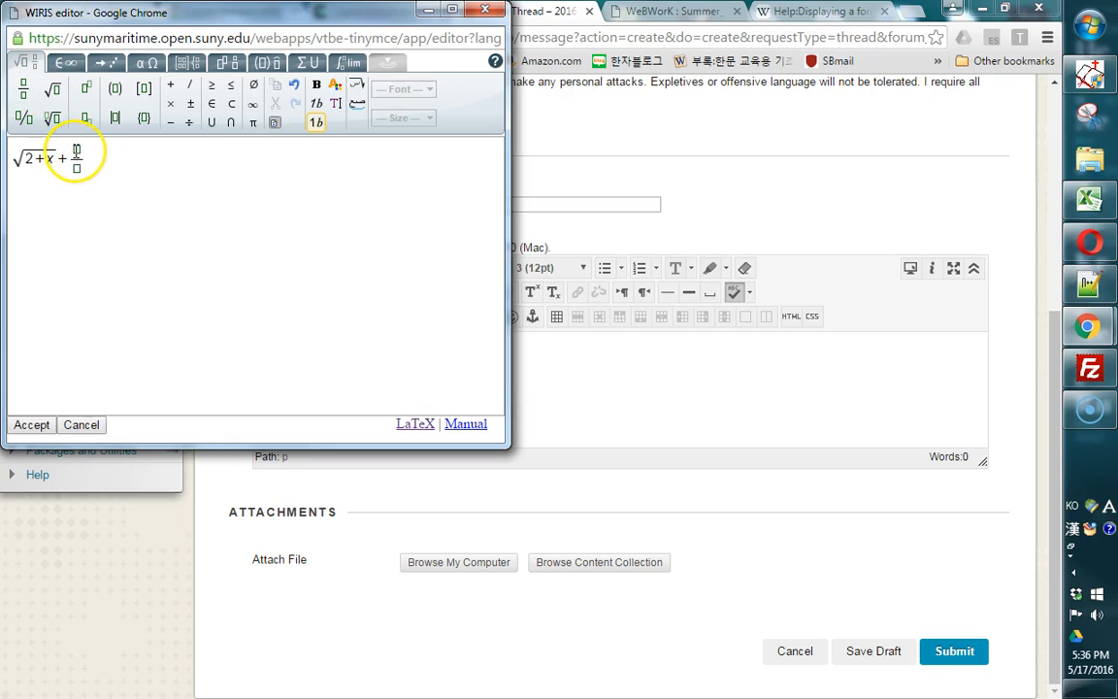
text(4/5)
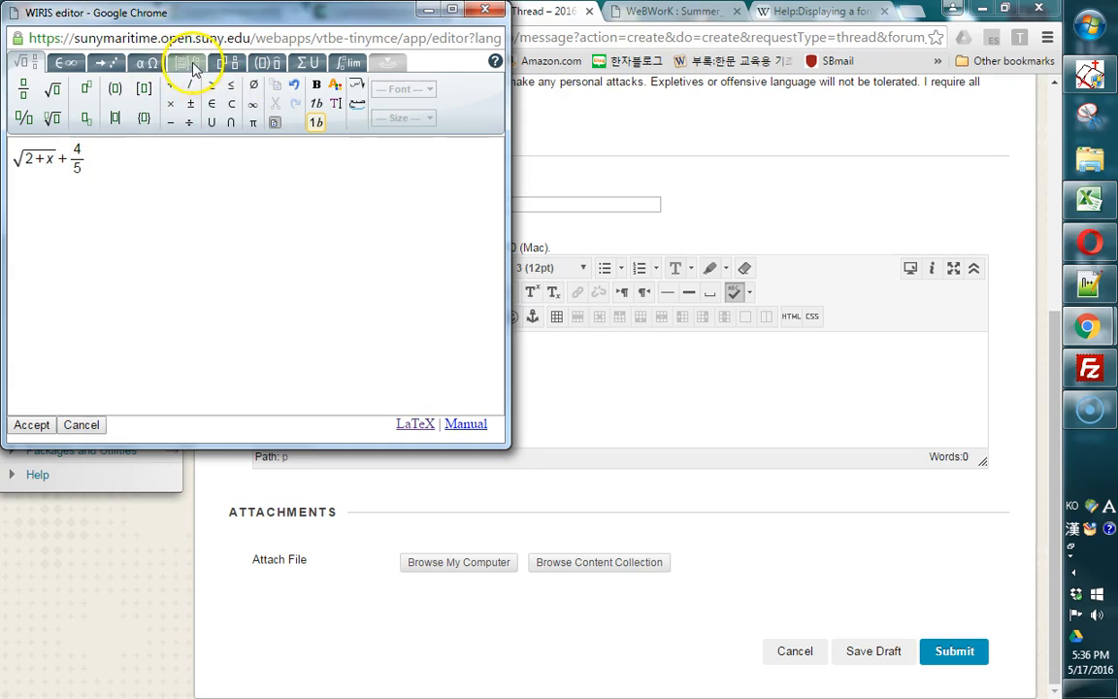
click(183, 62)
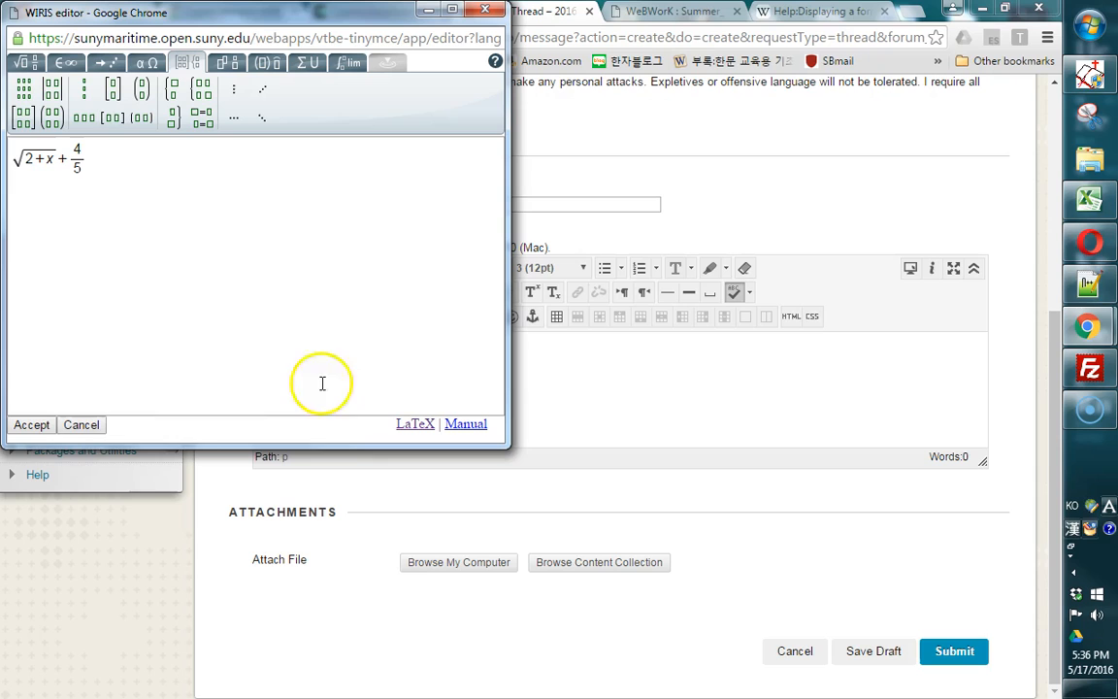
mouse_move(124, 232)
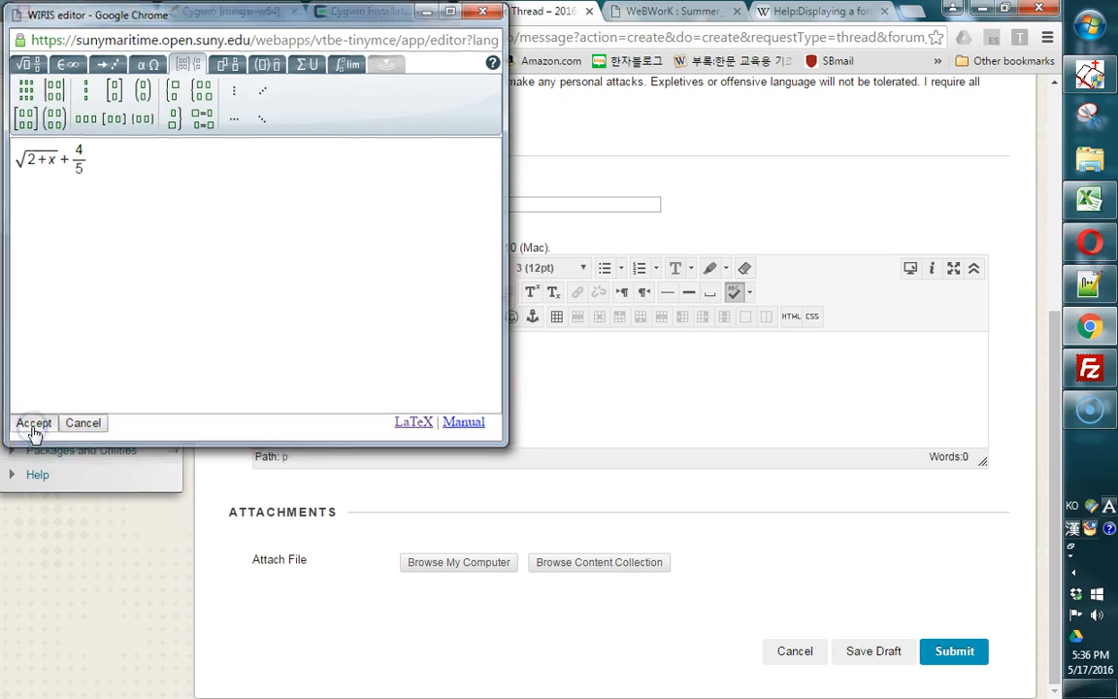
click(33, 422)
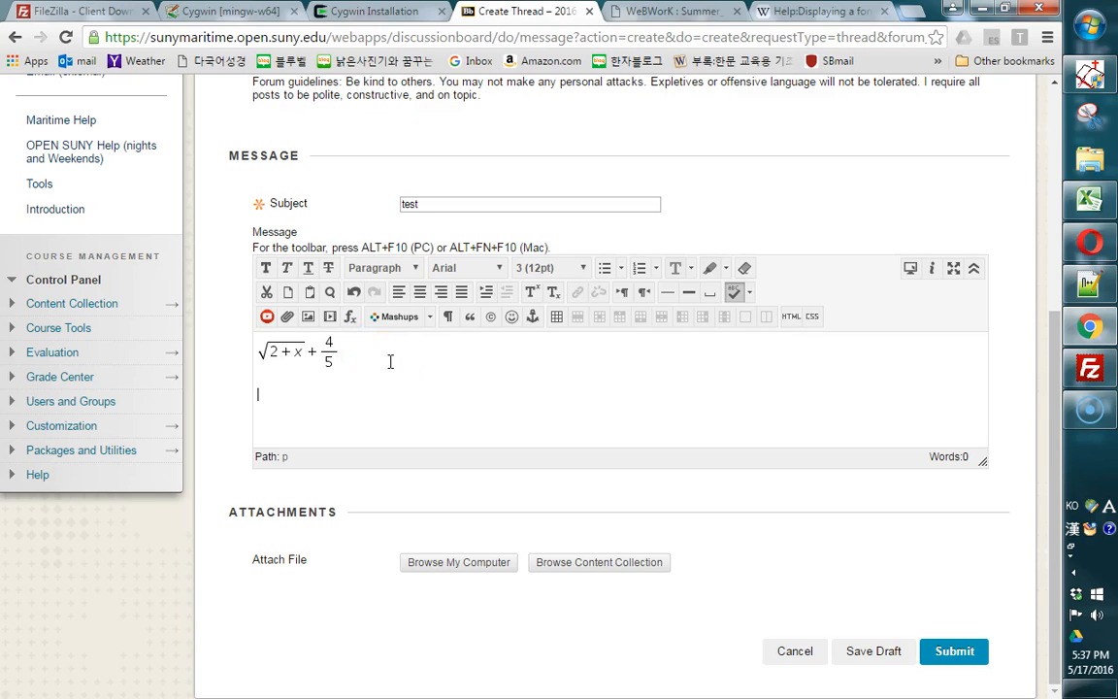
Type the line 'WIRIS editor:' below the formula.
text(WI)
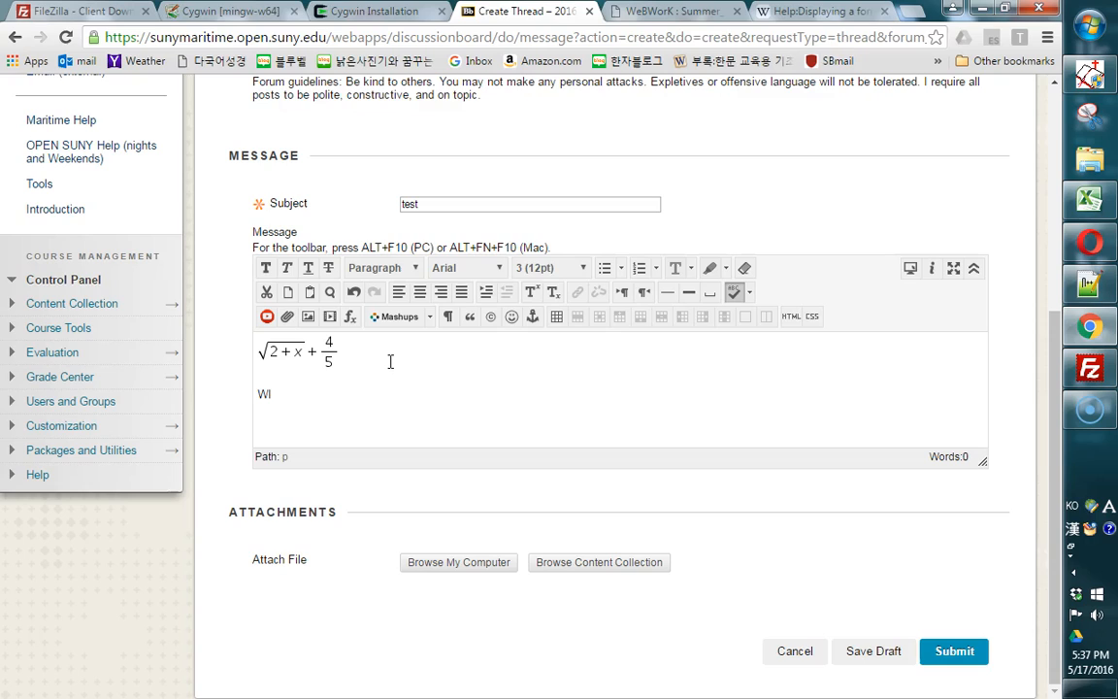
text(RIS)
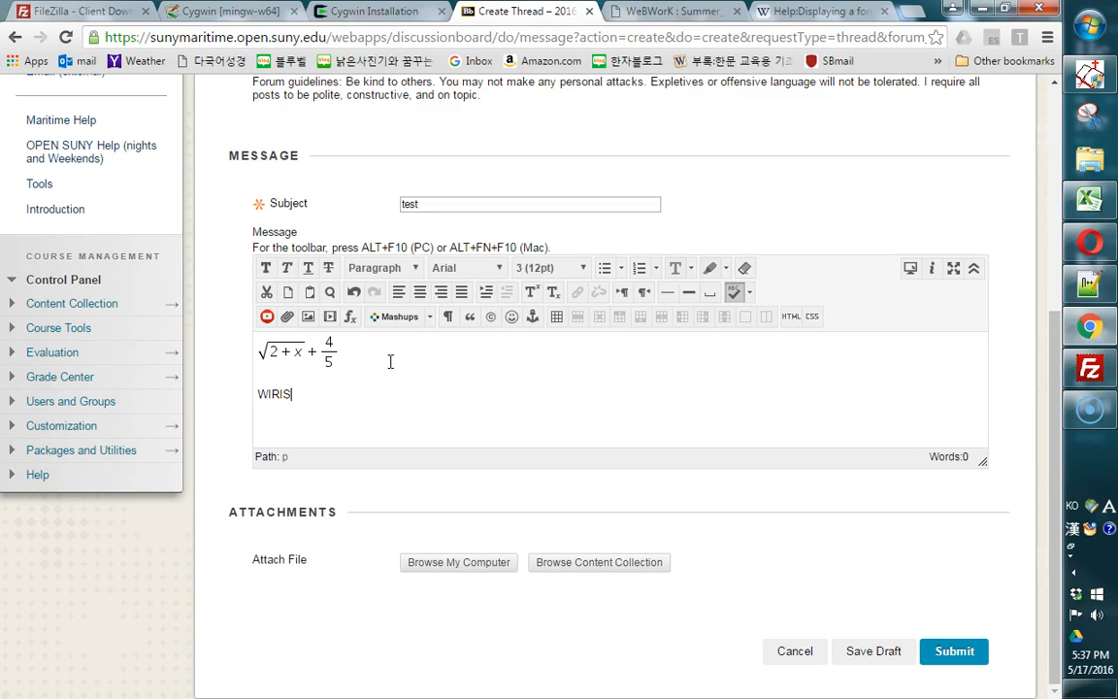
text(editor)
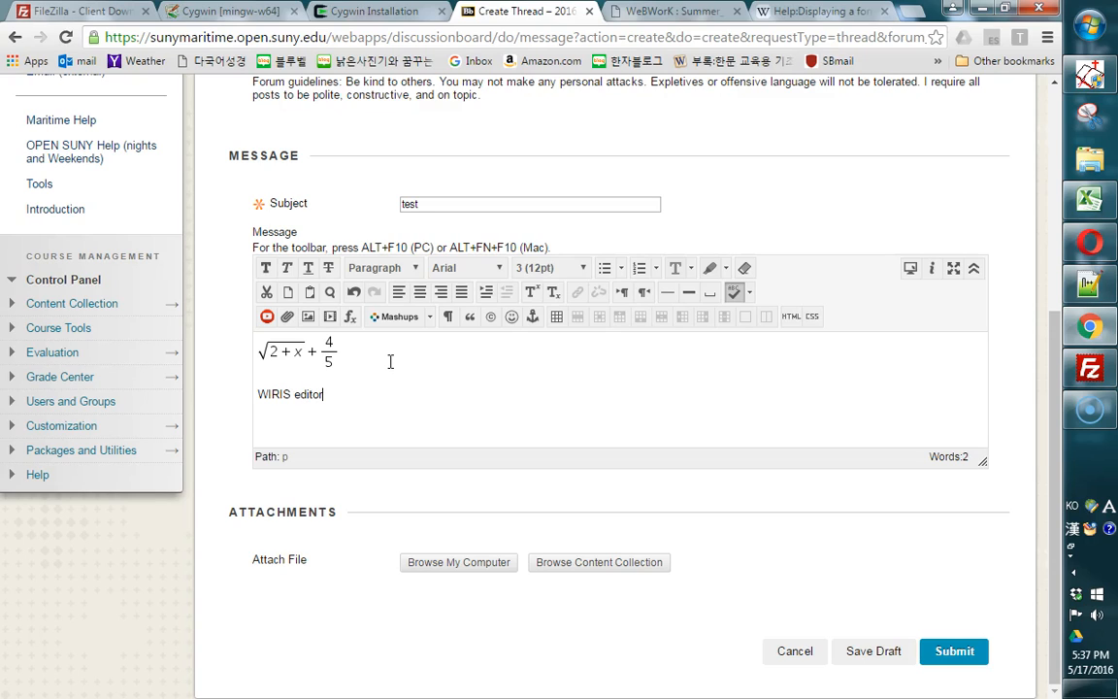
text(:)
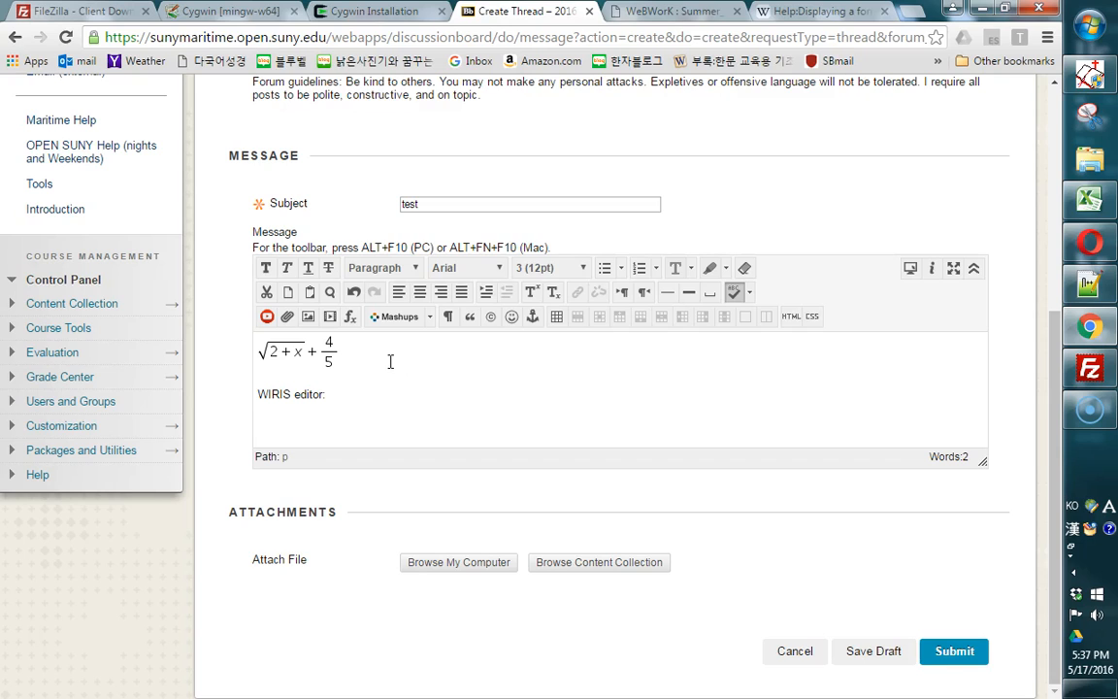
mouse_move(479, 416)
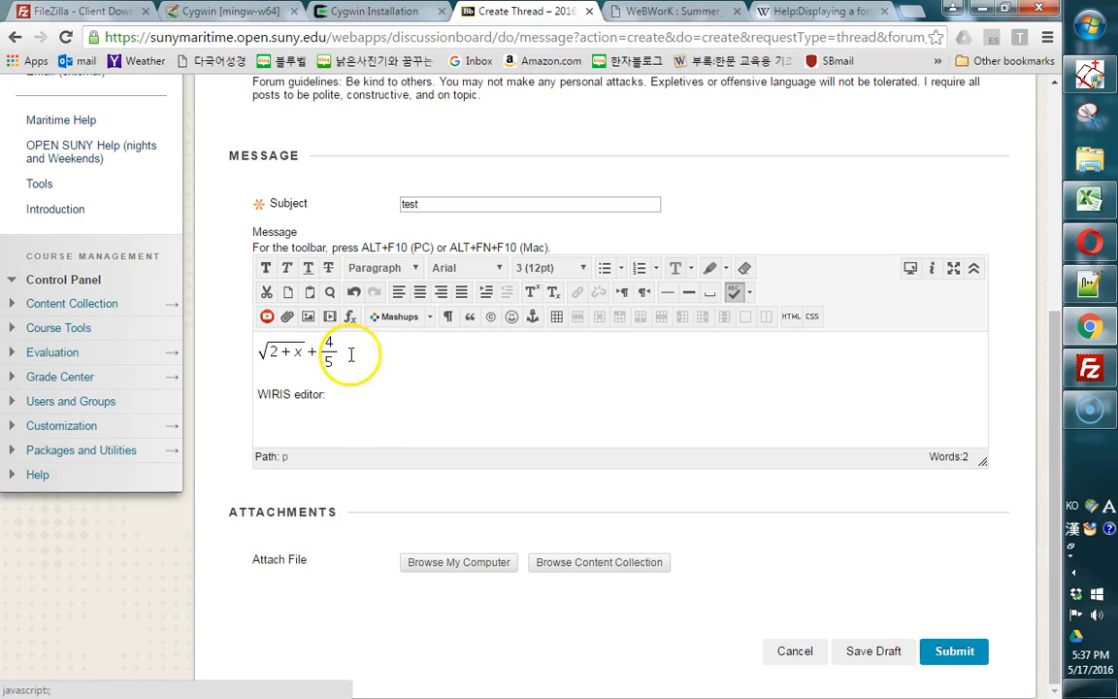
mouse_move(374, 429)
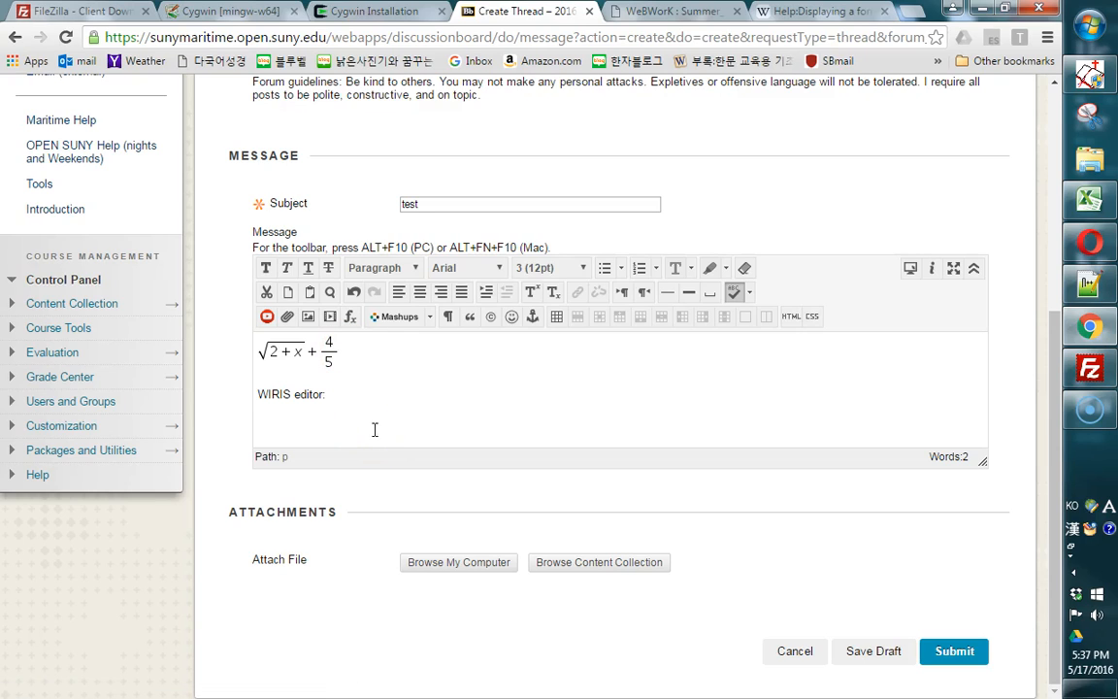
Add the TeX line $$y=x^2$$ and submit the thread.
text($$)
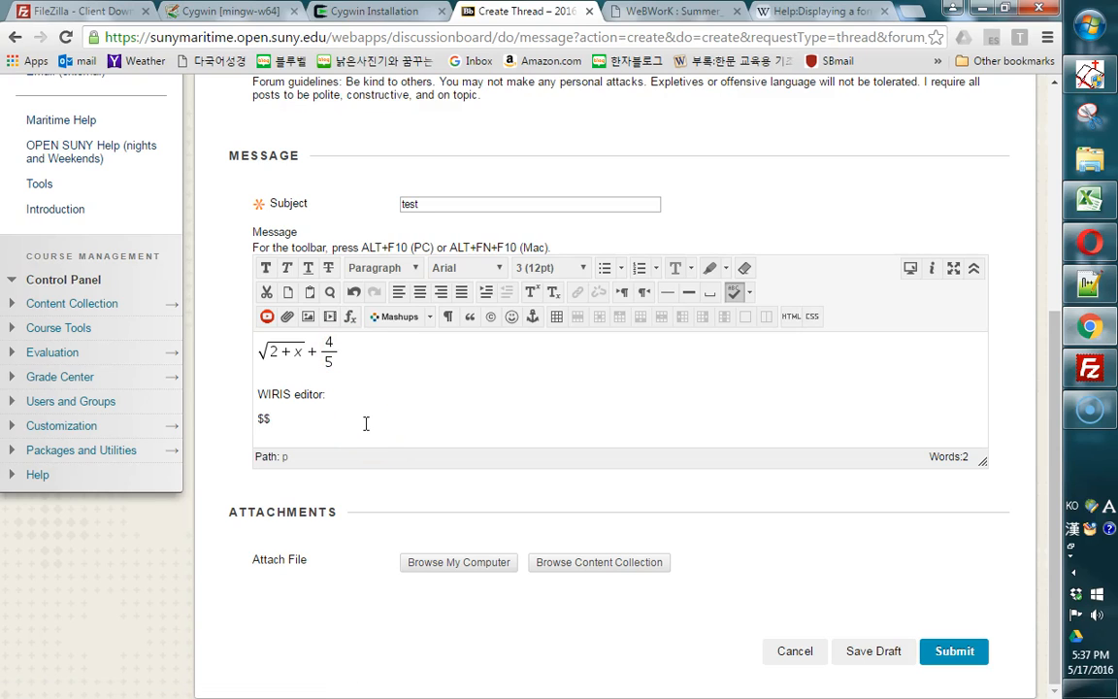
click(262, 418)
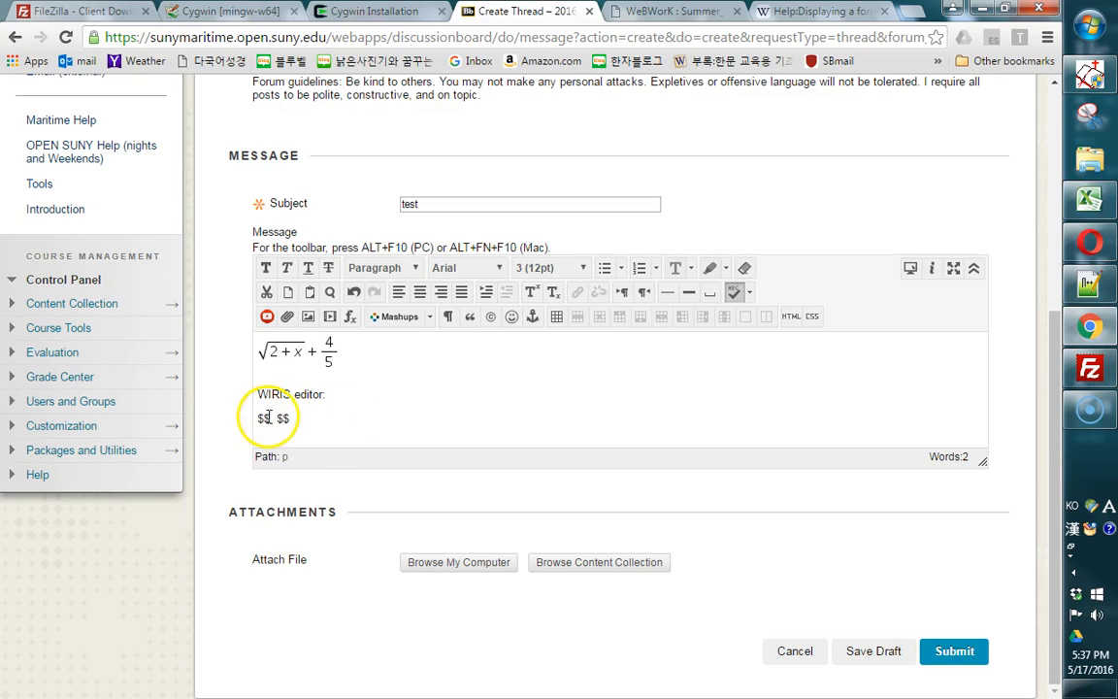
mouse_move(443, 433)
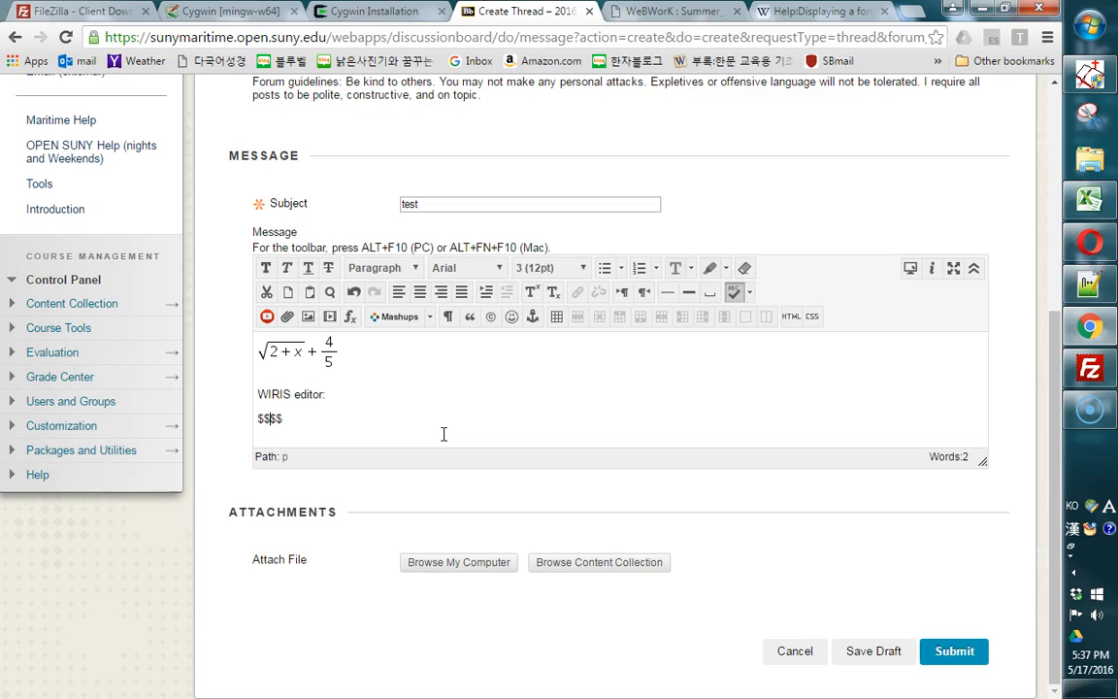
text(y=)
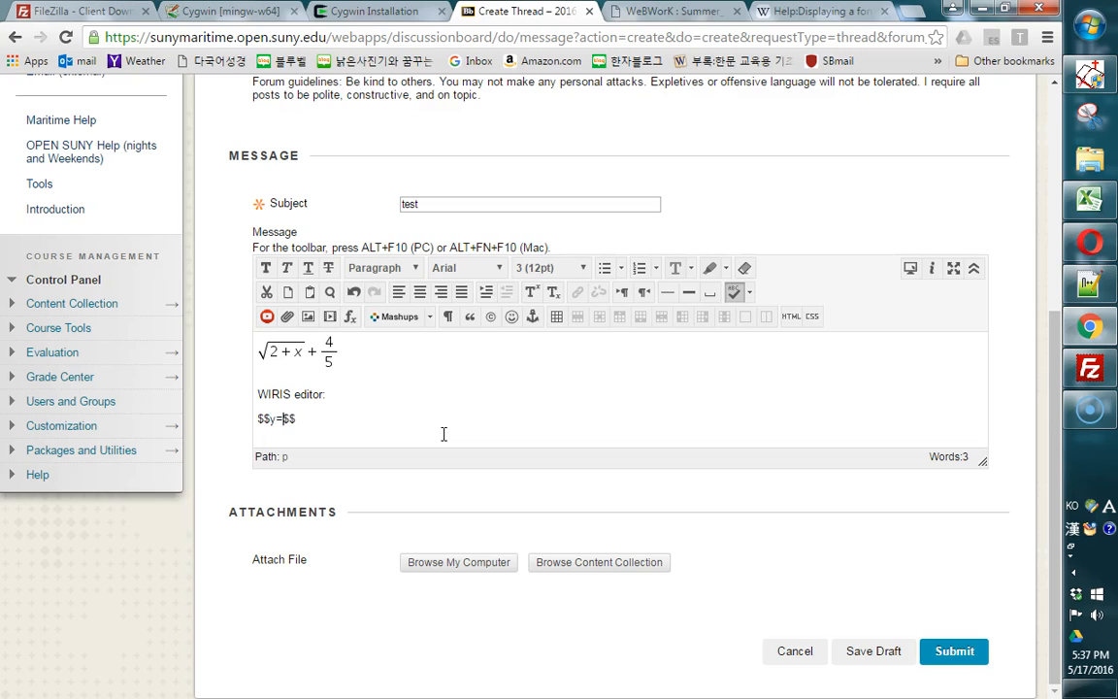
text(x^2)
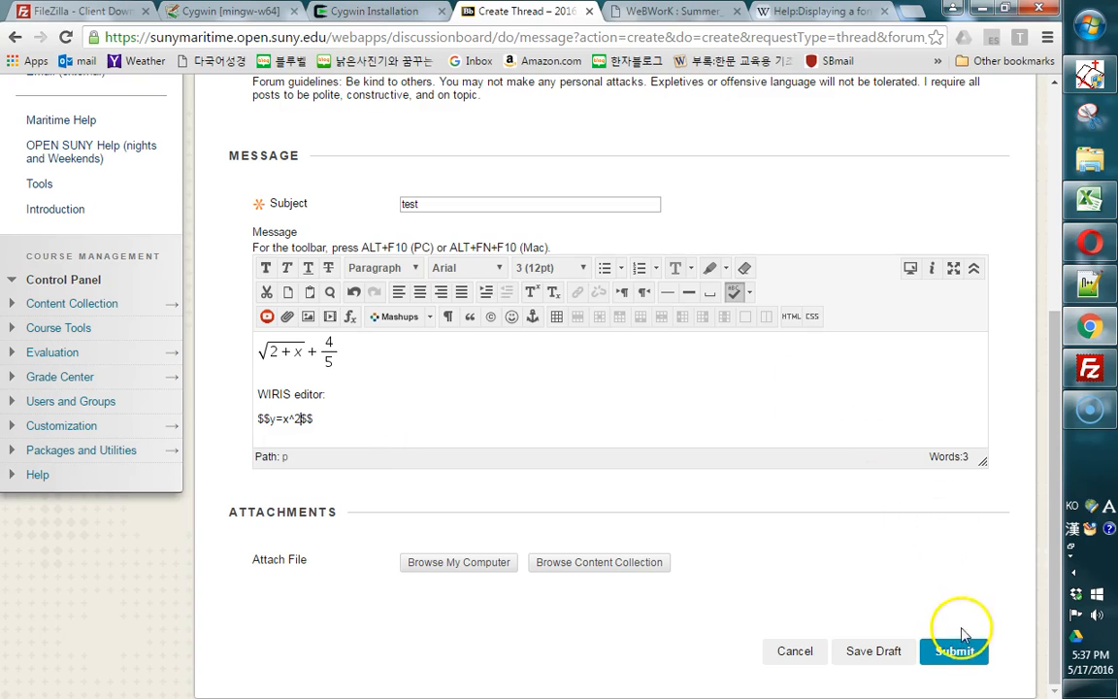
click(953, 651)
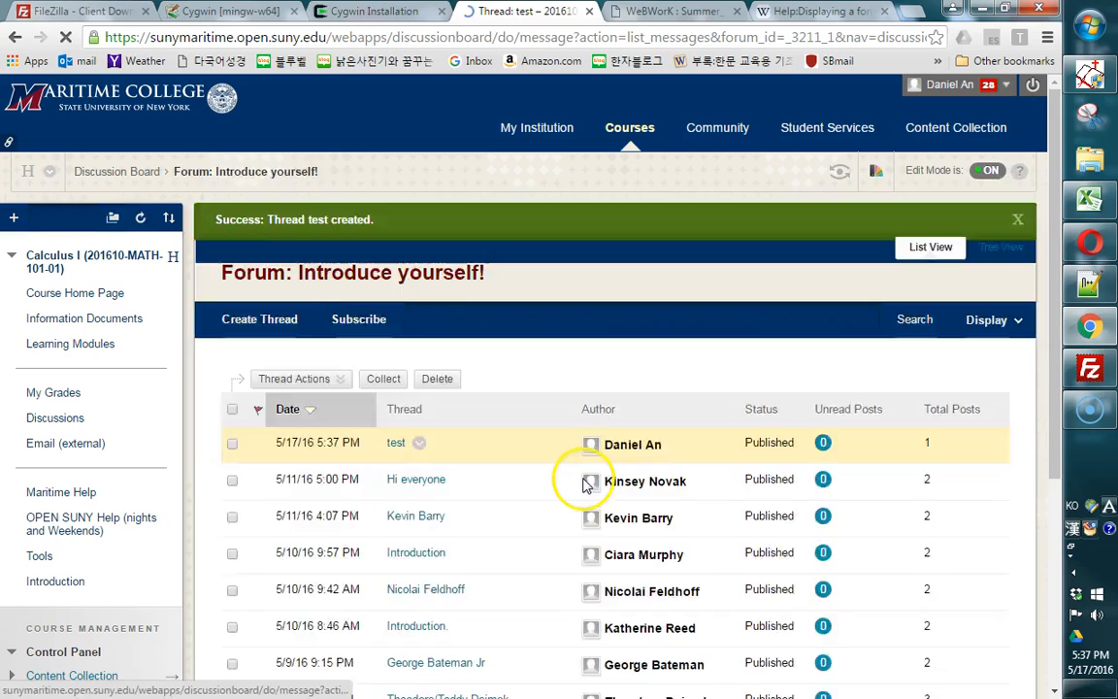
Reopen the posted test message for editing and view its HTML source.
click(394, 442)
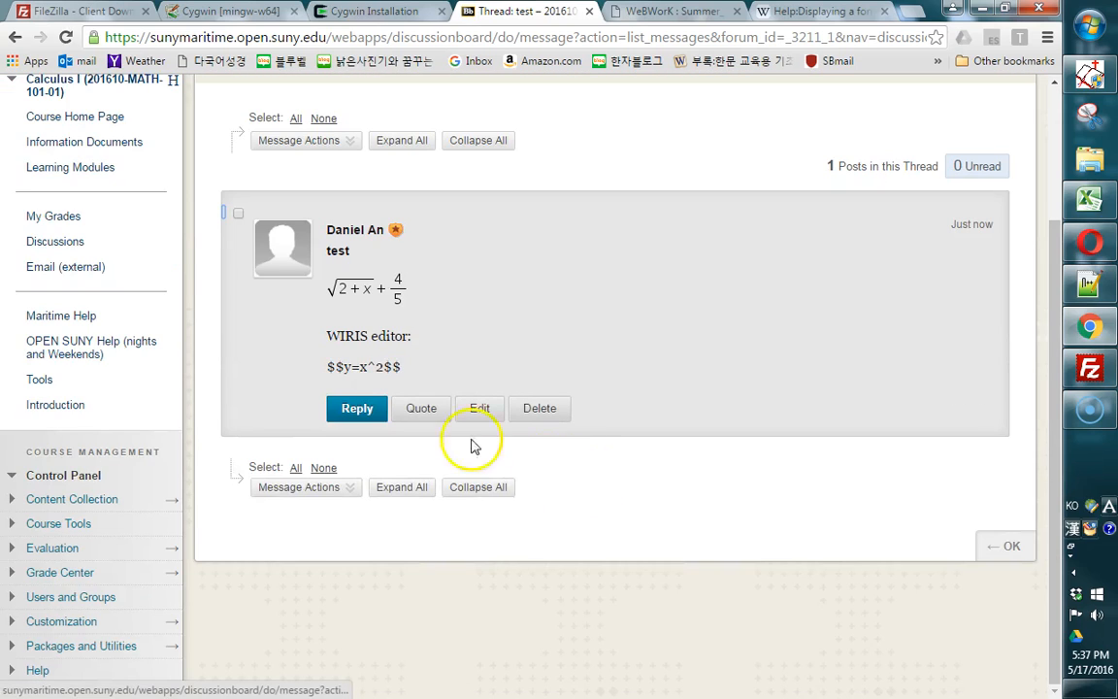
mouse_move(447, 367)
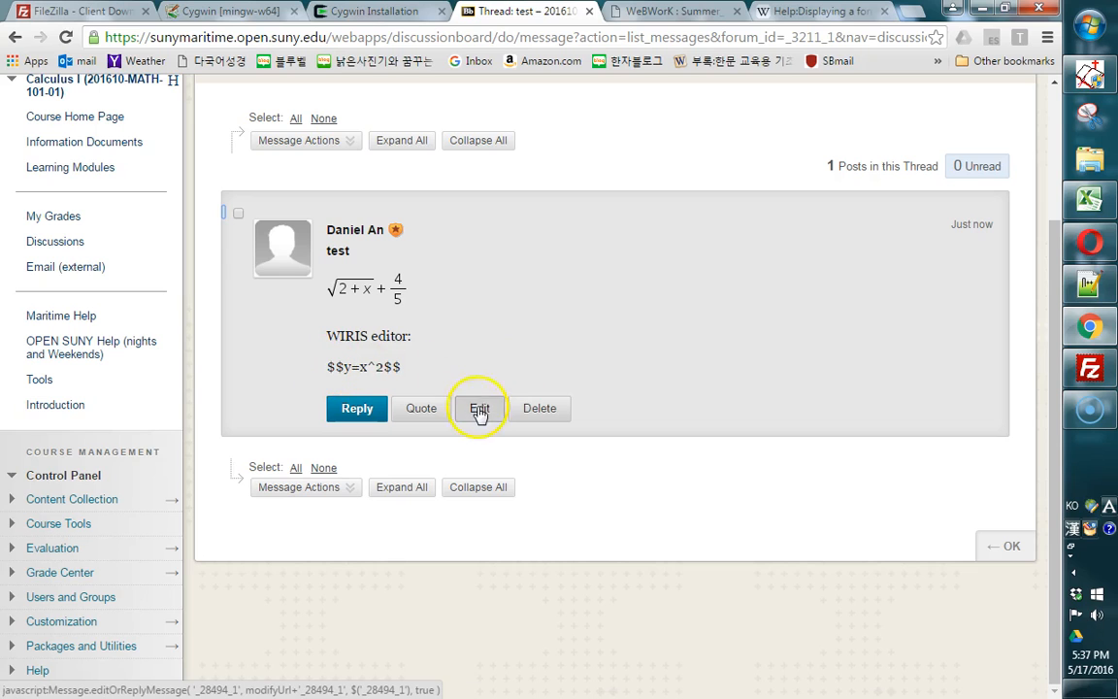
click(478, 407)
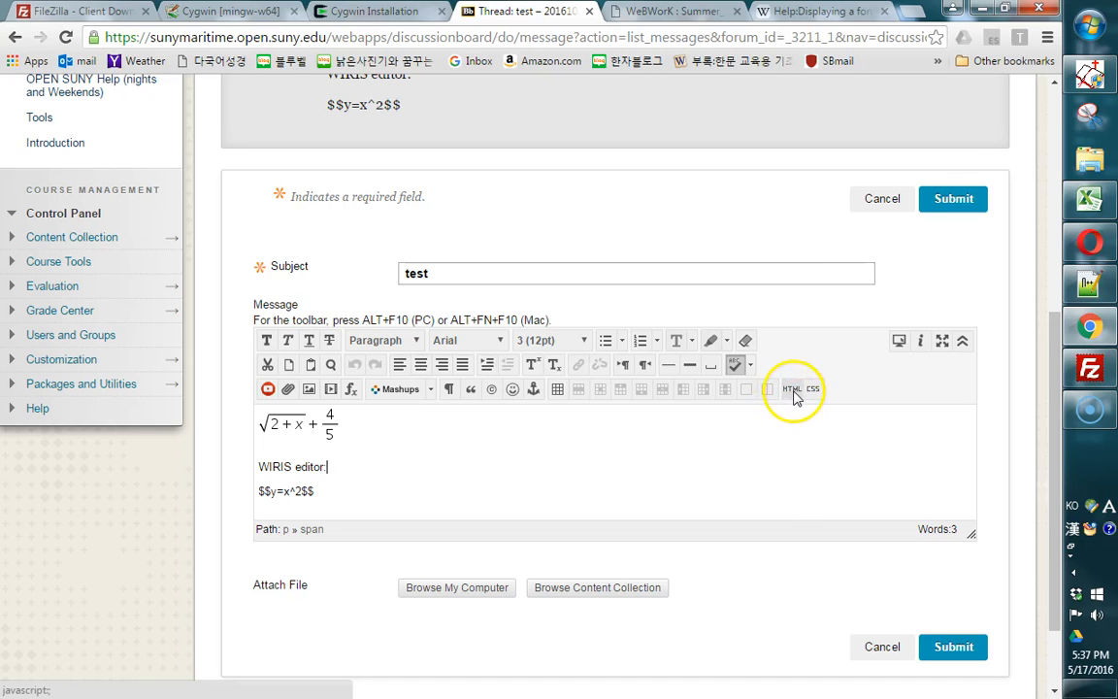
click(794, 388)
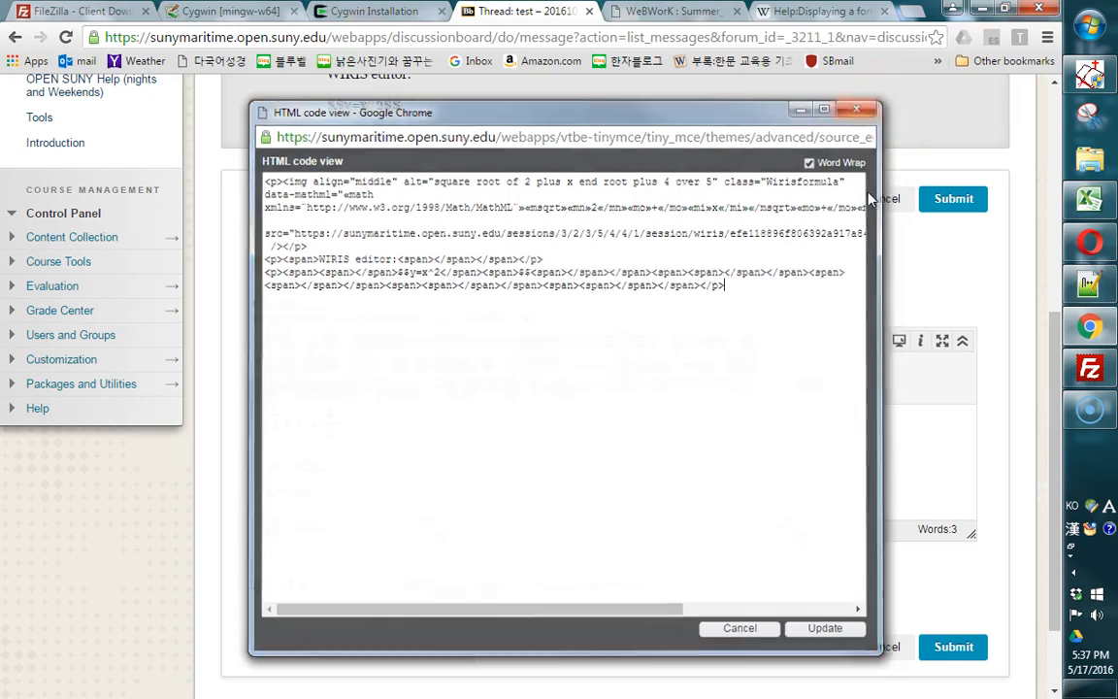
Replace the span markup in the HTML source with a plain $$y=x^2$$ line.
click(824, 627)
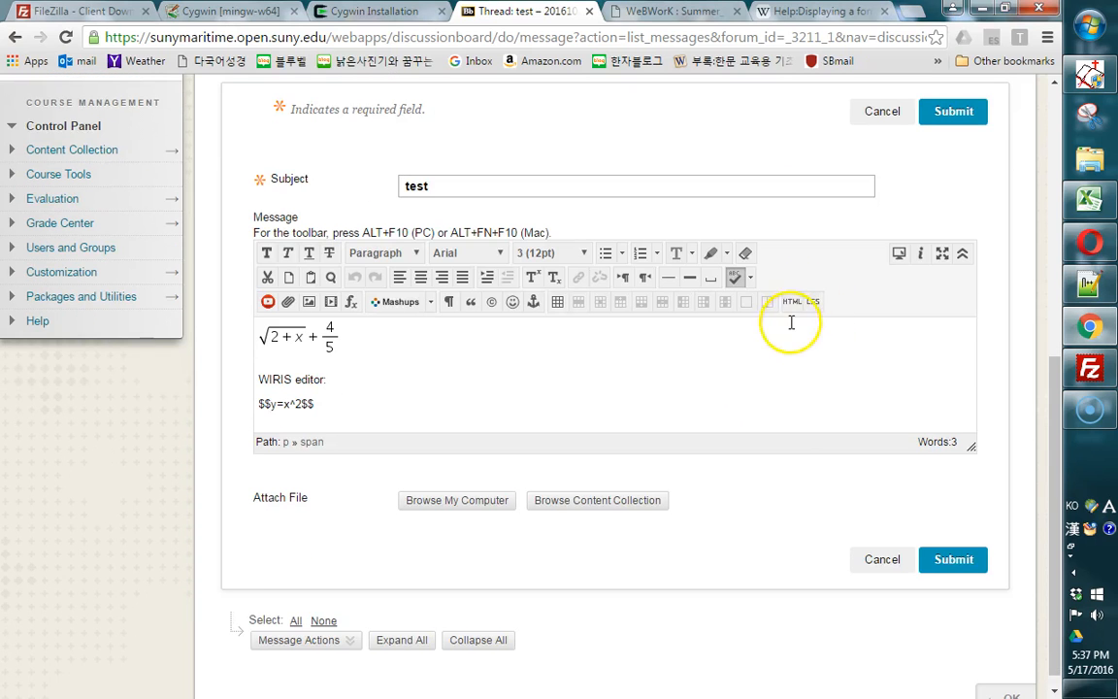
click(798, 301)
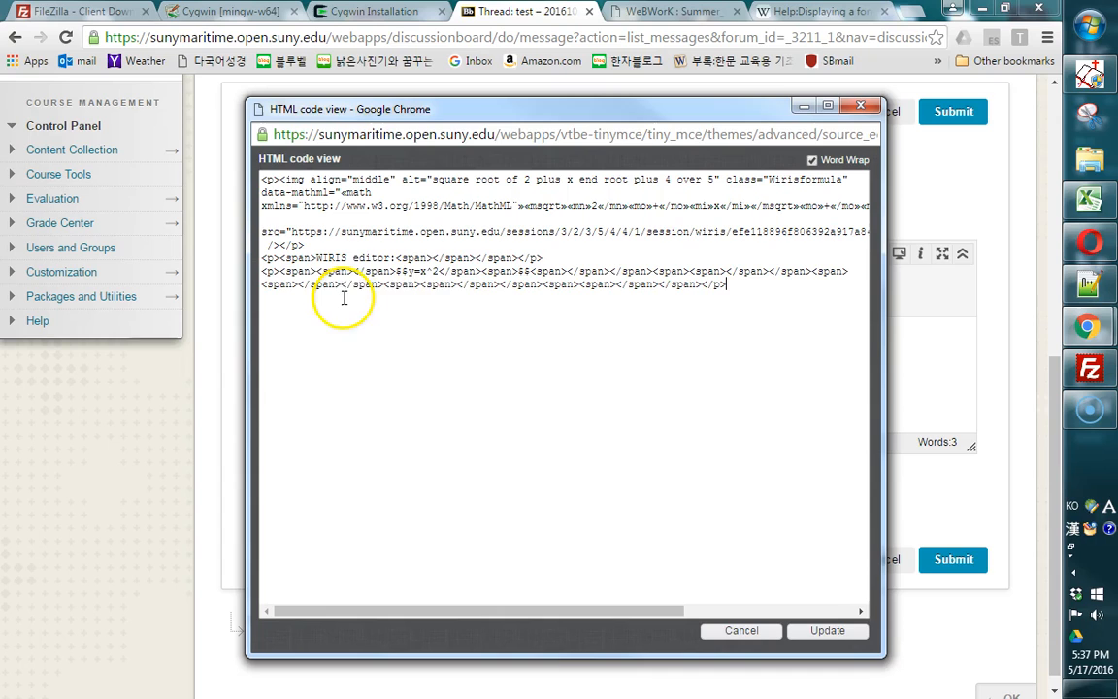
mouse_move(521, 276)
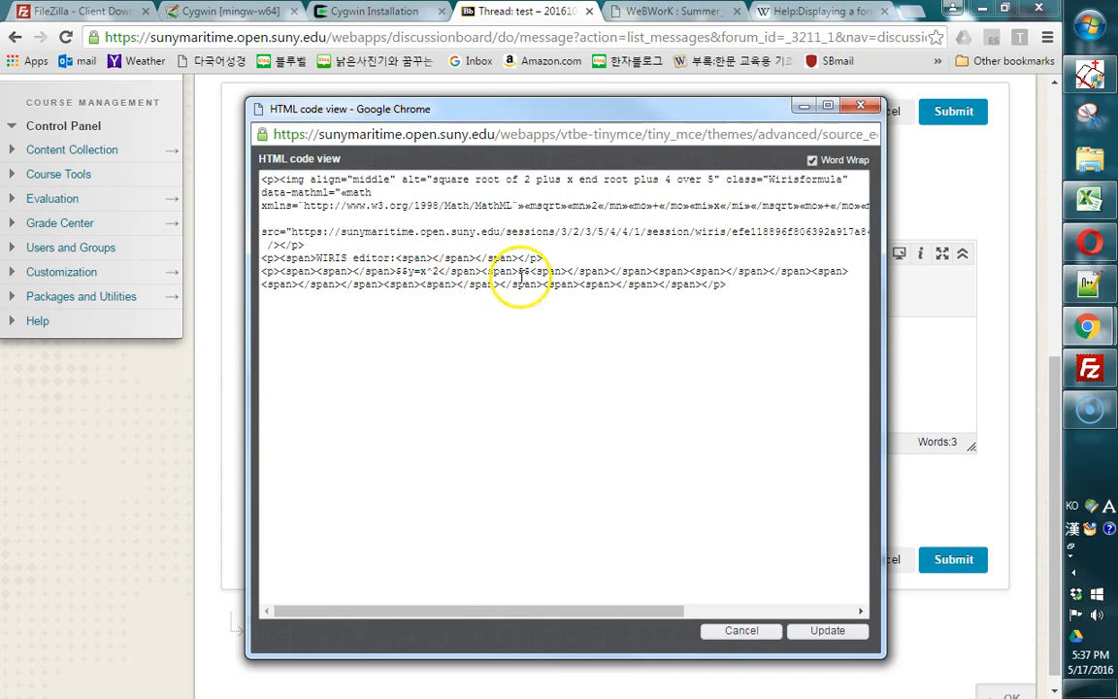
mouse_move(289, 272)
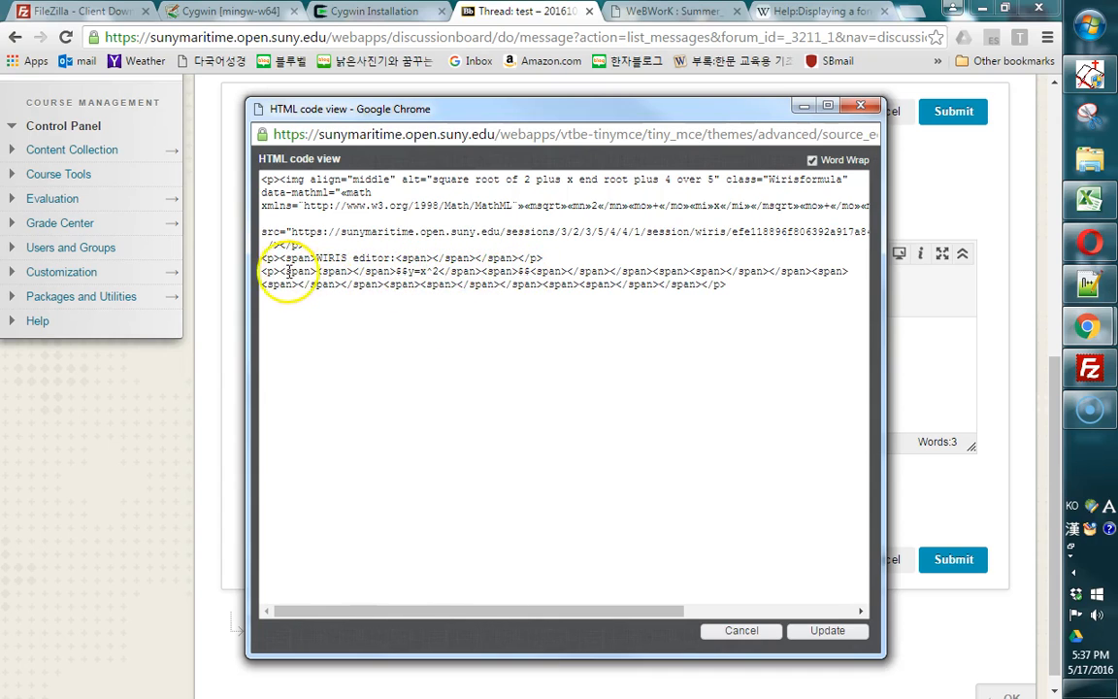
drag(275, 270, 642, 284)
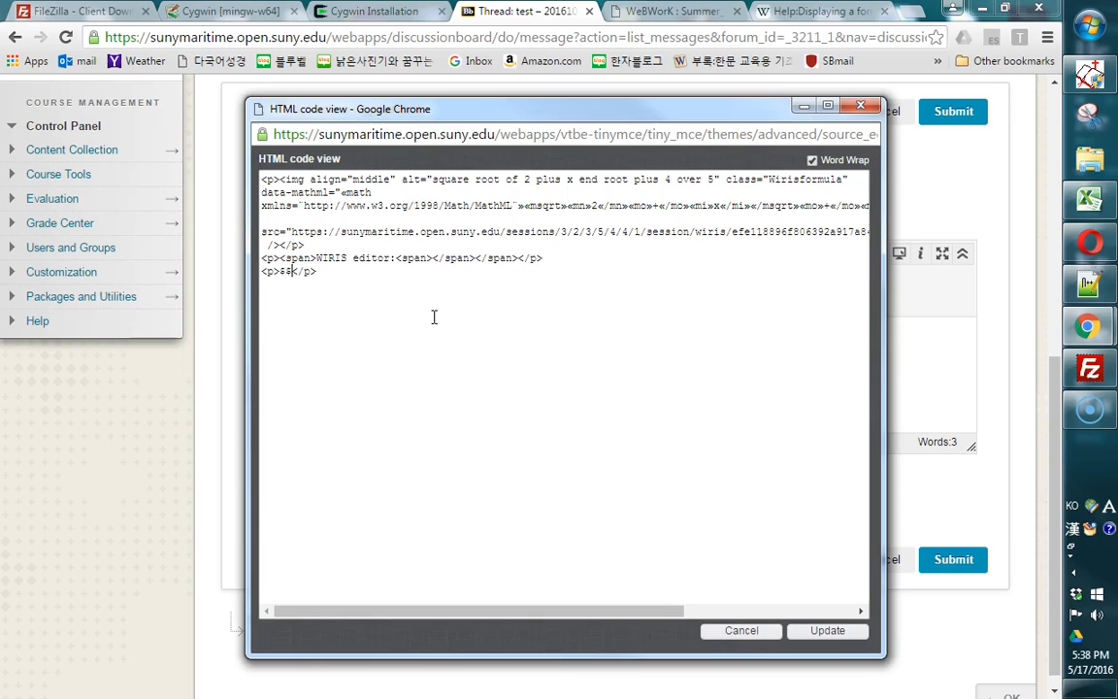
text(sy=)
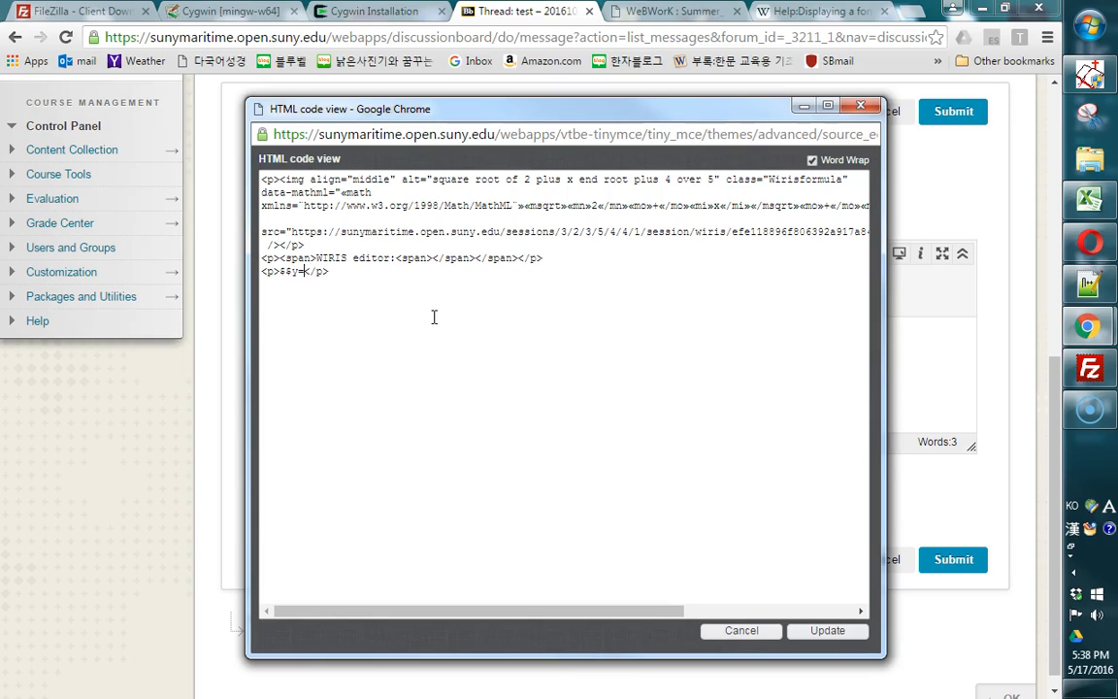
text(x^2$$)
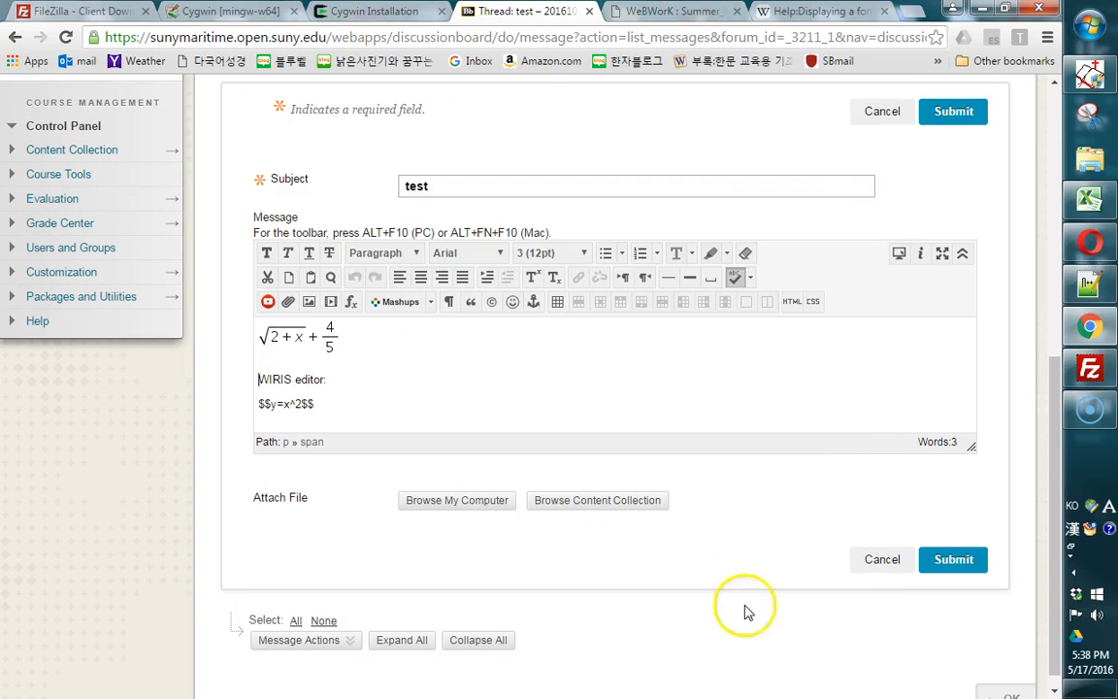
mouse_move(676, 412)
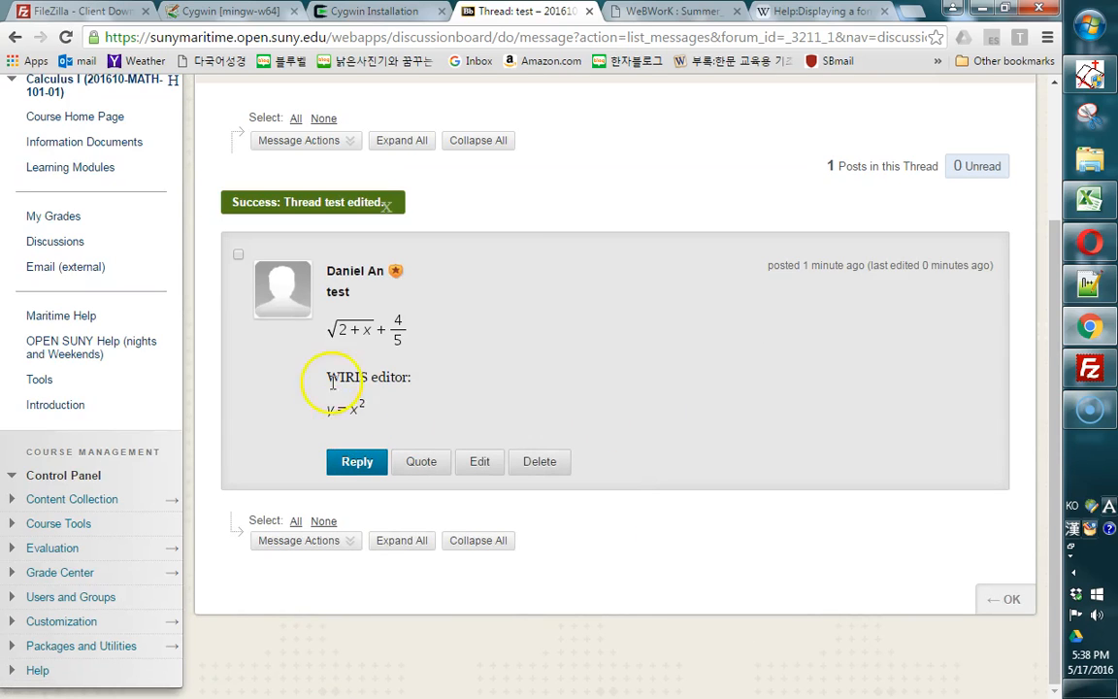
mouse_move(572, 412)
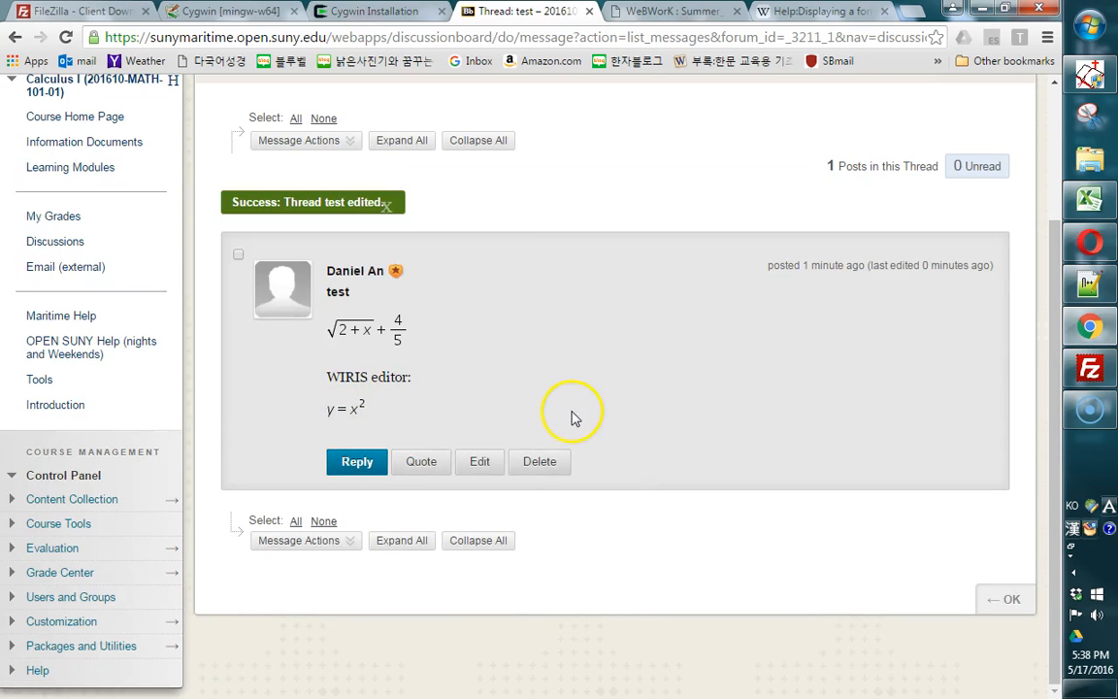
Start a reply to the test post.
click(356, 460)
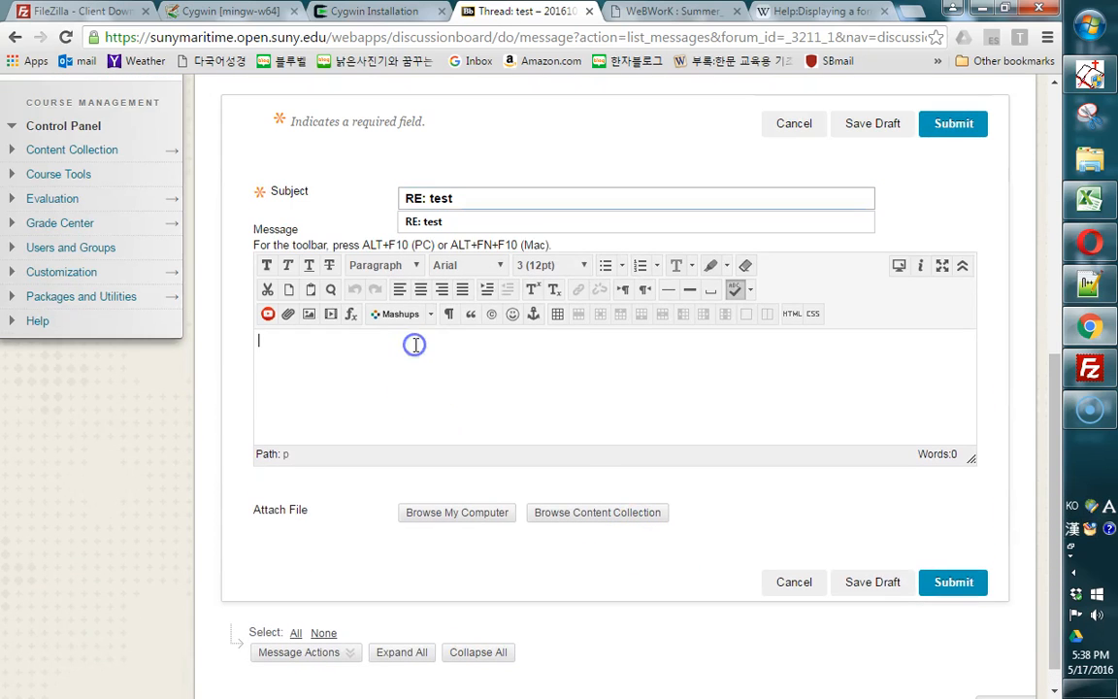
text($$)
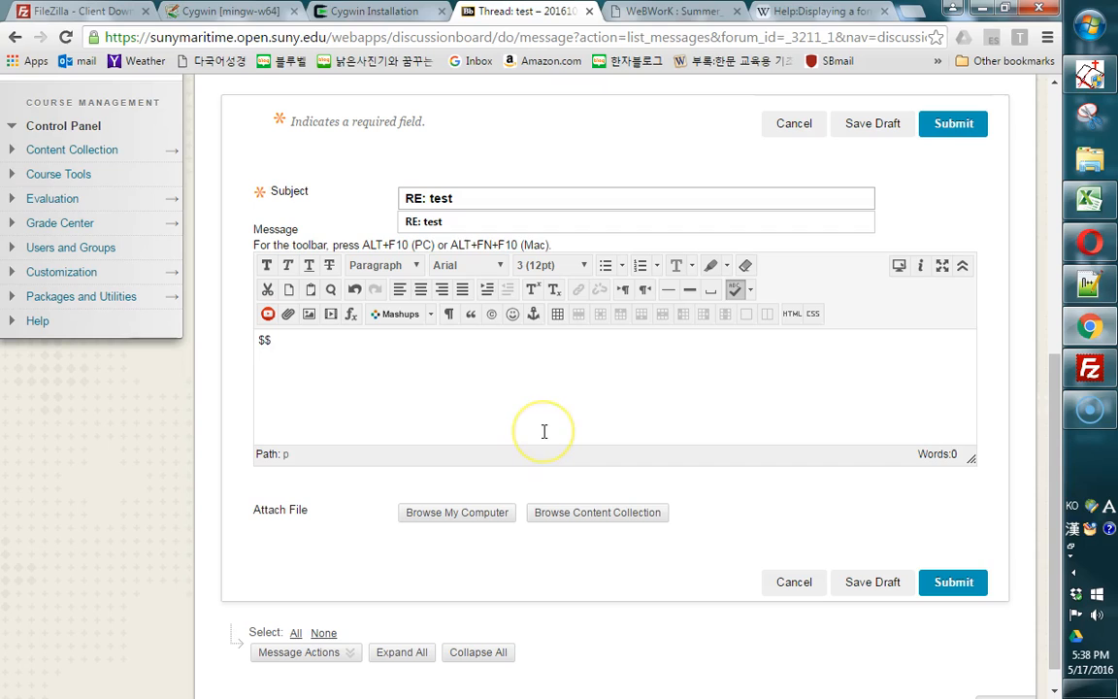
text(\sqrt)
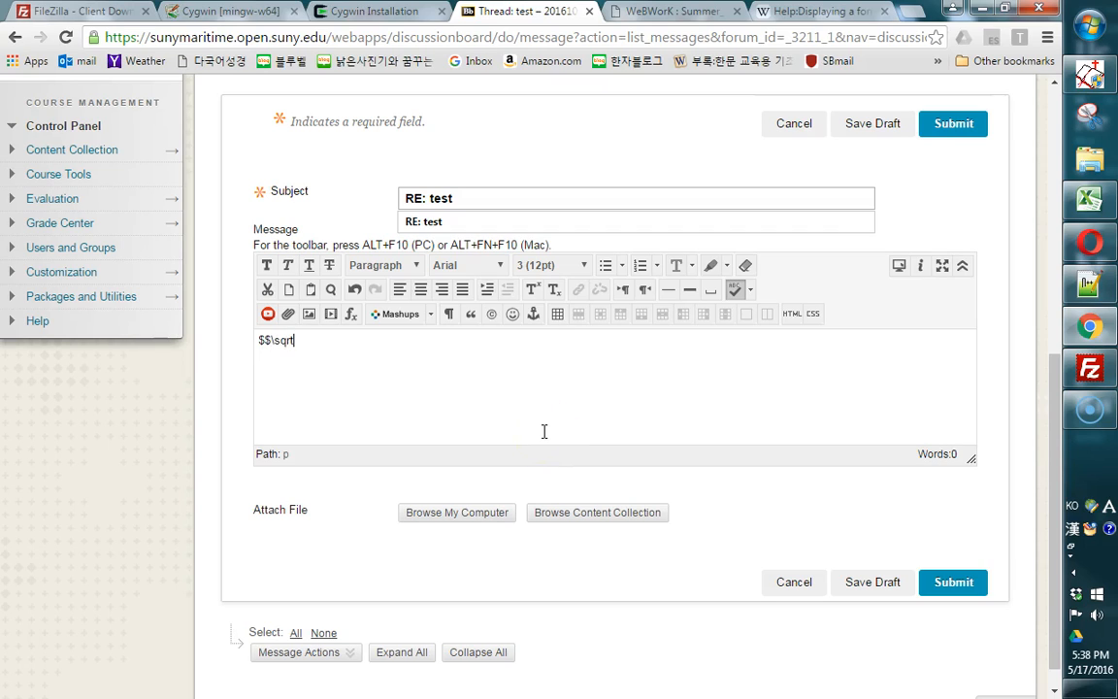
text({2x)
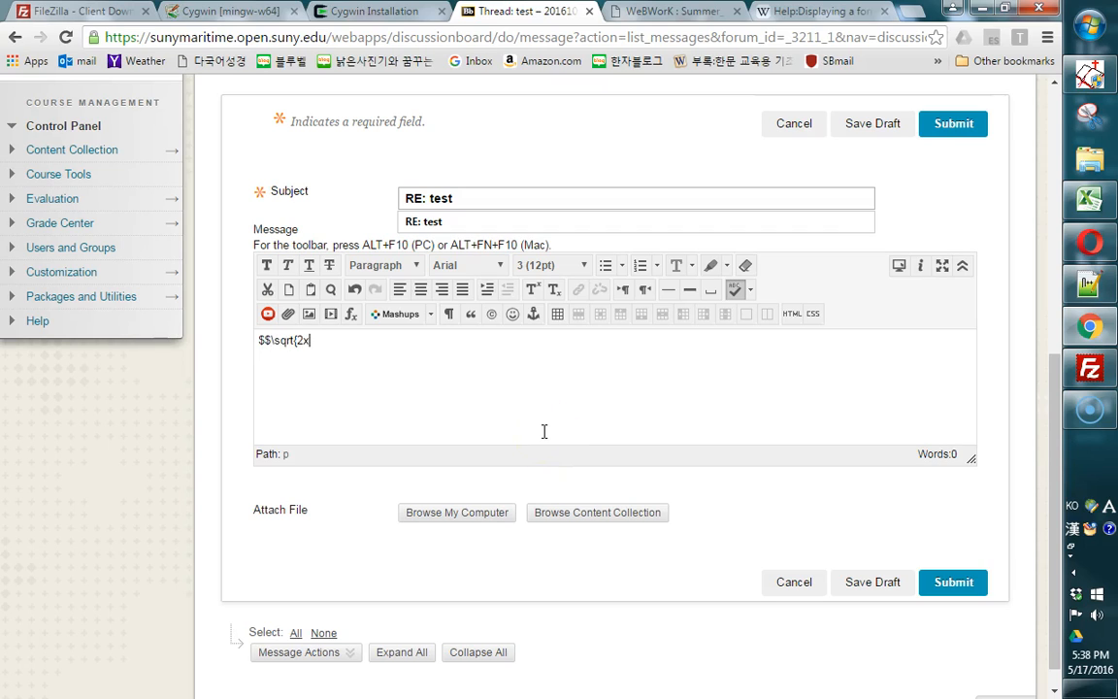
text(-1})
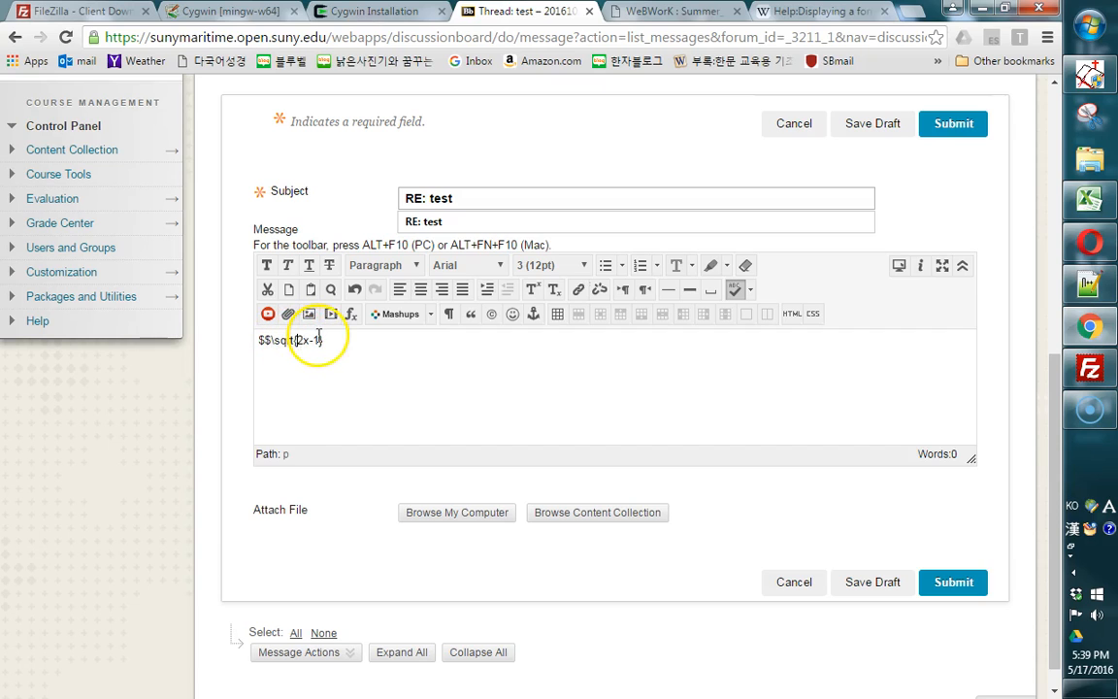
text(+9+)
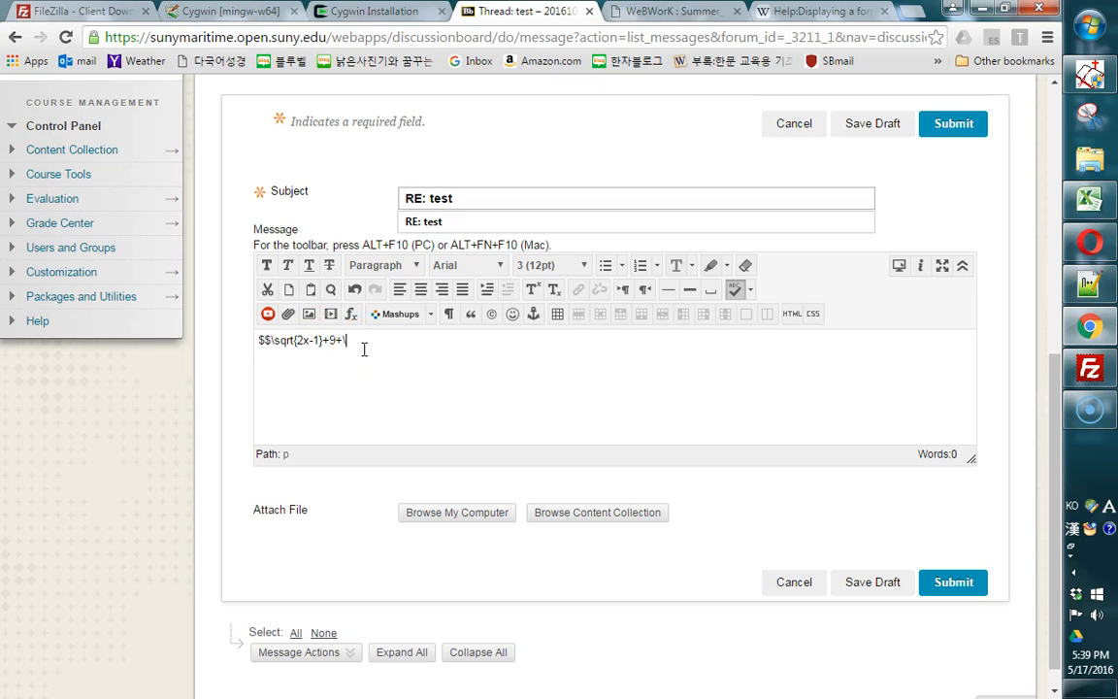
text(\frac)
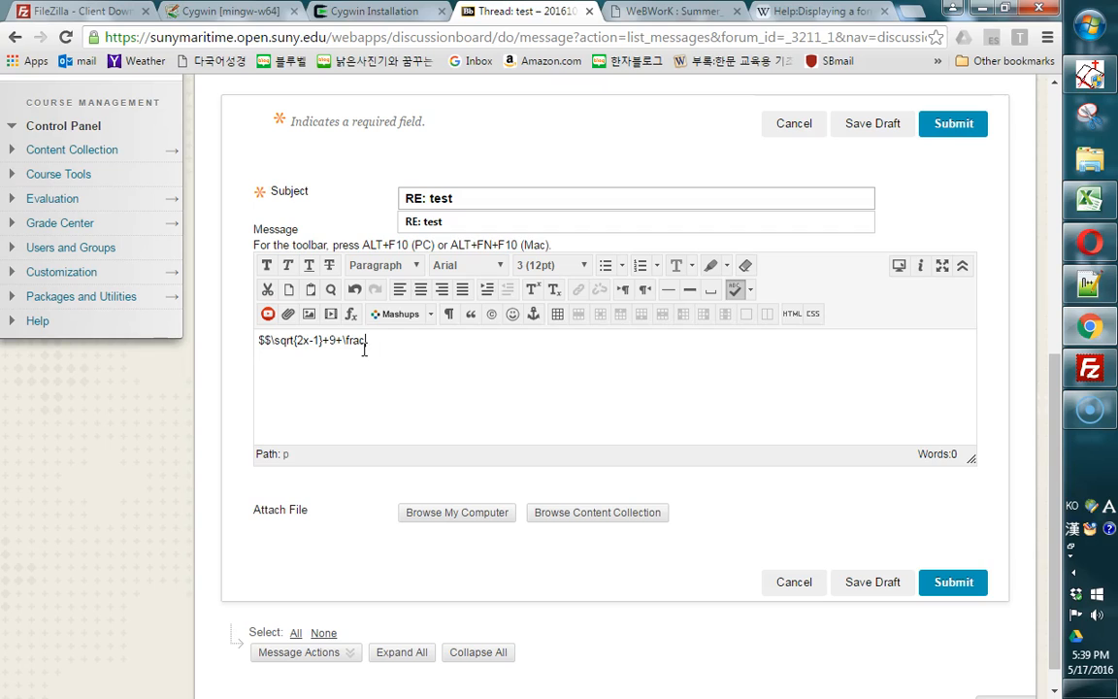
text({x)
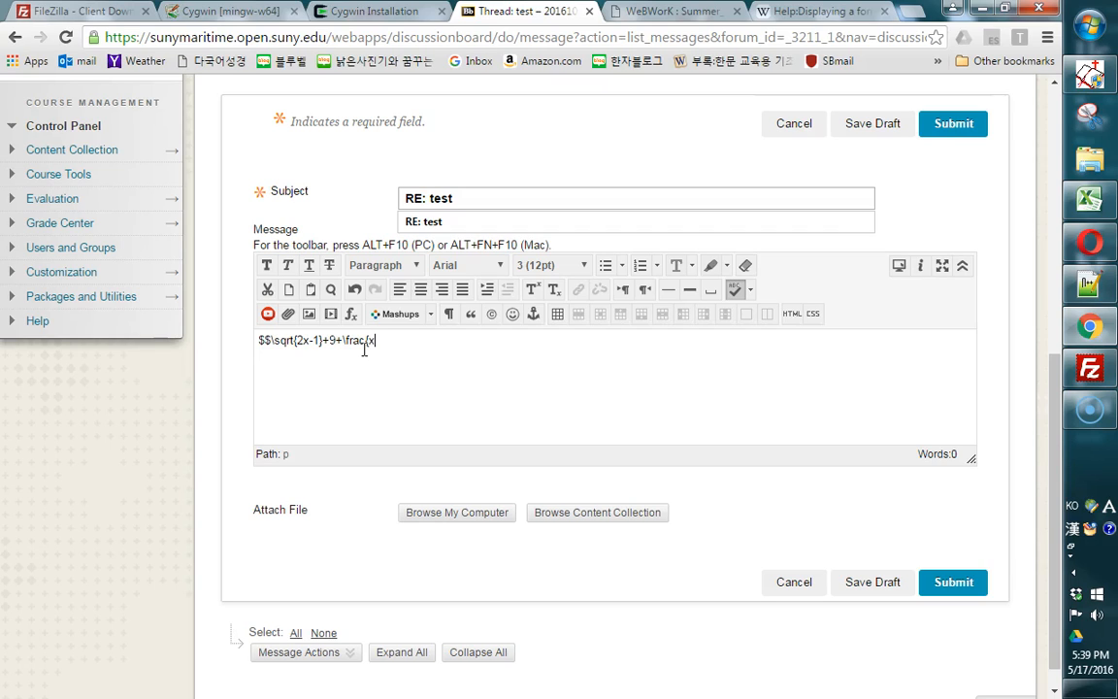
text(+3}{)
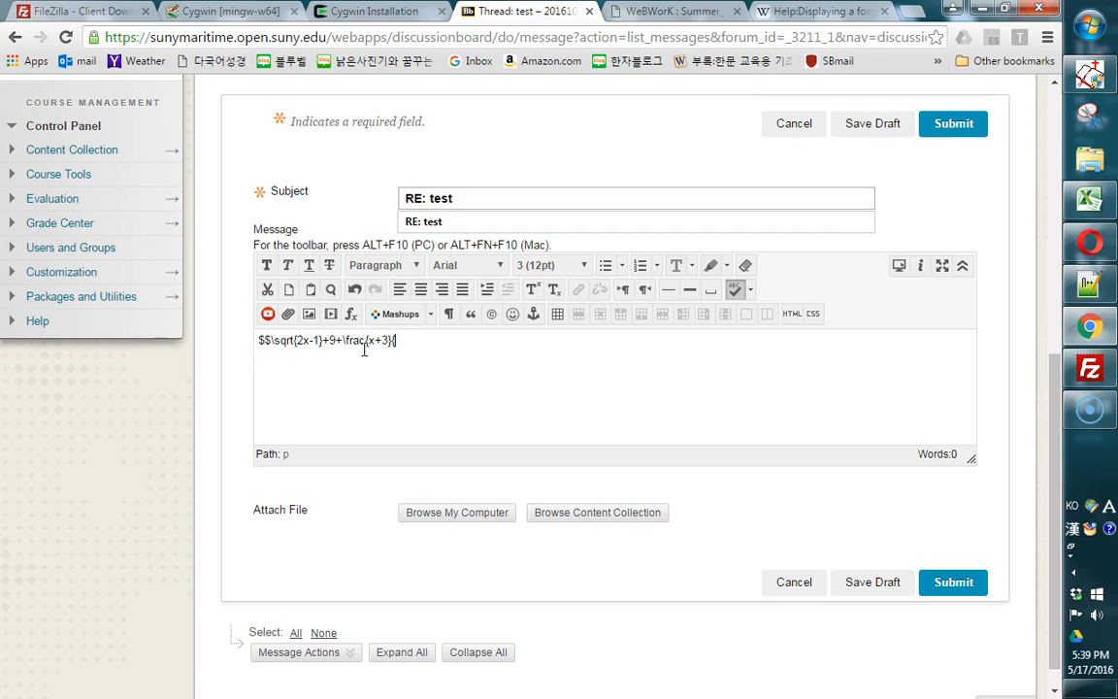
text({x)
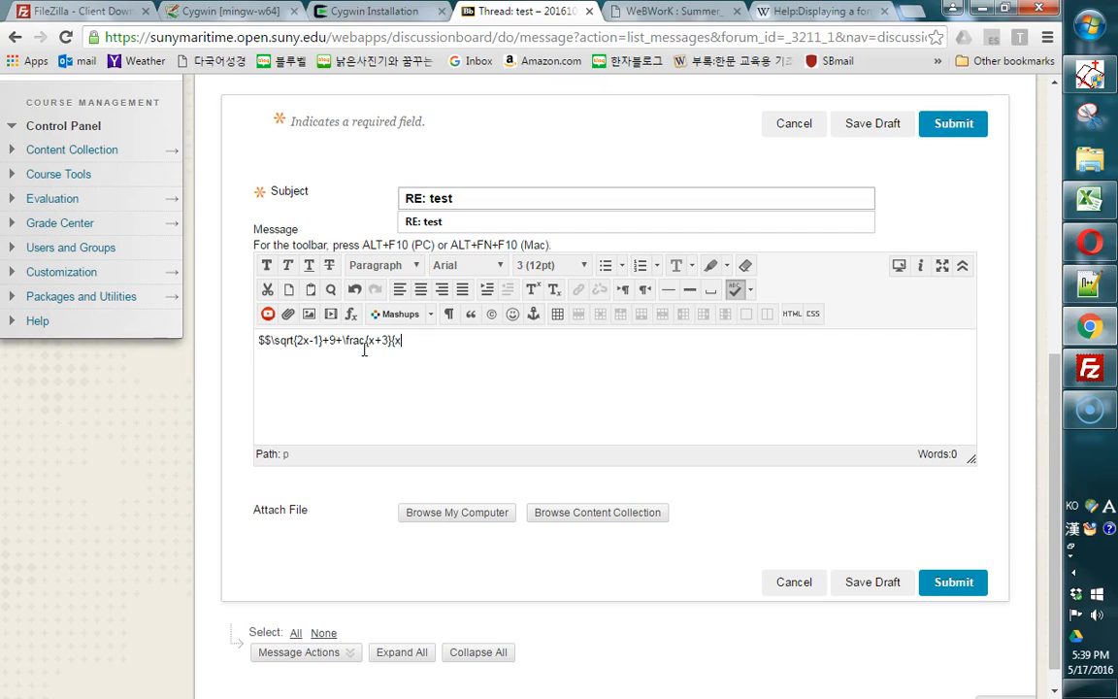
text(-4x^12)
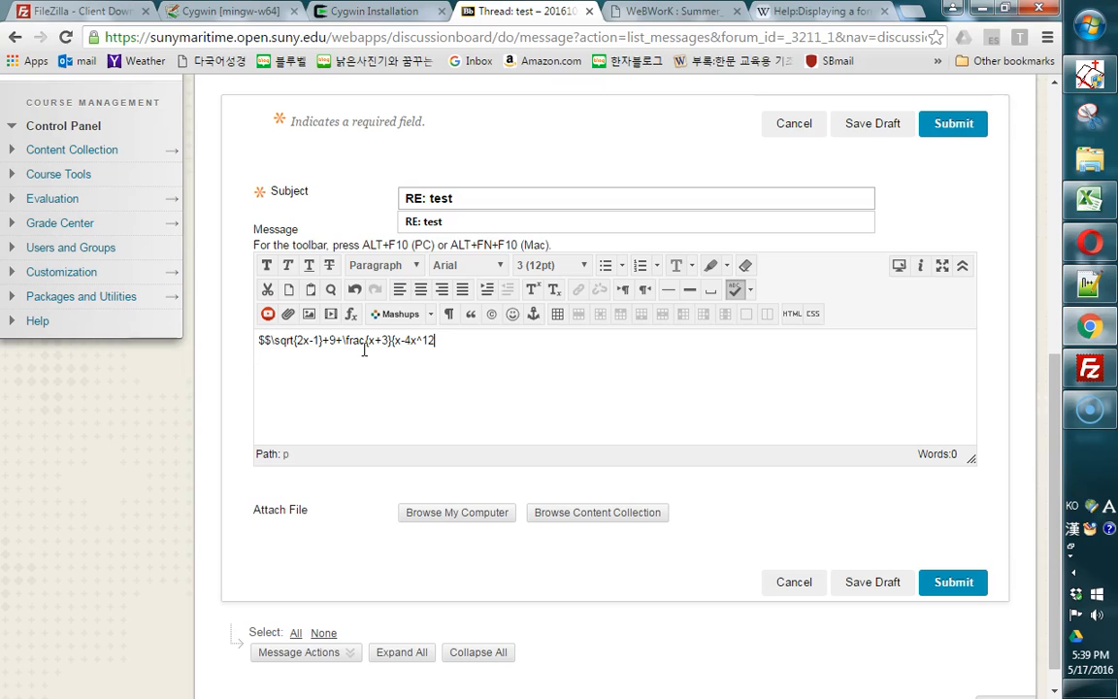
text($$)
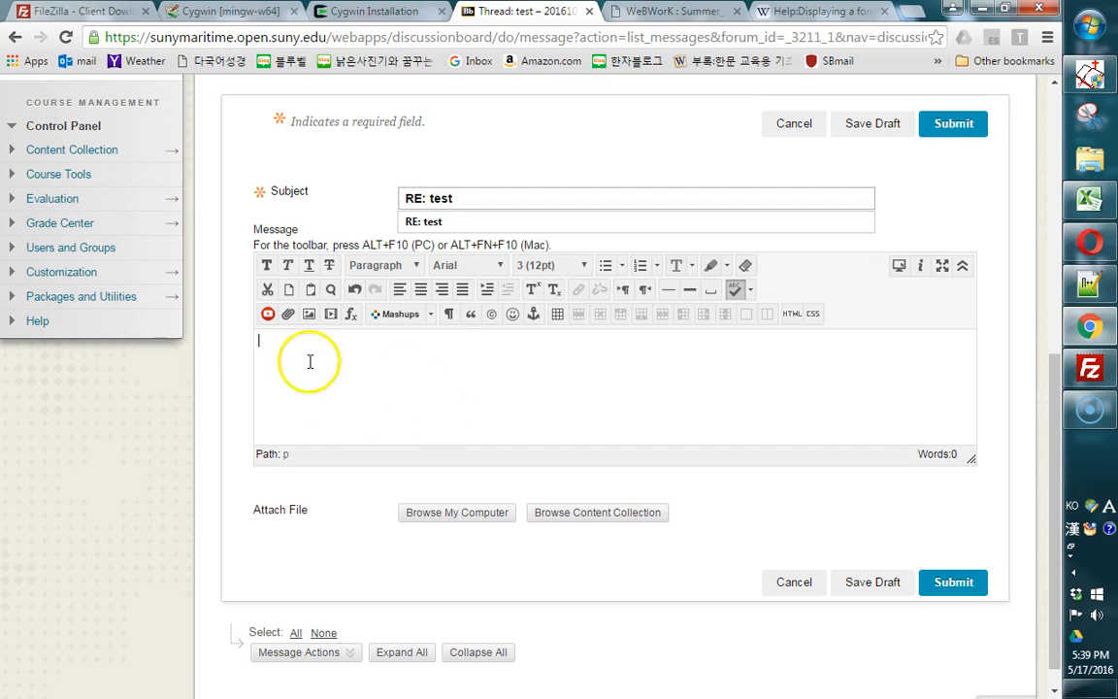
mouse_move(715, 365)
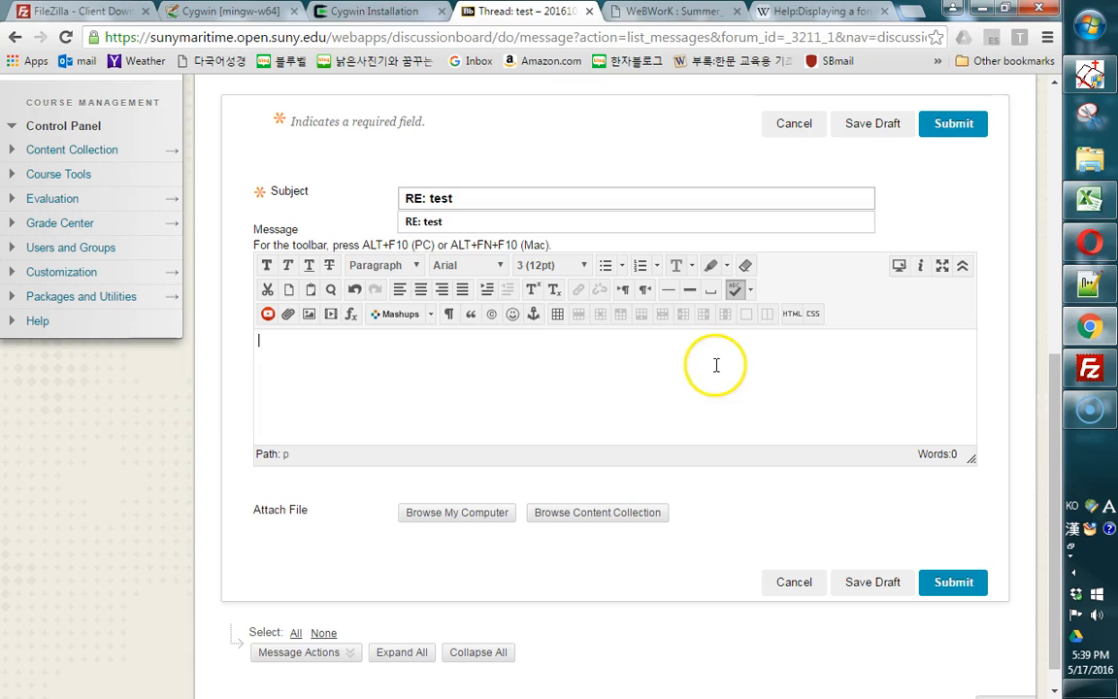
Paste $$\sqrt{2x-1}+9+\frac{x+3}{x-4x^12}$$ into the reply's HTML and post it.
click(791, 314)
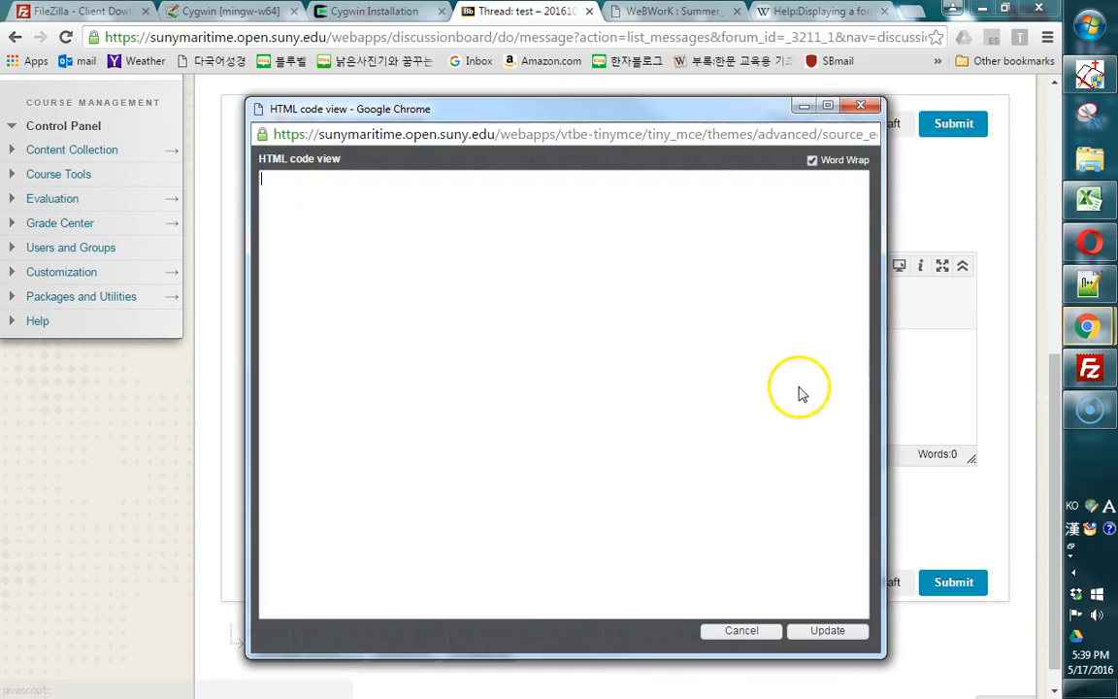
text($$\sqrt{2x-1}+9+\frac{x+3}{x-4x^12}$$)
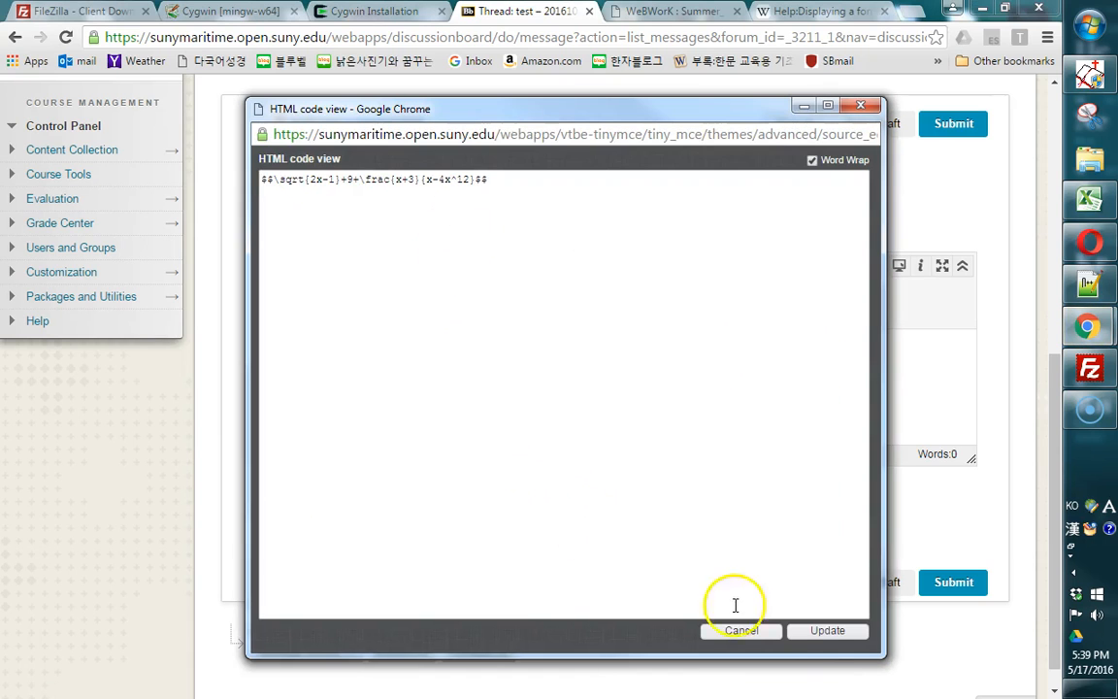
click(827, 630)
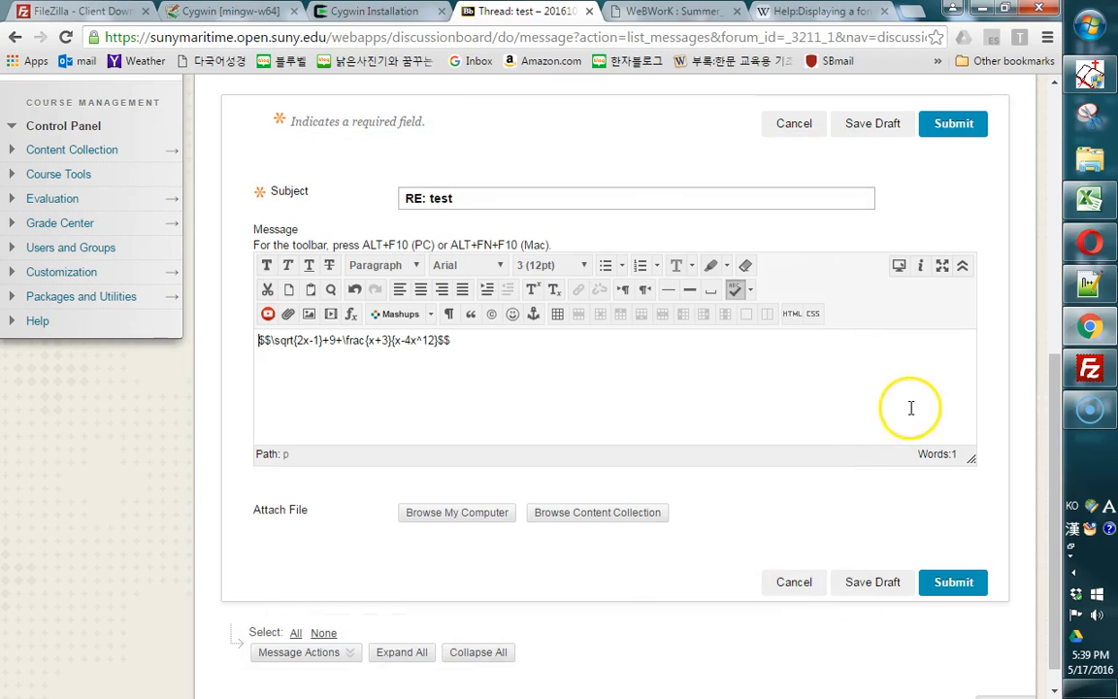
mouse_move(827, 477)
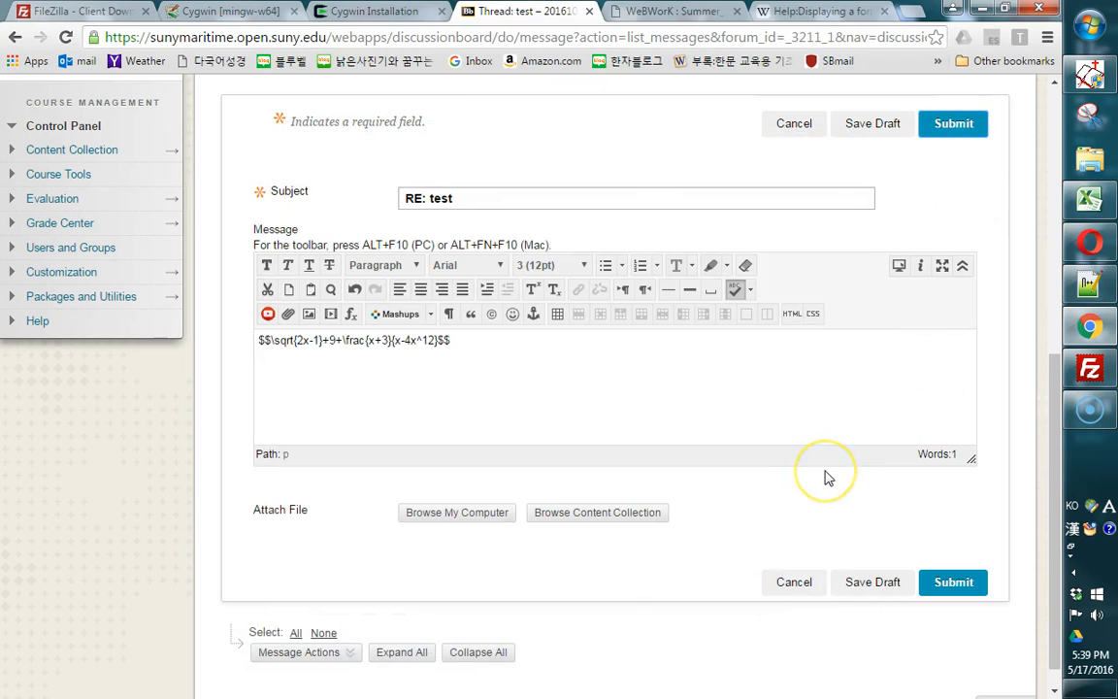
click(951, 581)
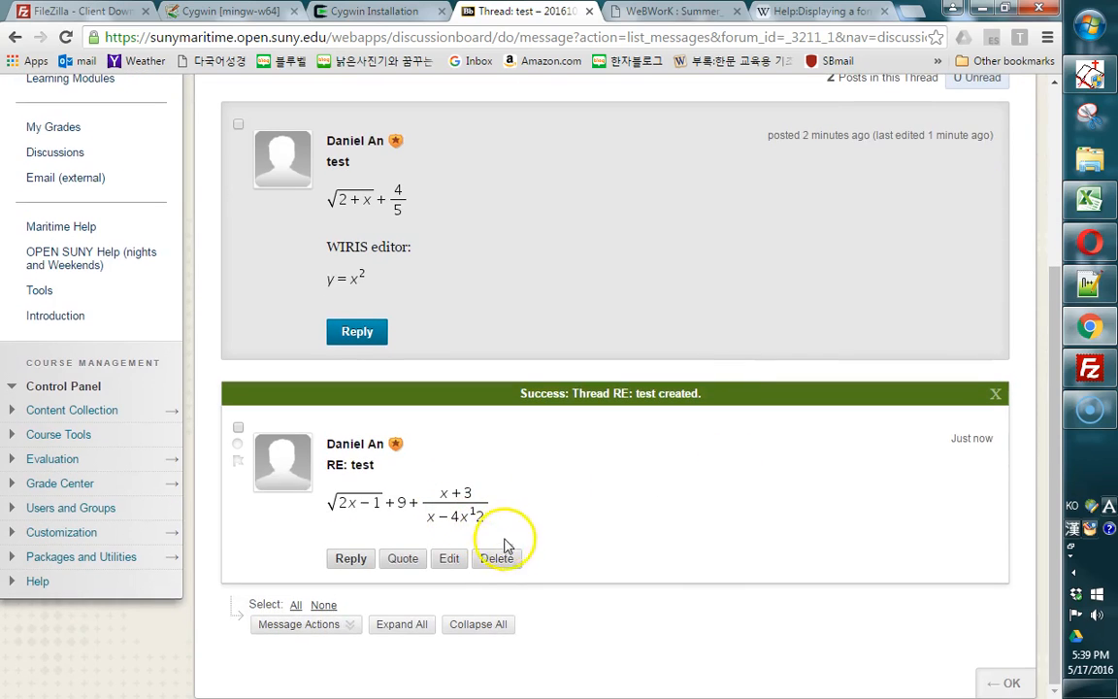
mouse_move(449, 558)
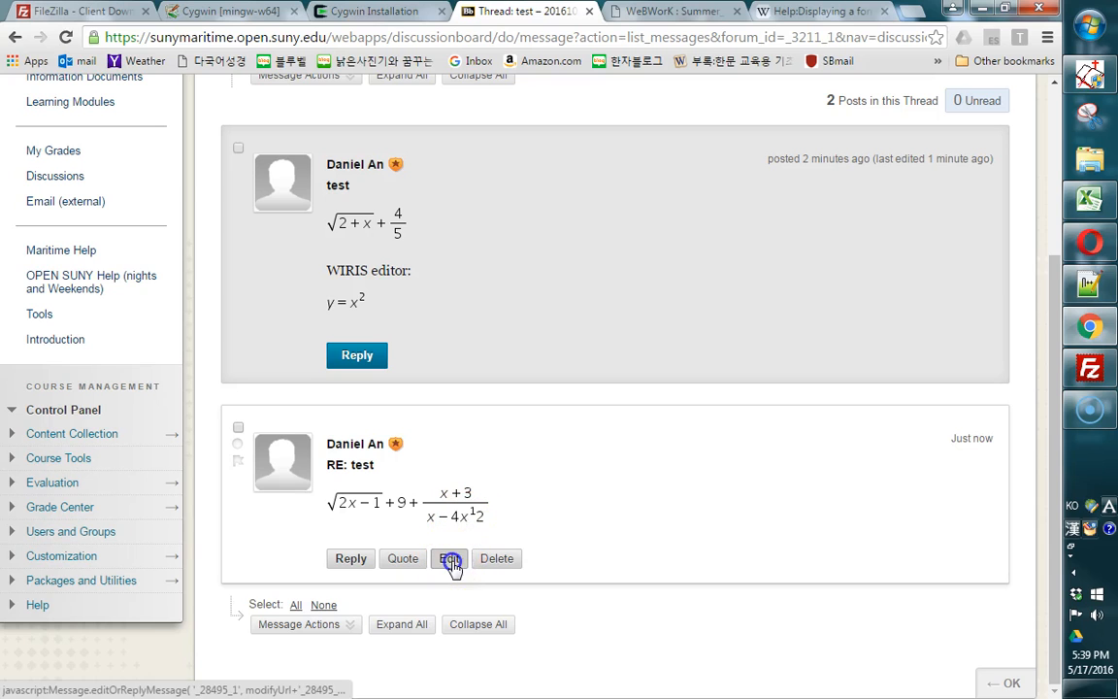
Edit the reply to change x^12 to x^{12} and save it.
click(449, 558)
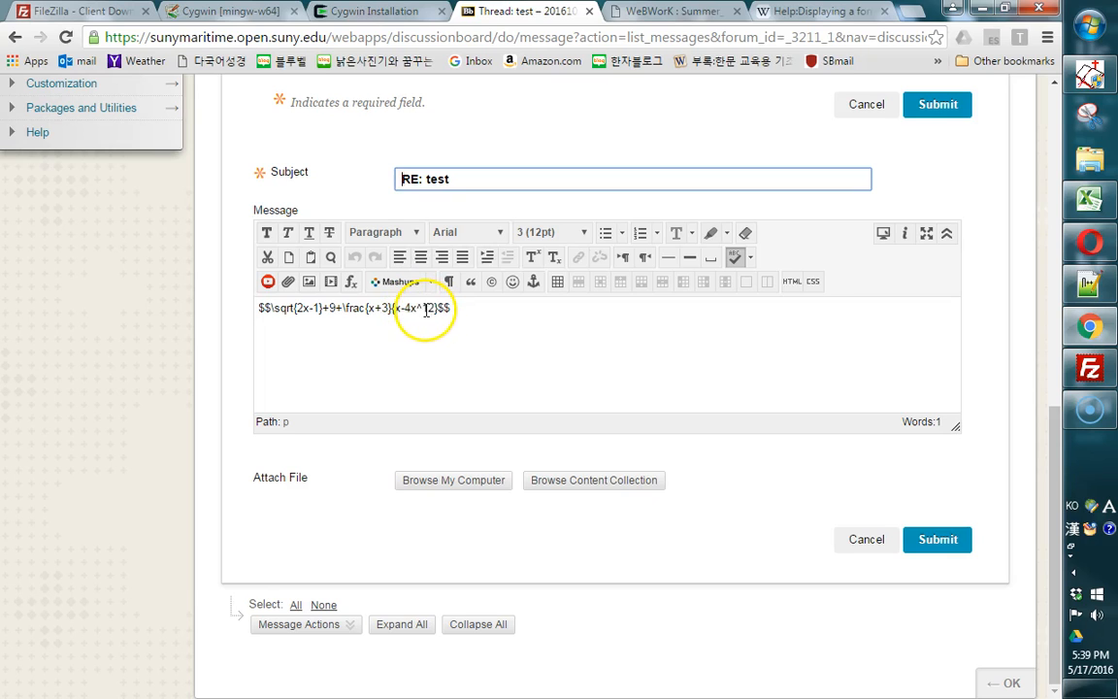
click(424, 321)
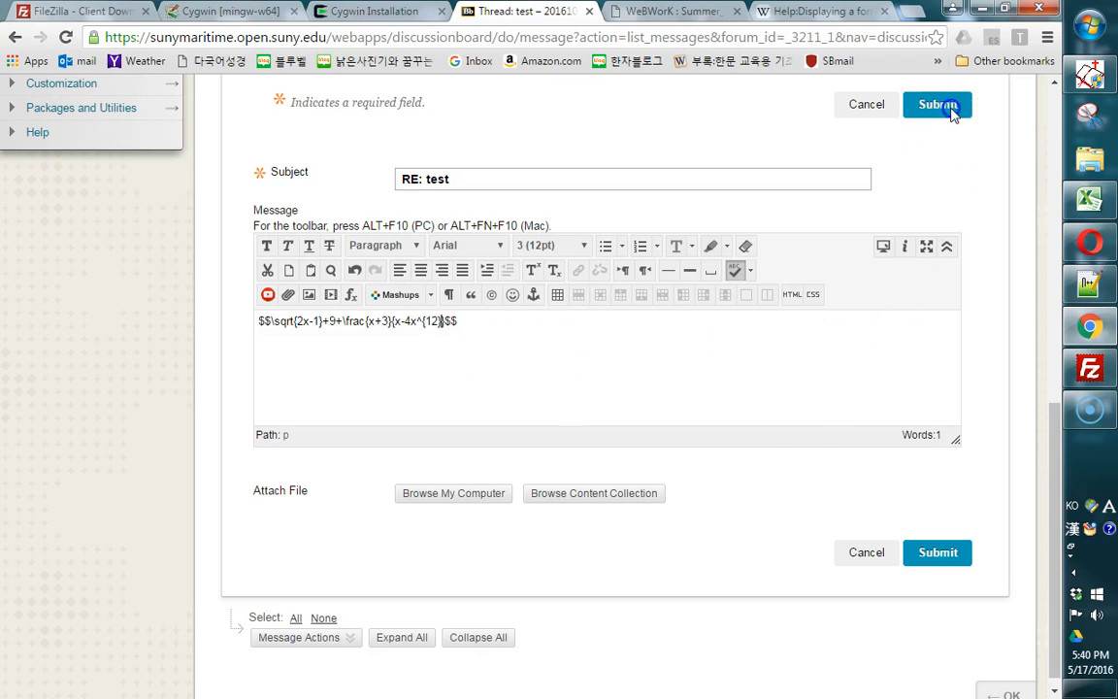
click(937, 104)
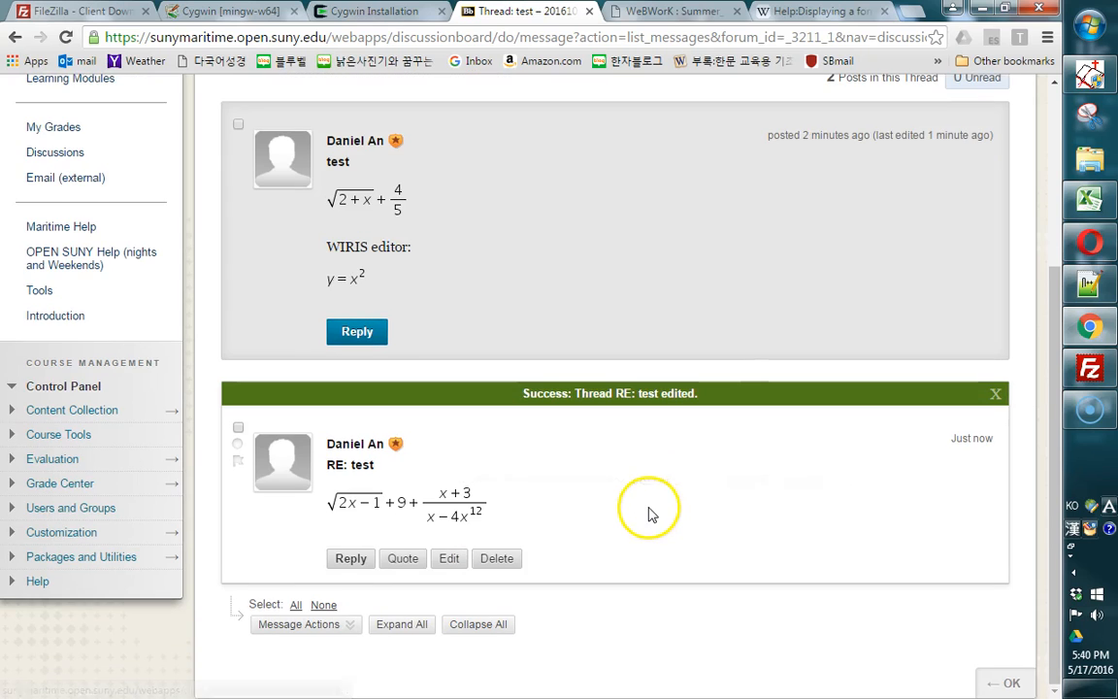
mouse_move(461, 354)
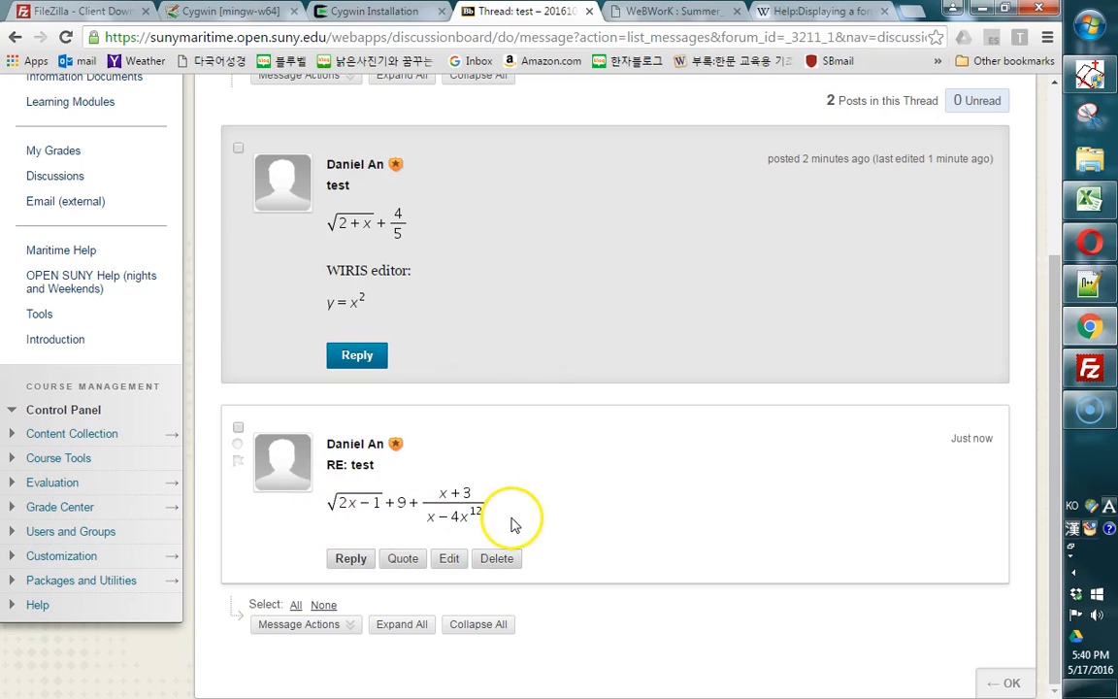
mouse_move(483, 527)
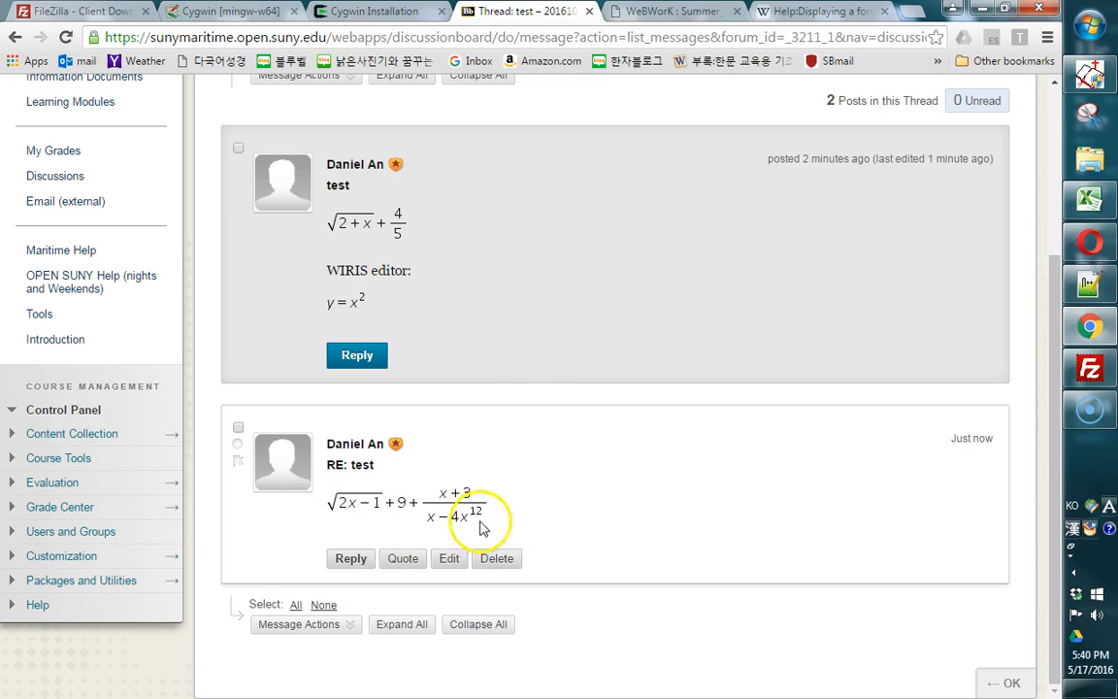
mouse_move(333, 506)
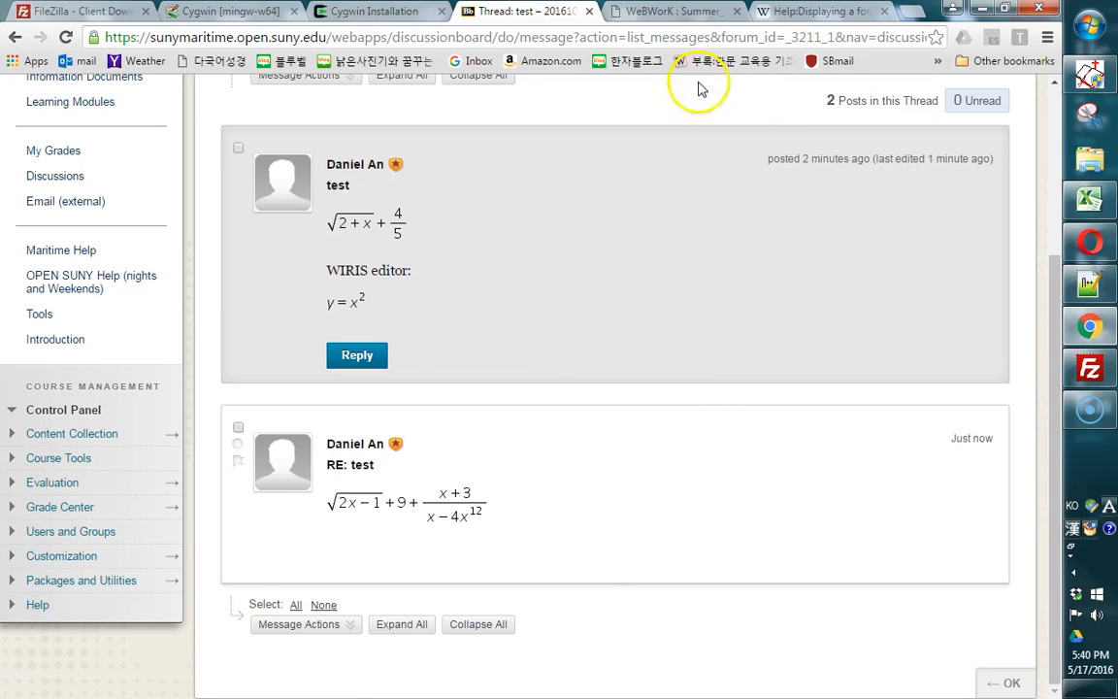
Open a new browser tab.
click(902, 10)
text(tex math)
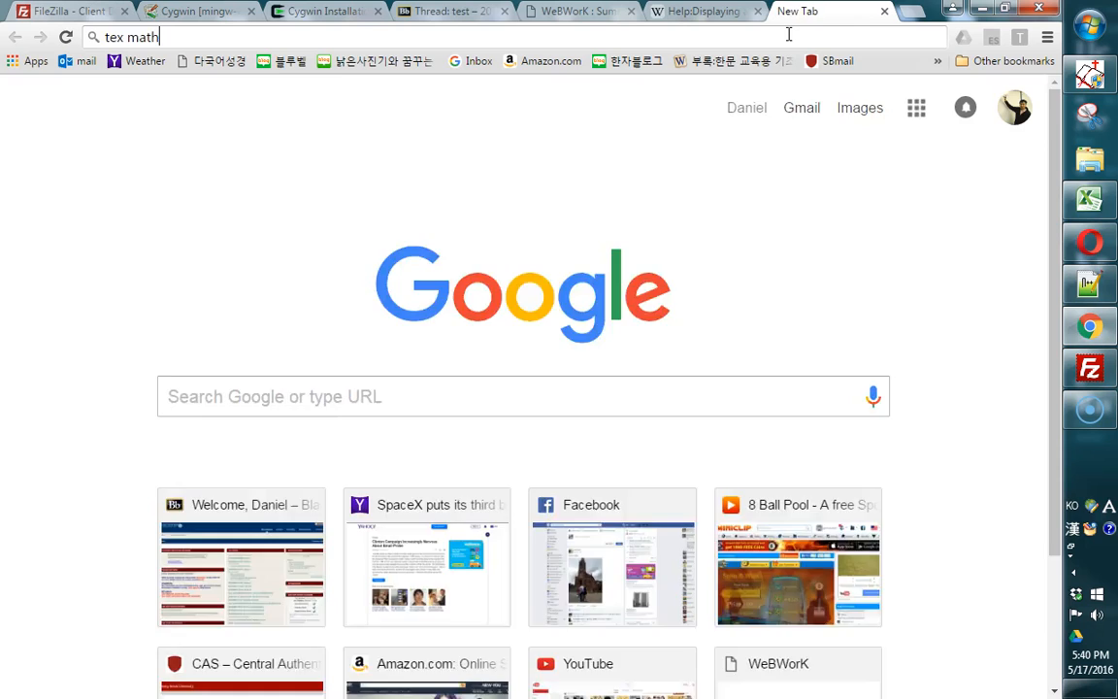
Search Google for 'tex math', then 'tex displaymath wiki', and scroll the results.
key(Return)
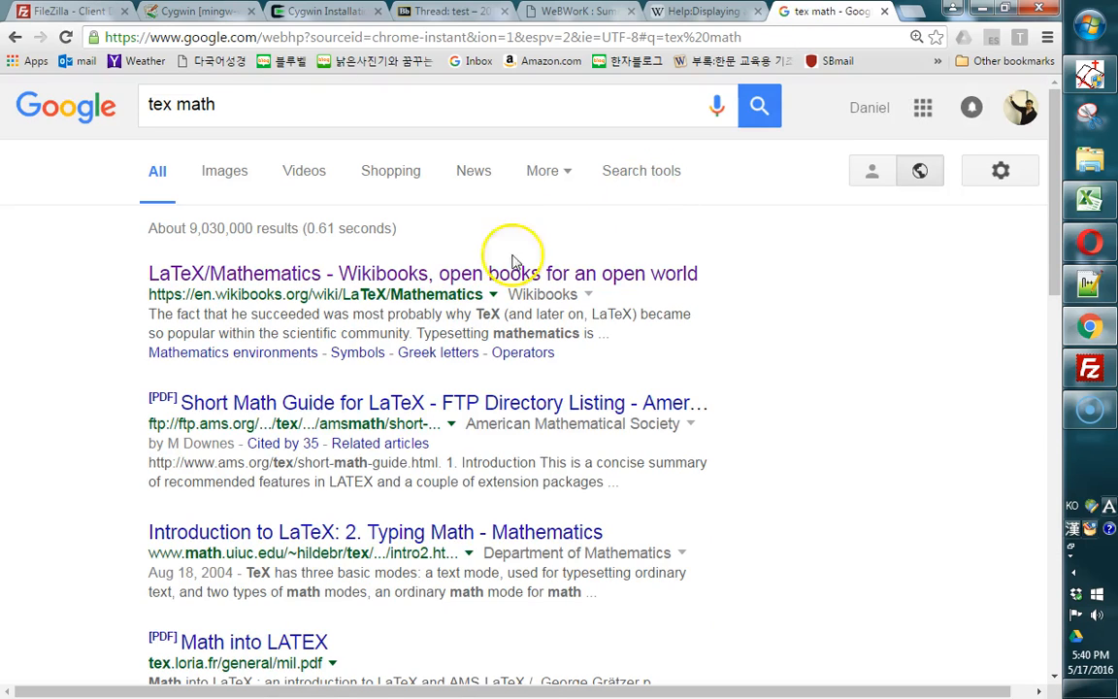
mouse_move(367, 393)
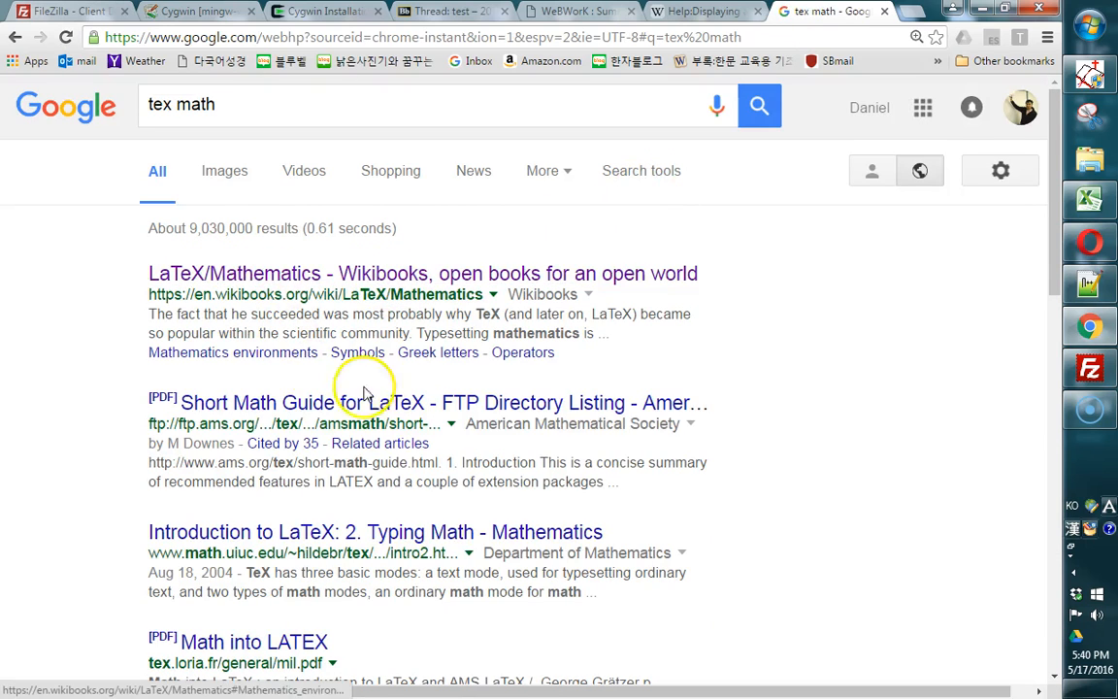
mouse_move(106, 62)
text(de)
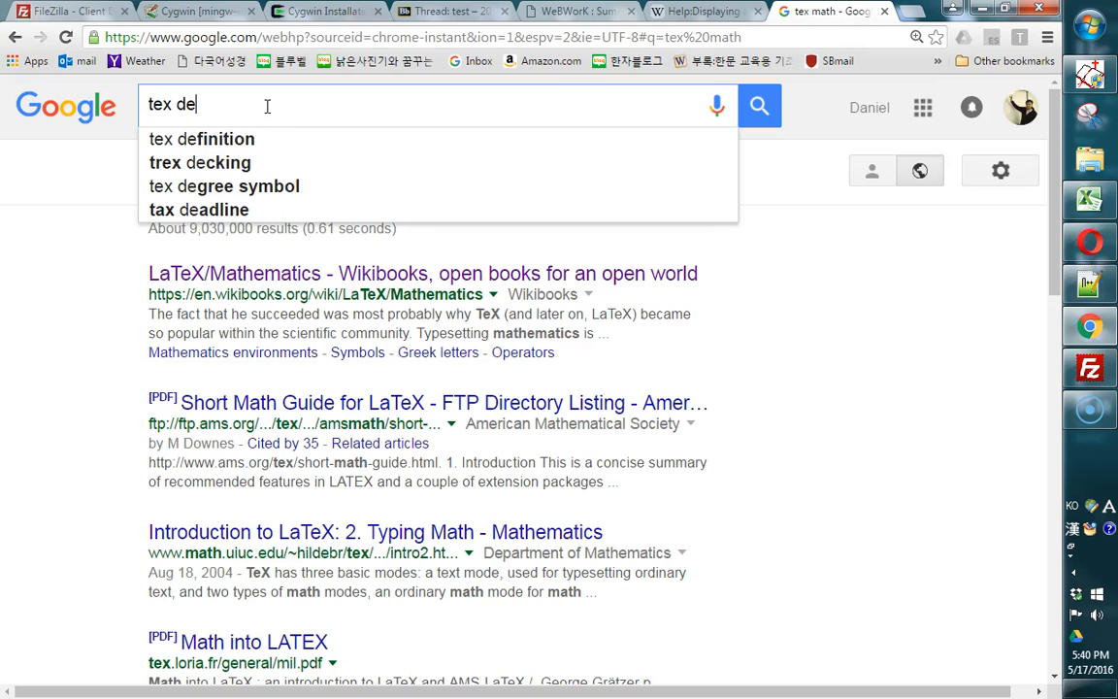
text(displaymath wiki)
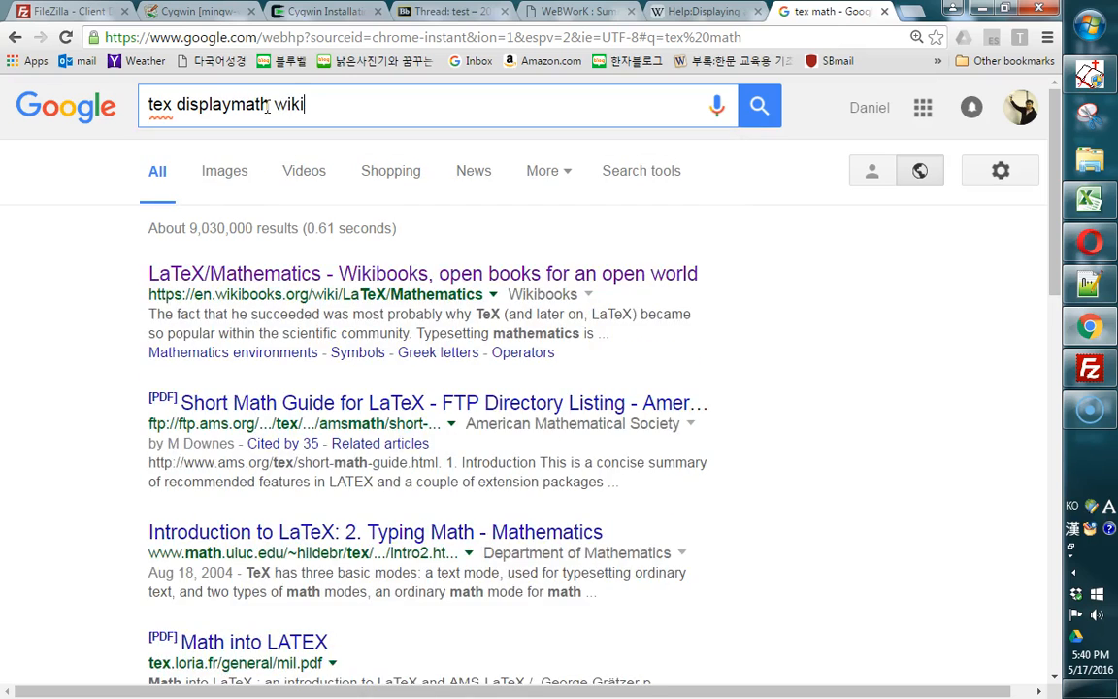
key(Return)
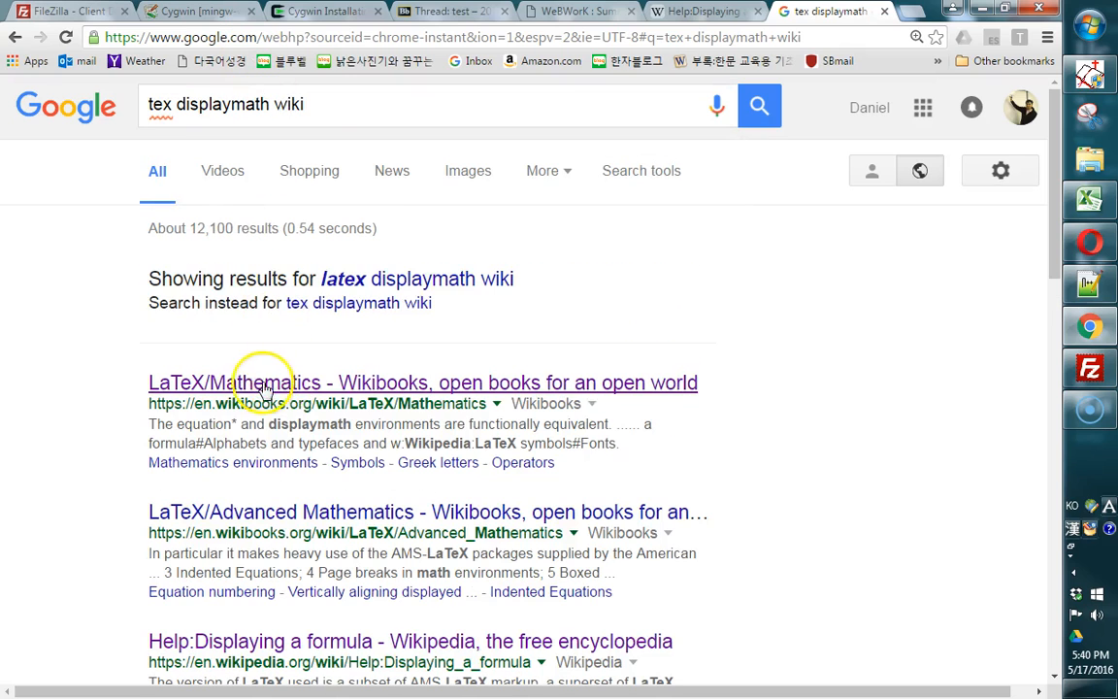
scroll(down, 3)
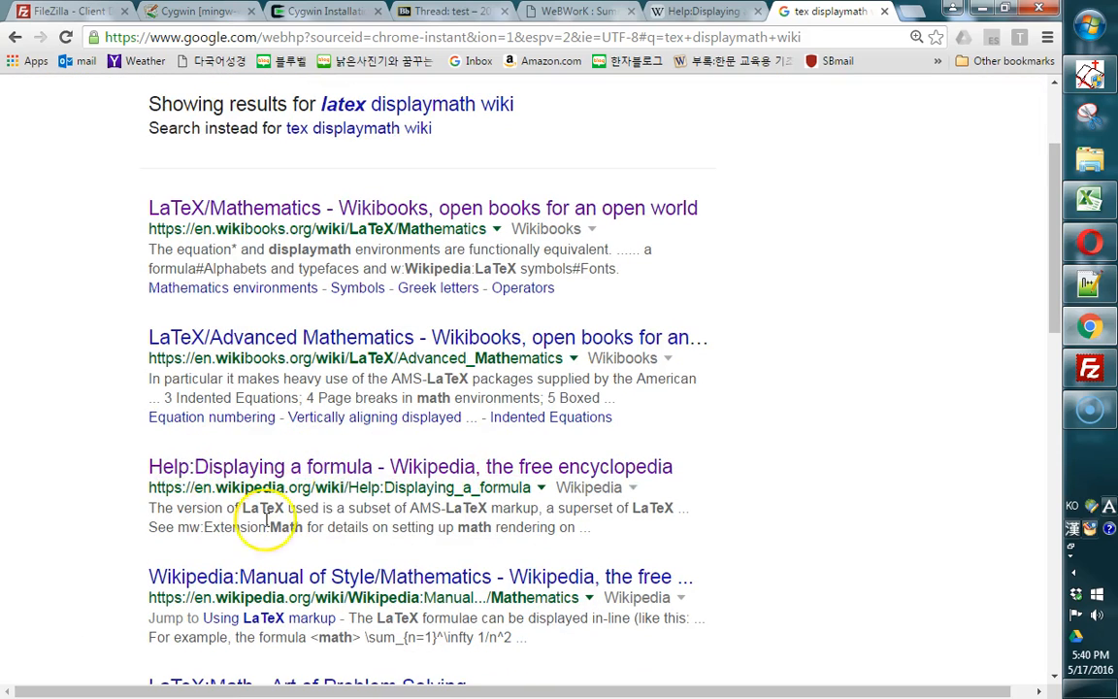
mouse_move(417, 466)
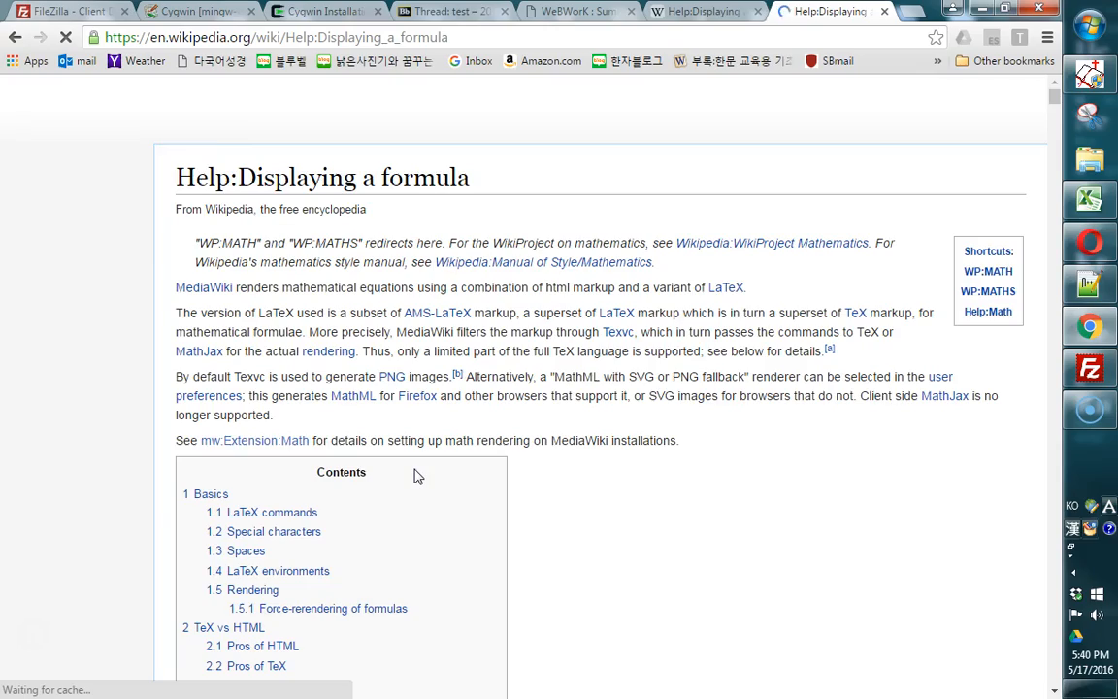
Scroll through the TeX sections of Help:Displaying a formula, then return to WeBWorK HW6-2 Problem 2.
scroll(down, 3)
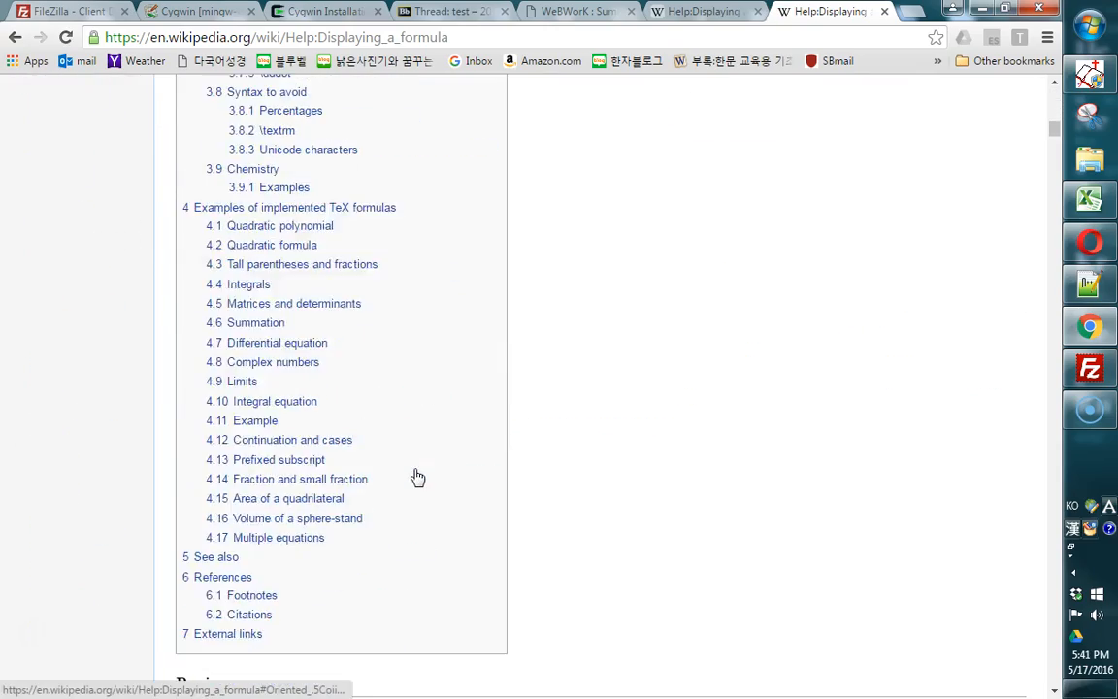
scroll(down, 3)
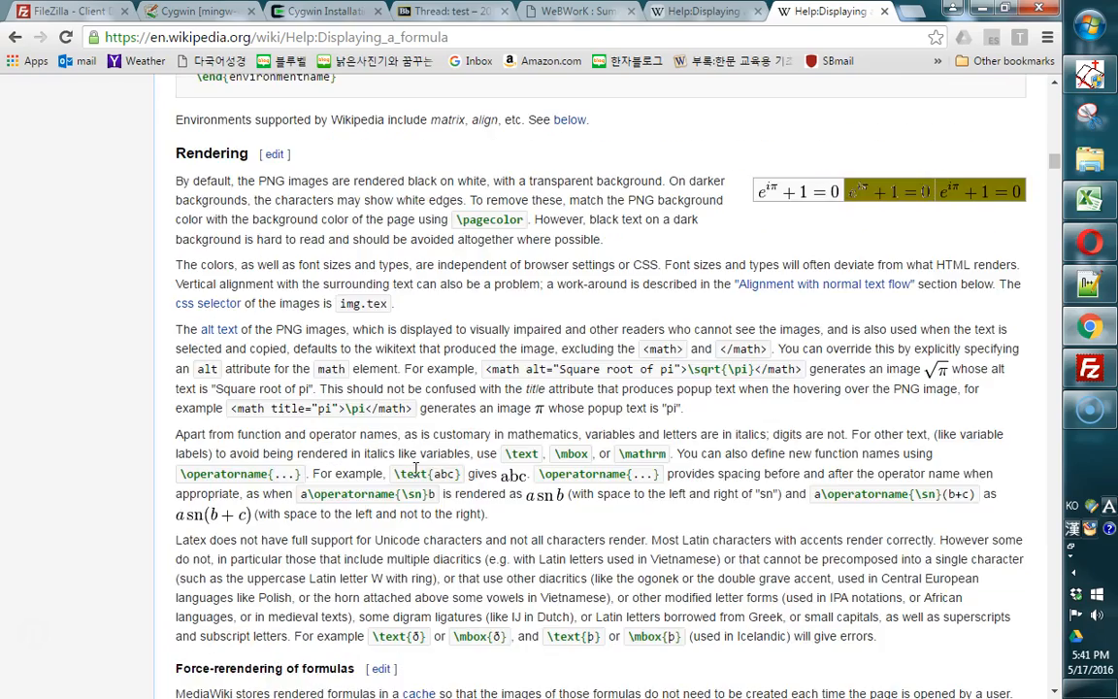
scroll(down, 3)
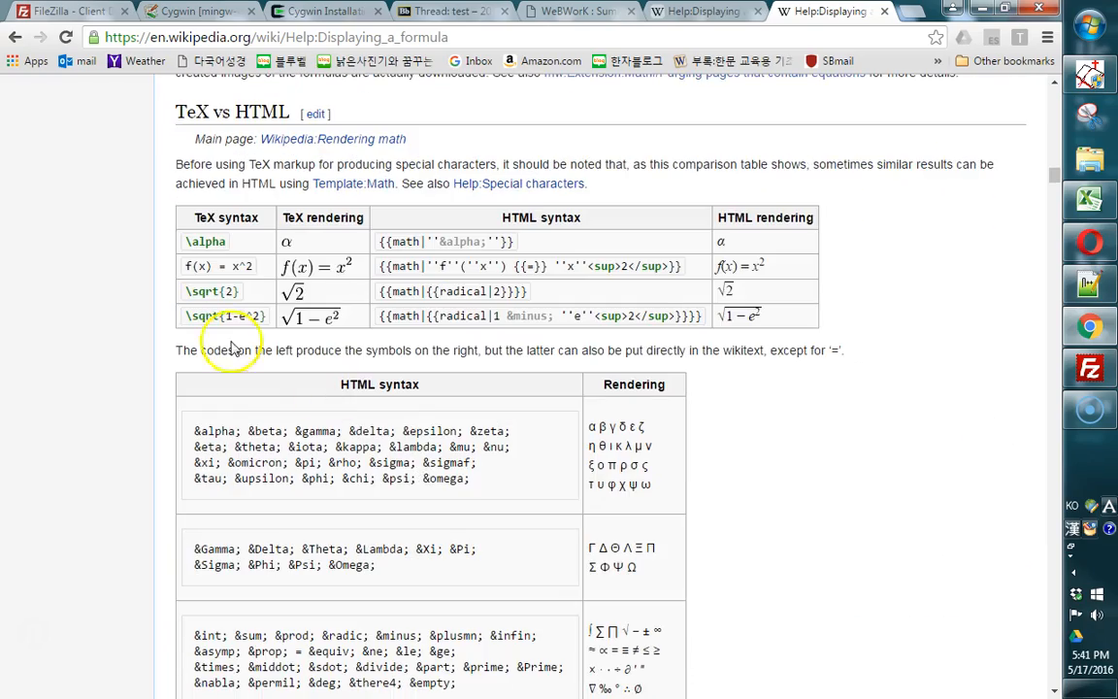
mouse_move(245, 409)
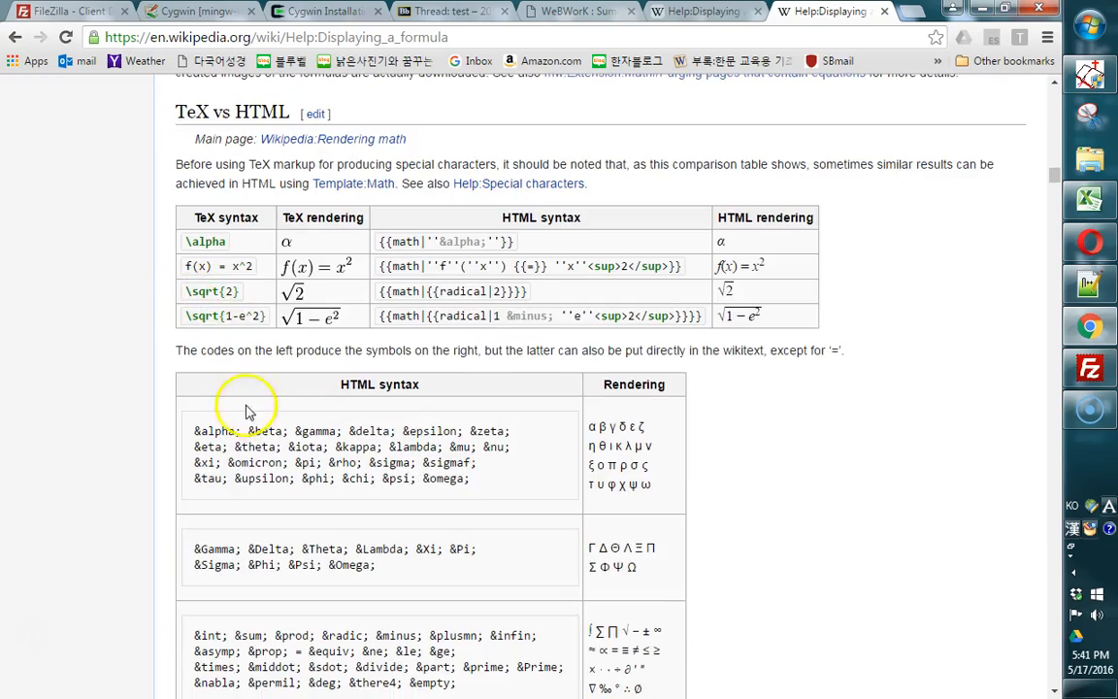
scroll(down, 3)
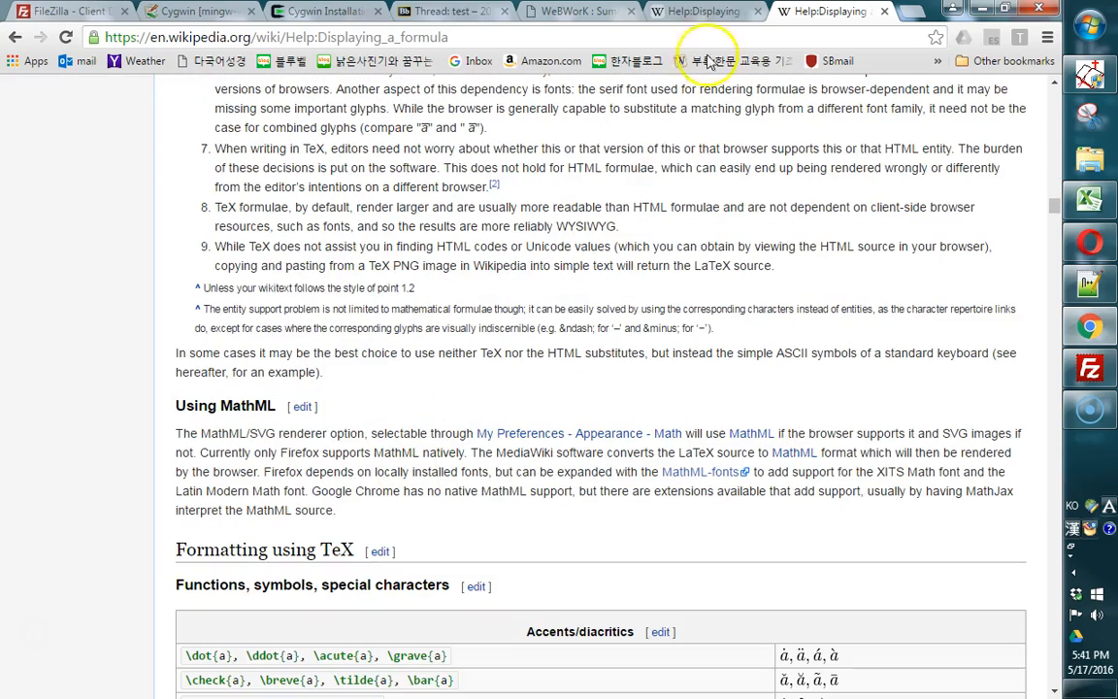
mouse_move(755, 269)
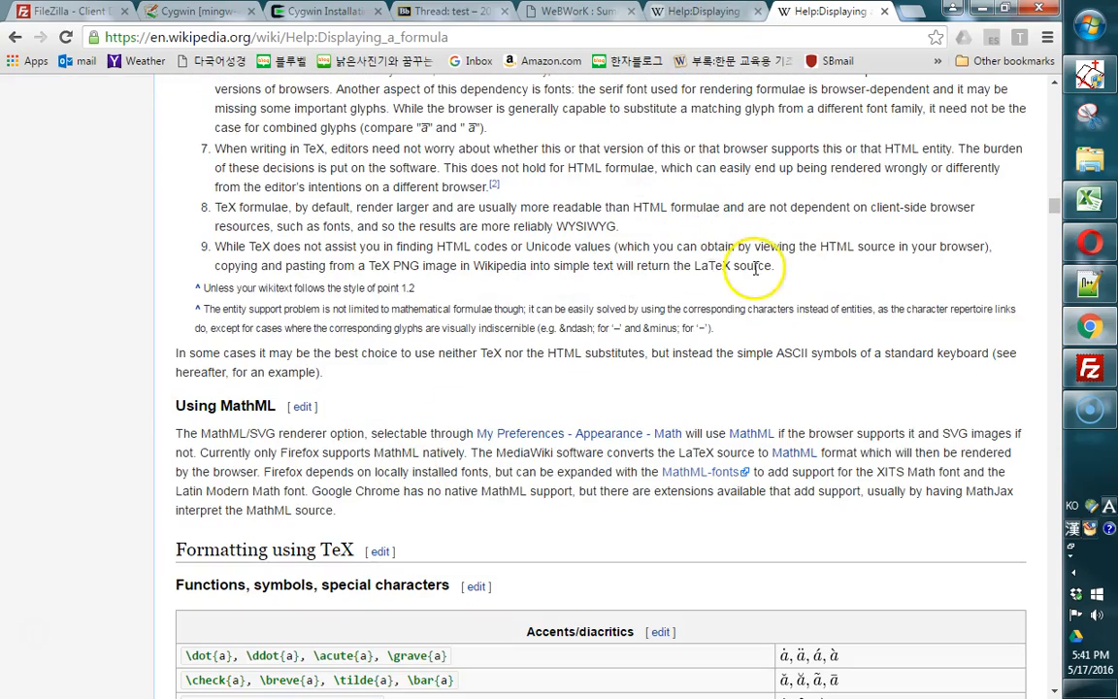
click(577, 10)
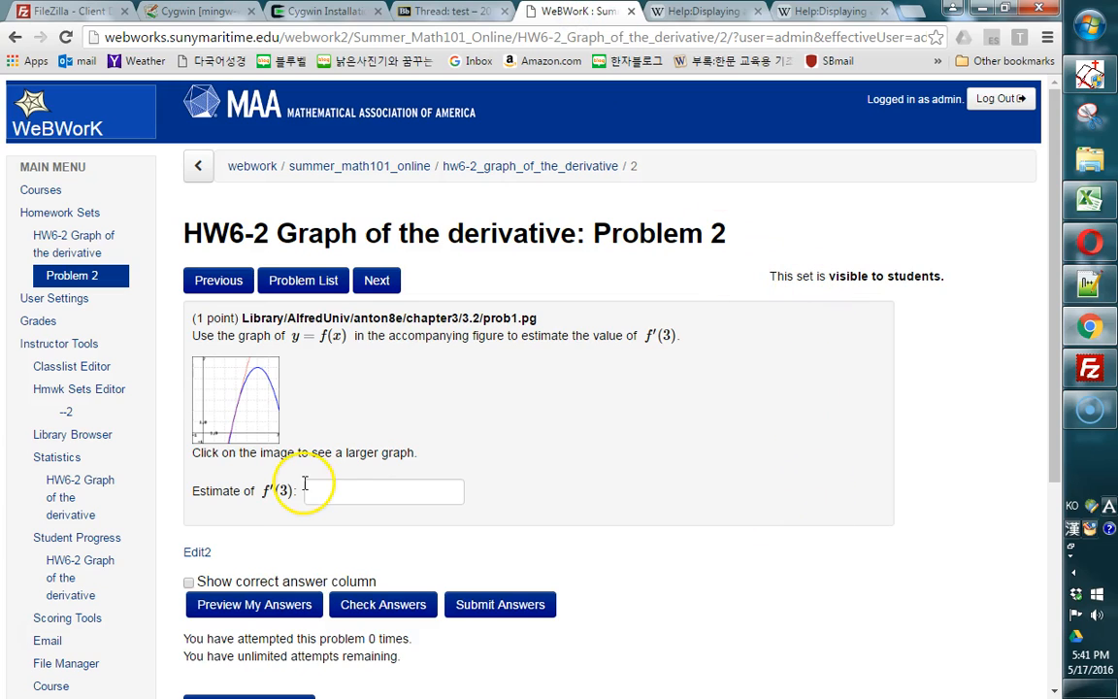
mouse_move(179, 524)
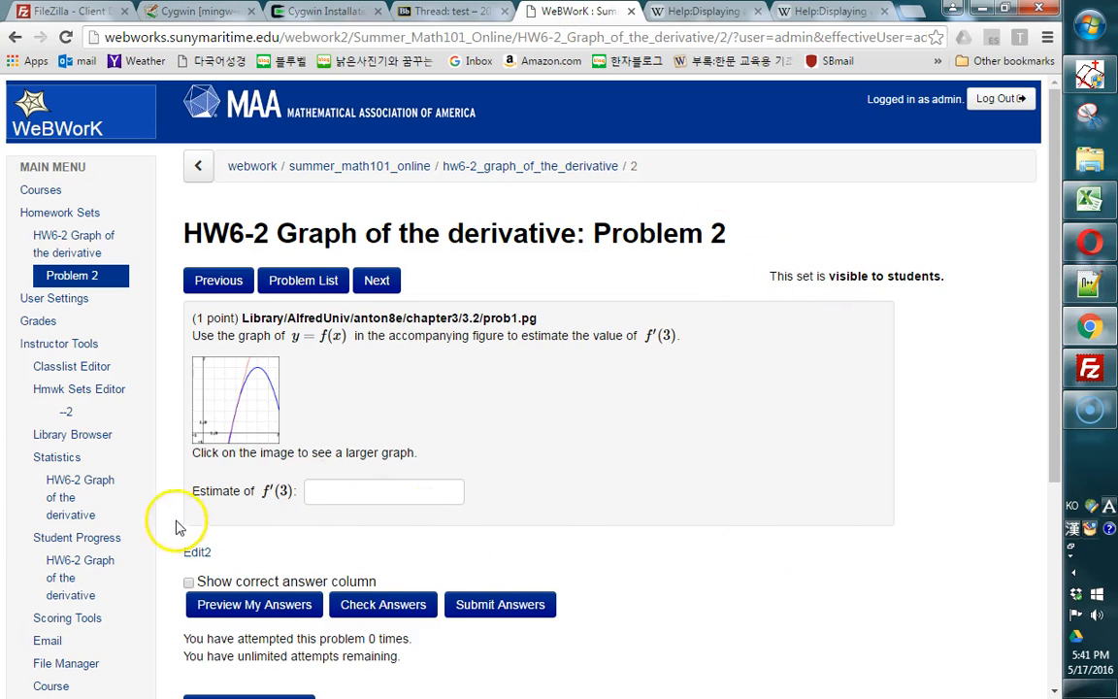
mouse_move(760, 531)
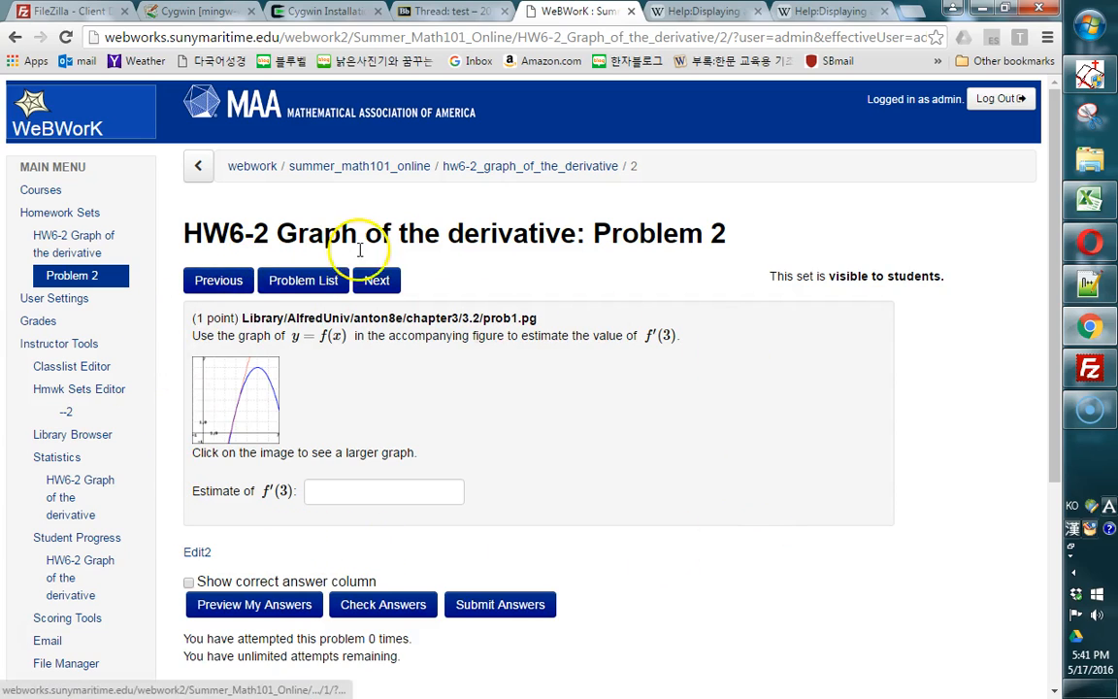
mouse_move(596, 511)
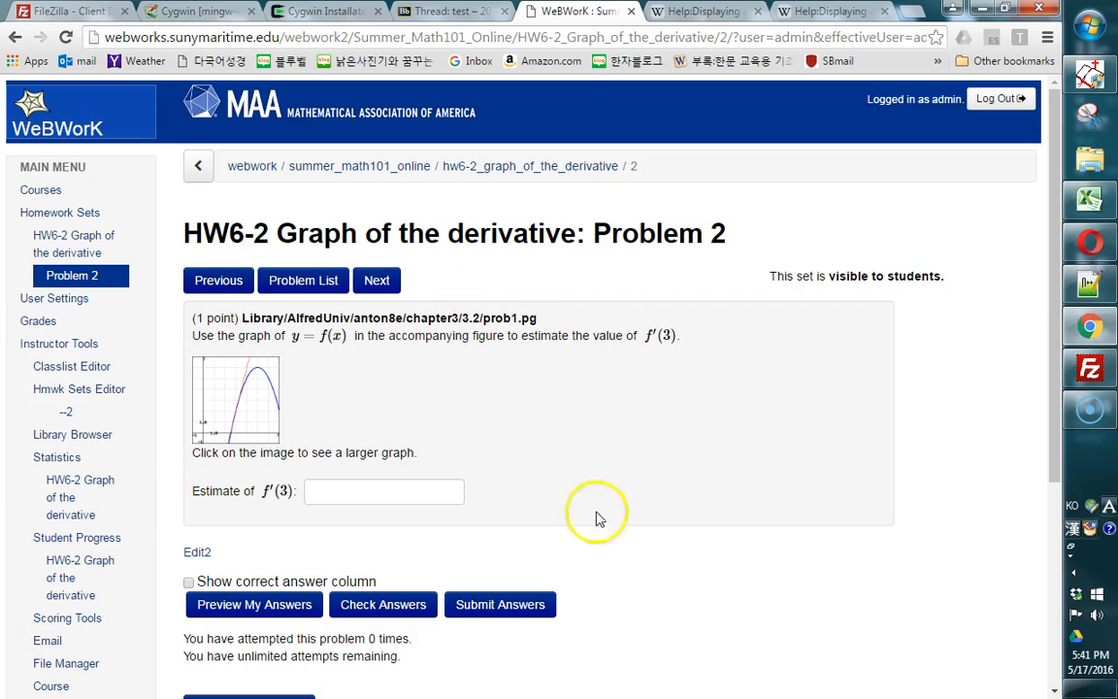
mouse_move(883, 498)
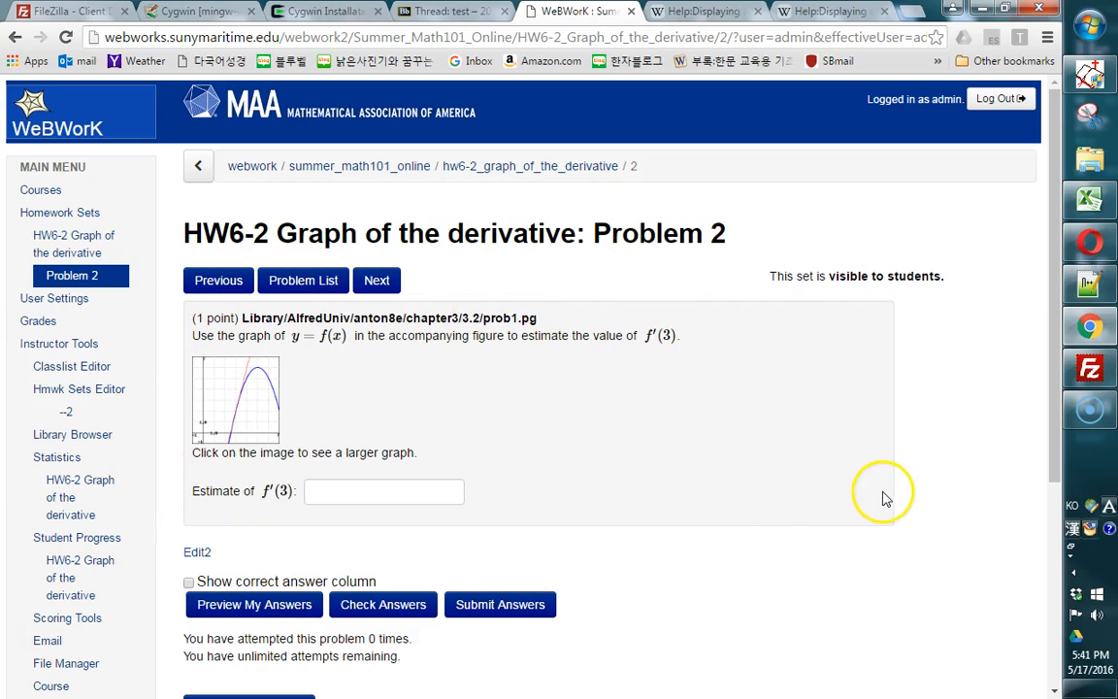
mouse_move(961, 301)
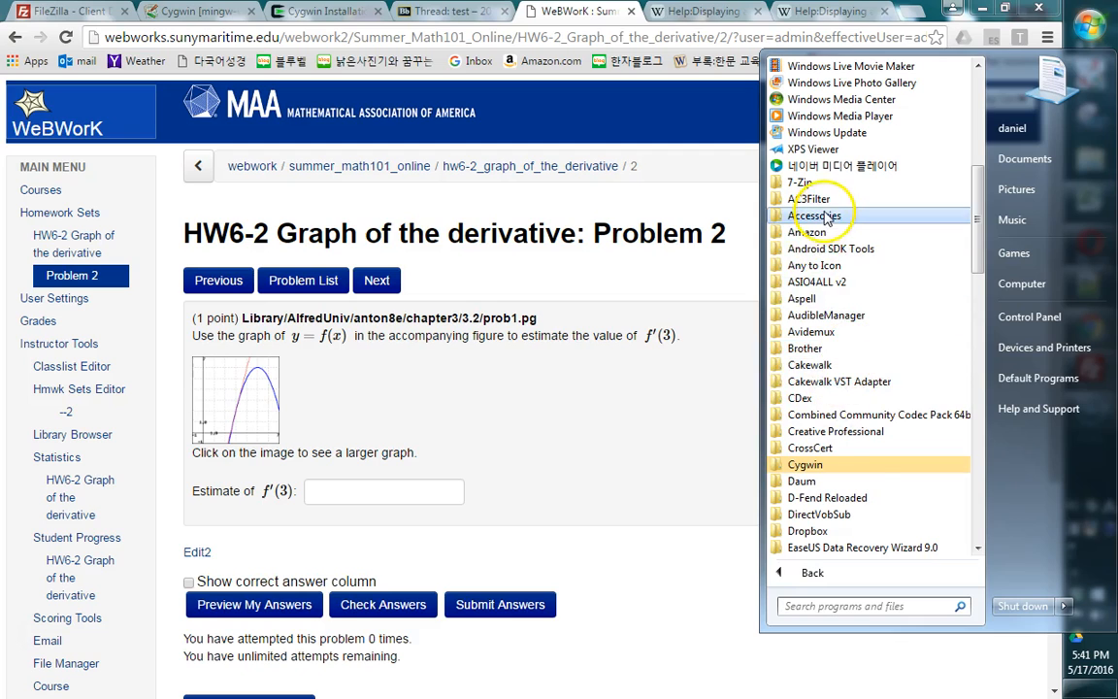
click(813, 214)
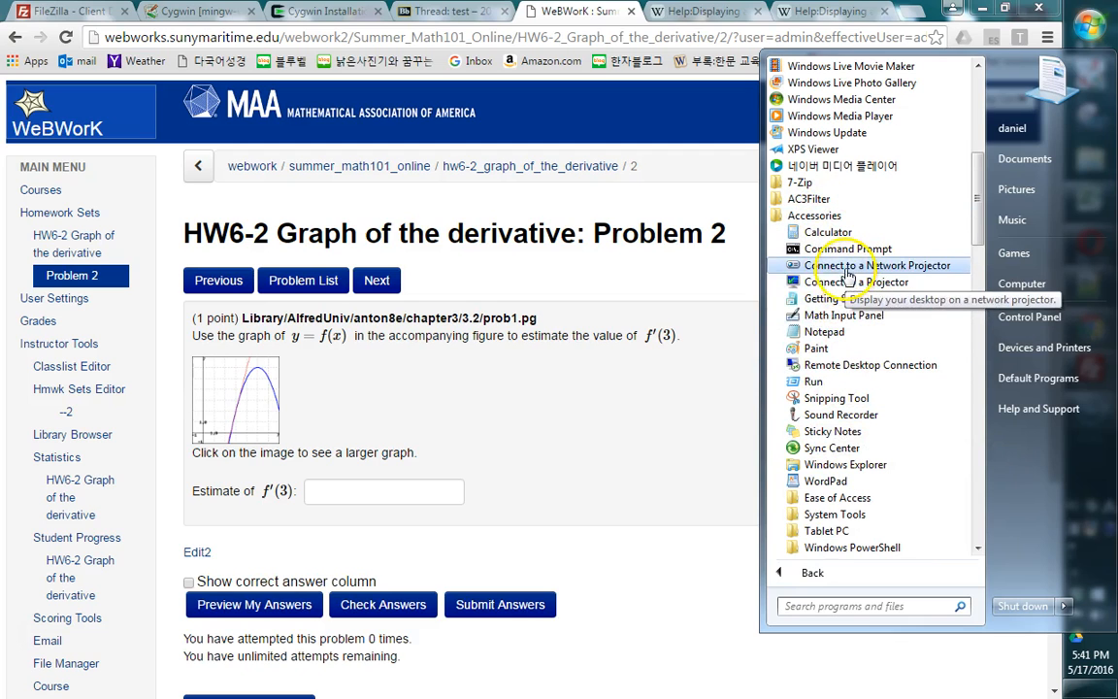
mouse_move(836, 398)
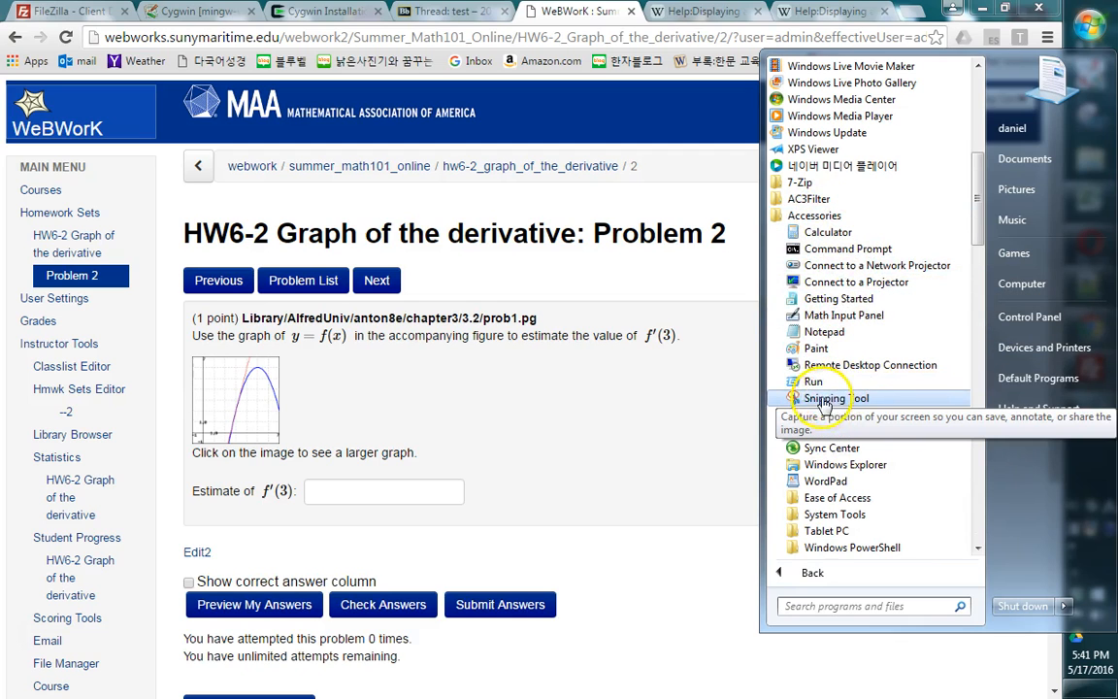
right_click(837, 397)
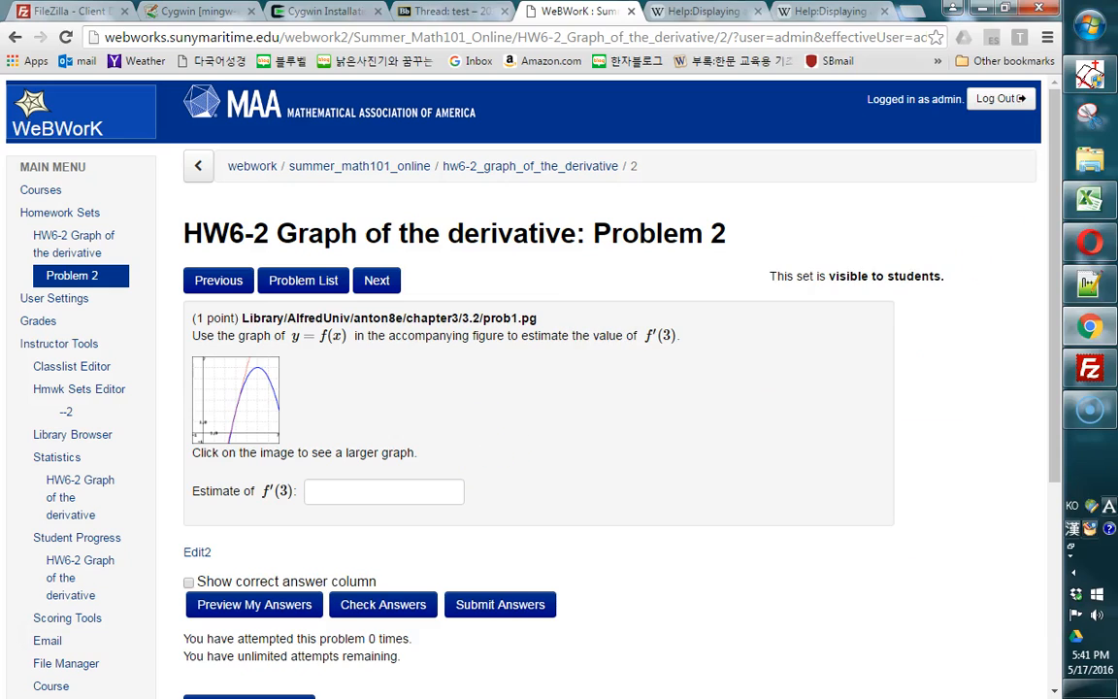
mouse_move(1101, 124)
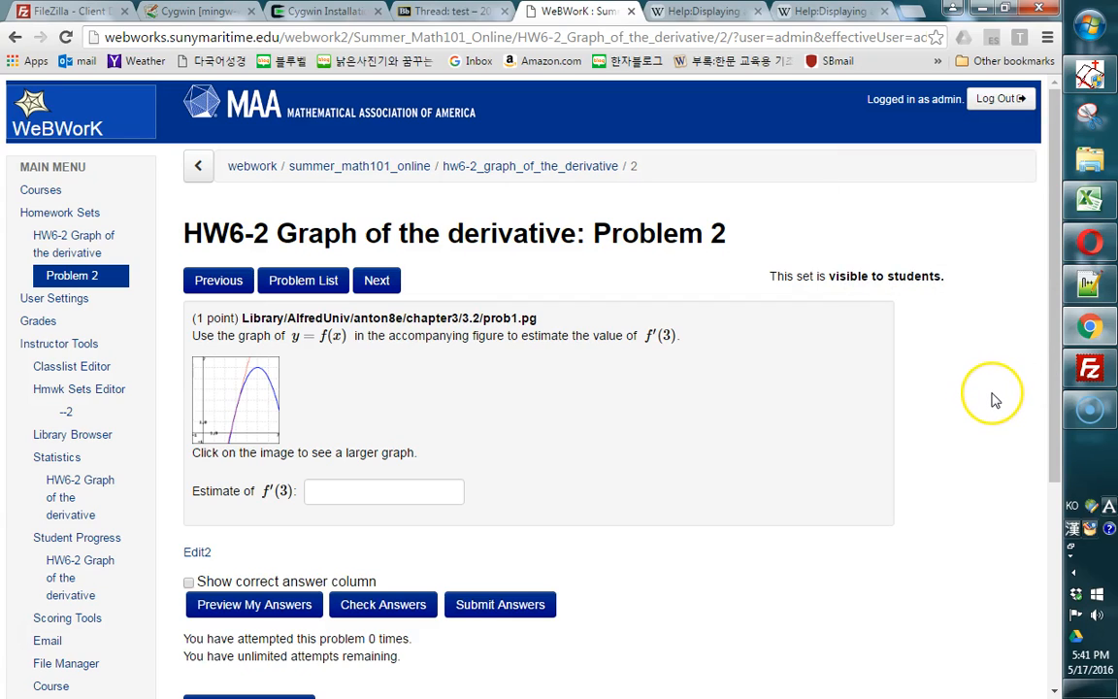
mouse_move(995, 400)
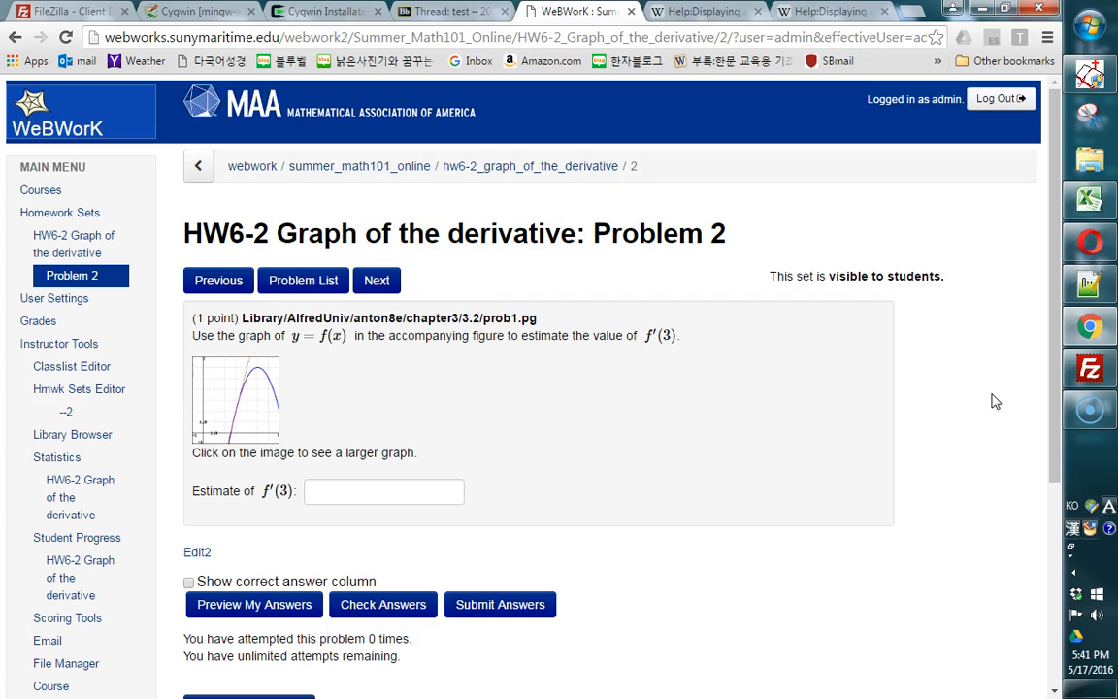
mouse_move(1020, 352)
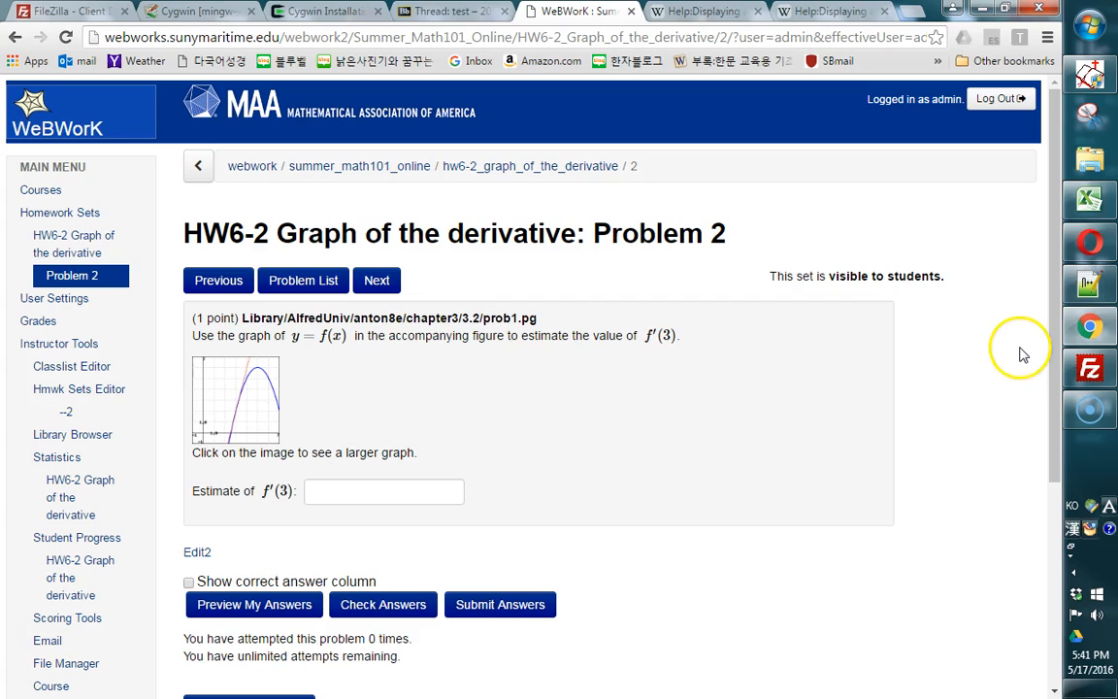
mouse_move(1077, 124)
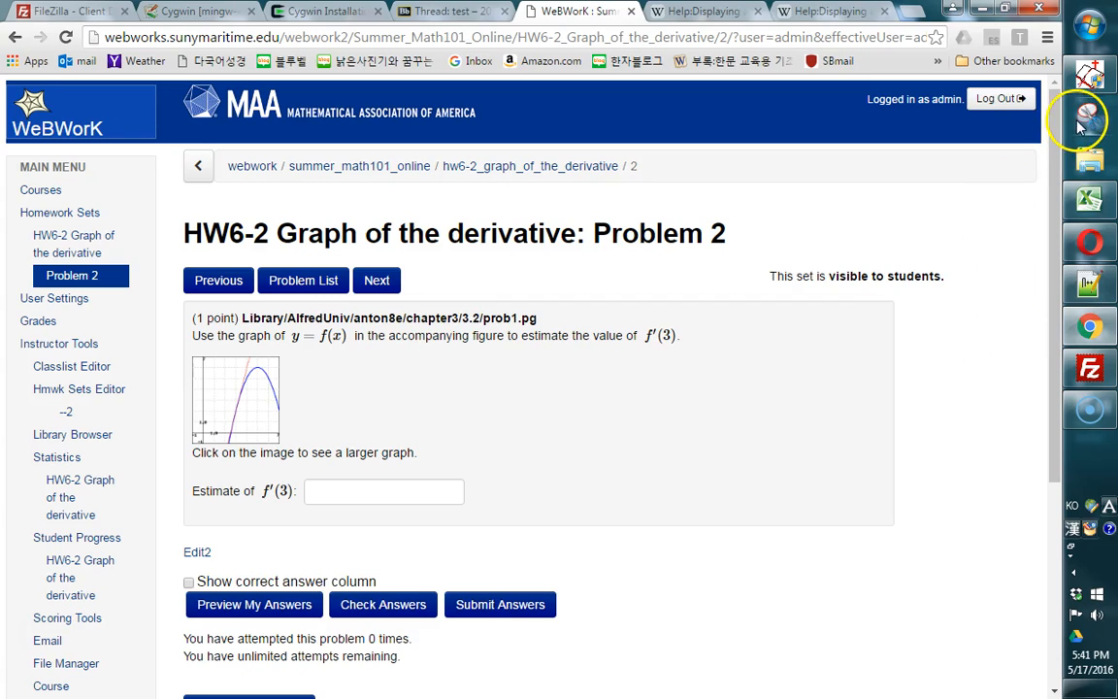
mouse_move(1012, 285)
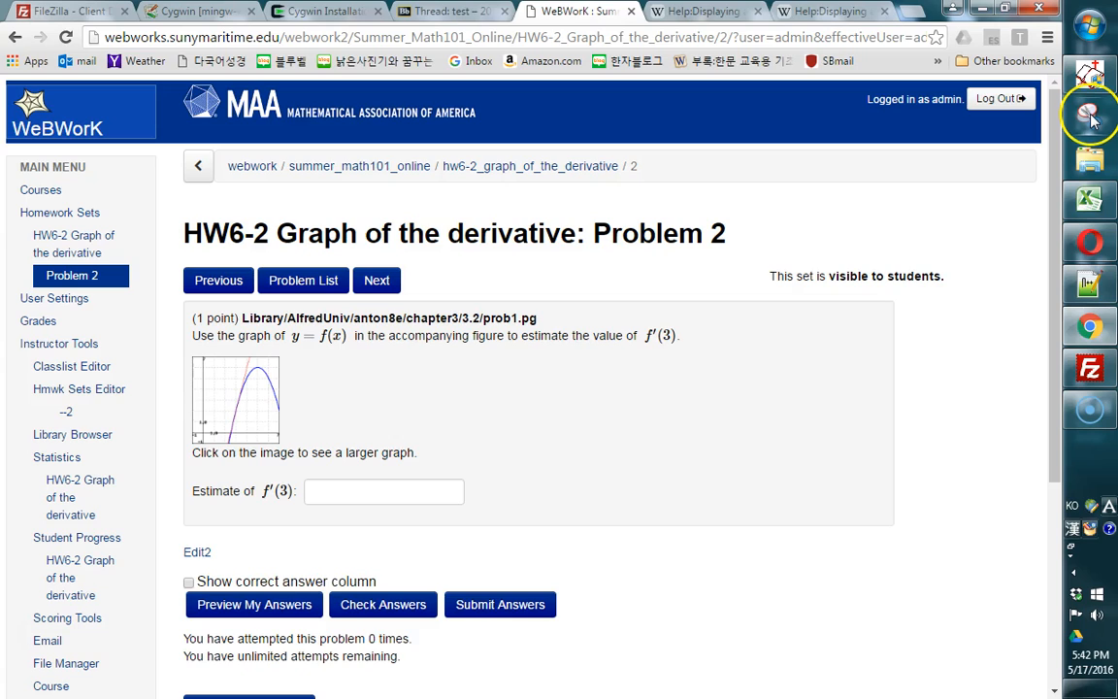
mouse_move(815, 396)
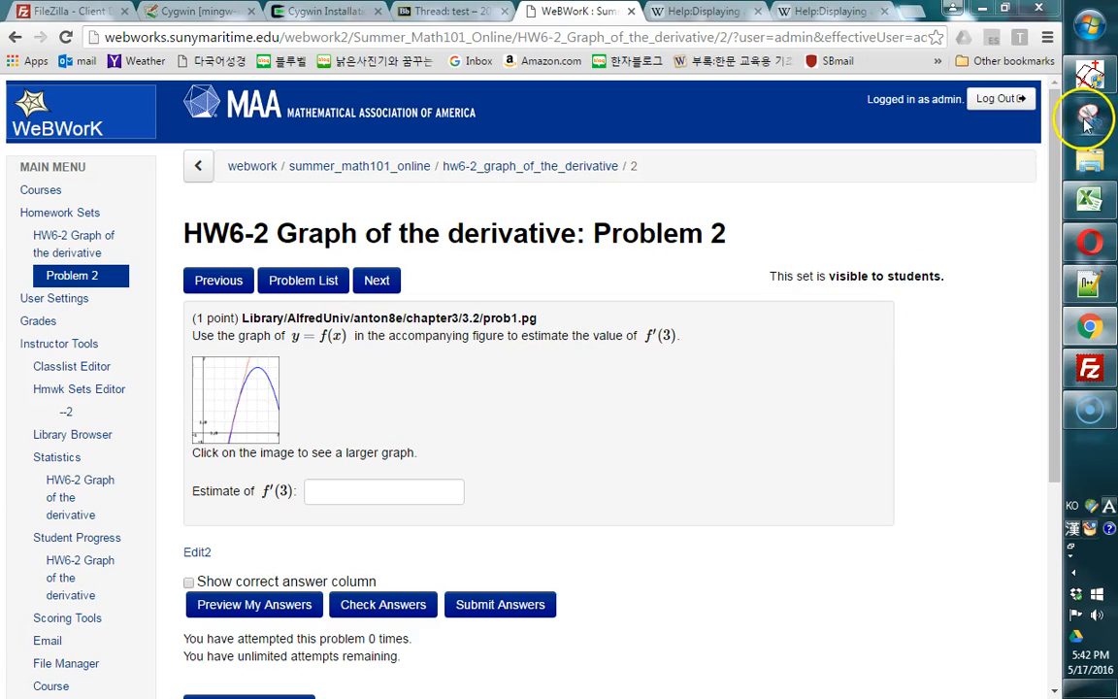
Save the Problem 2 snip as Capture.PNG in Pictures, overwriting the old file, and close Snipping Tool.
click(1089, 117)
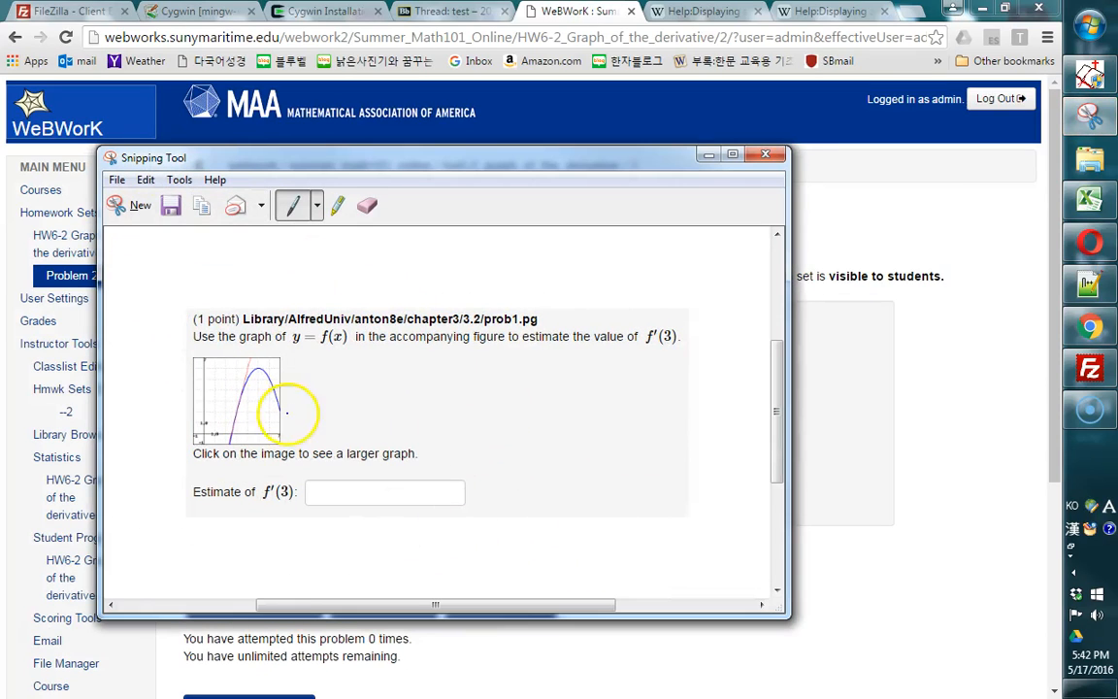
click(116, 180)
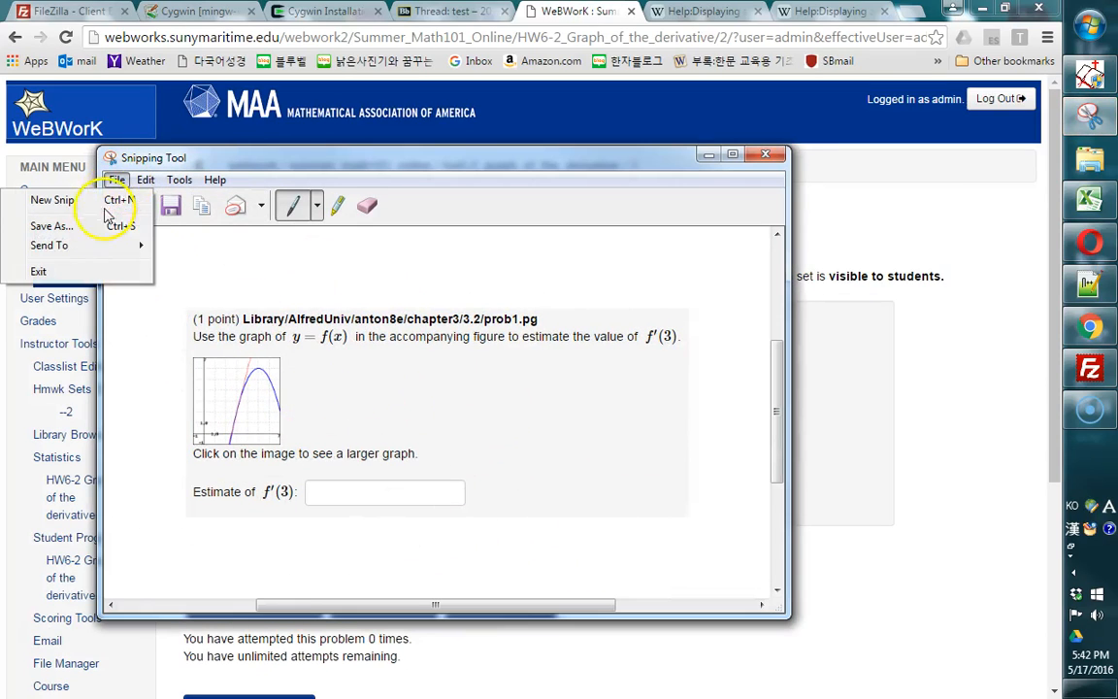
click(52, 225)
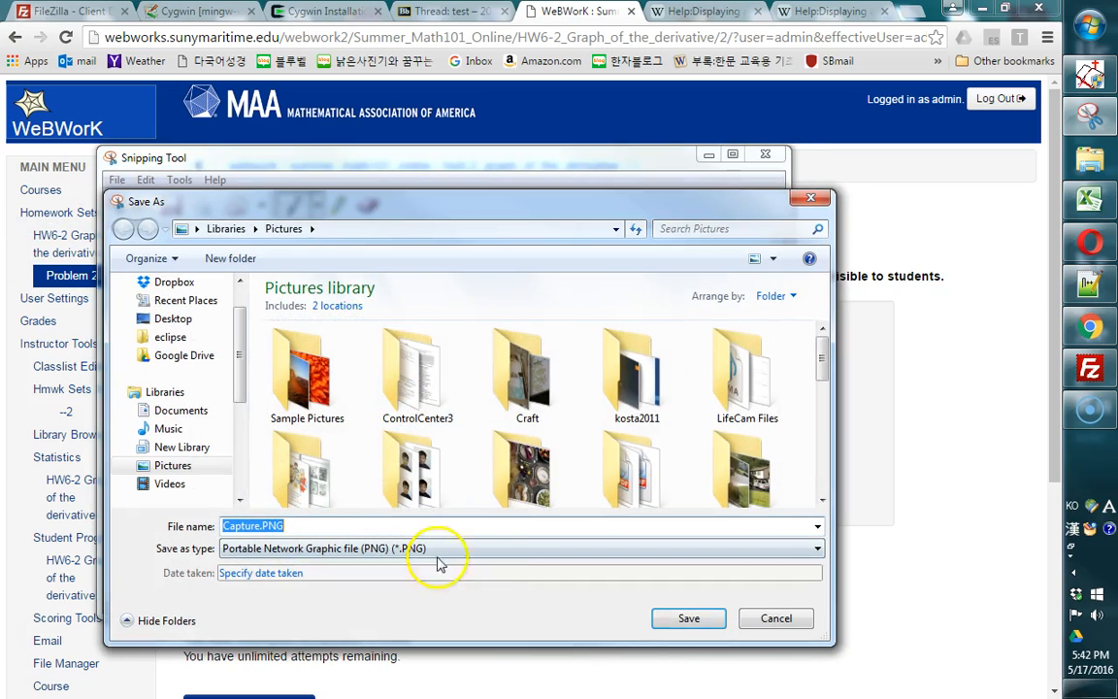
click(687, 618)
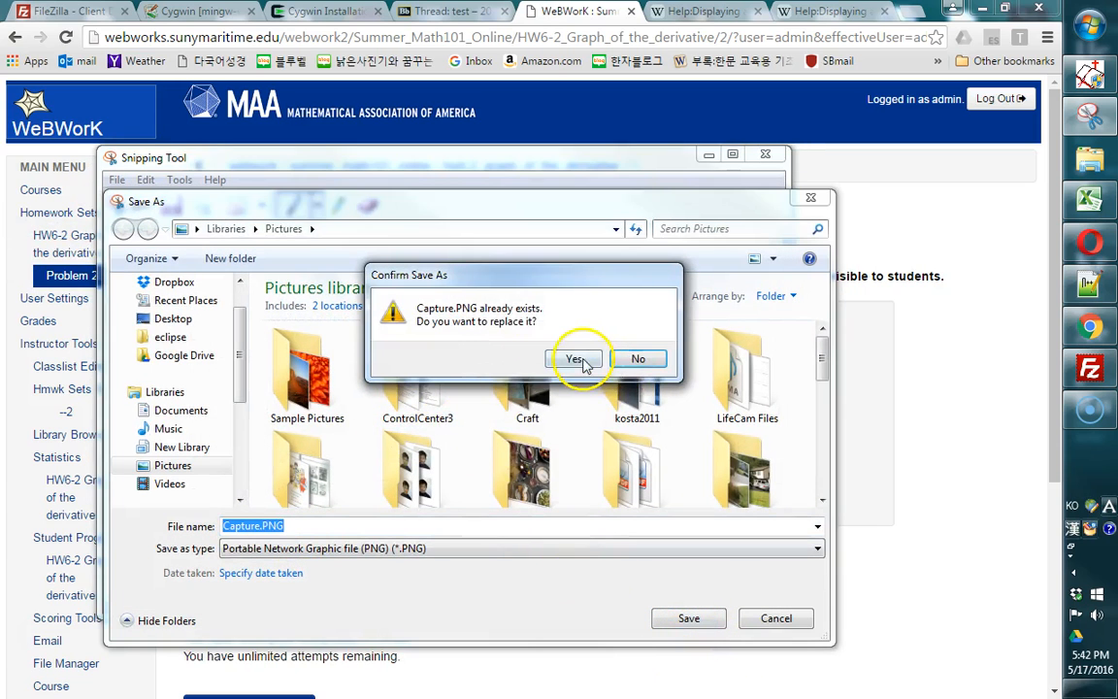
click(575, 358)
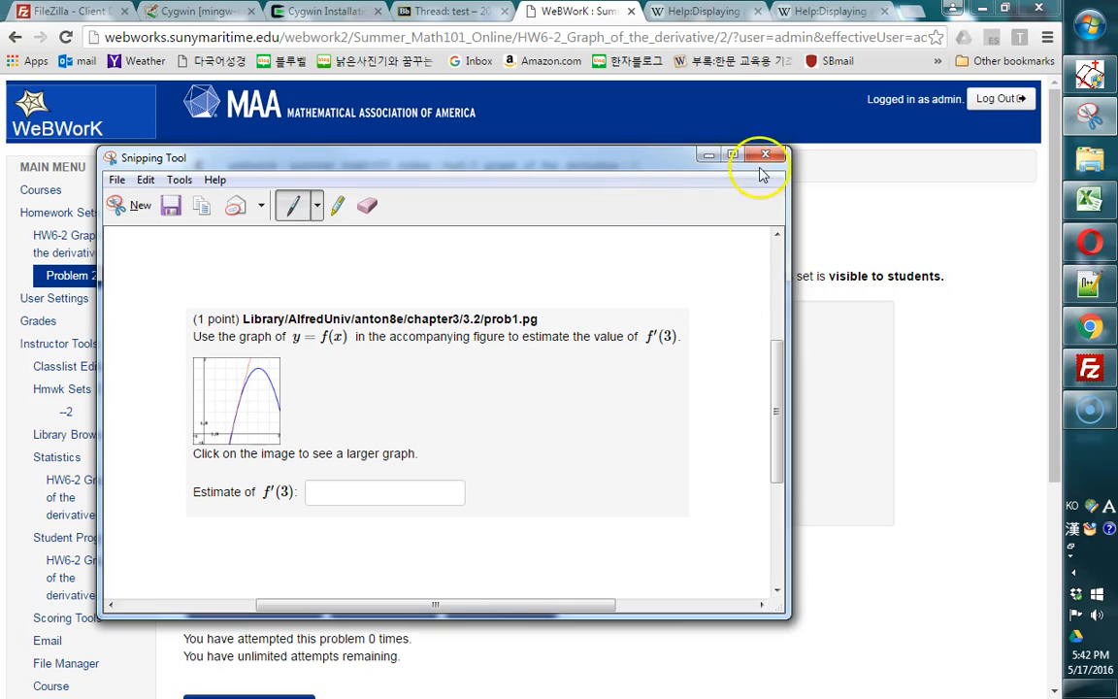
click(765, 155)
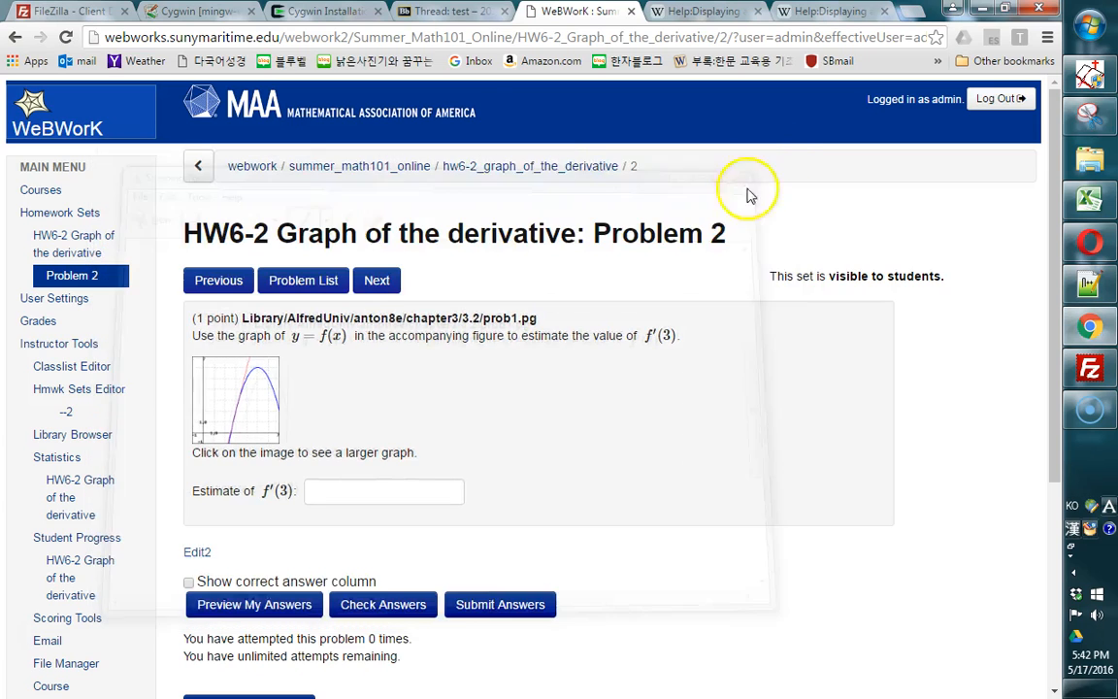
Return to the Blackboard test thread and begin a RE: test reply.
click(451, 10)
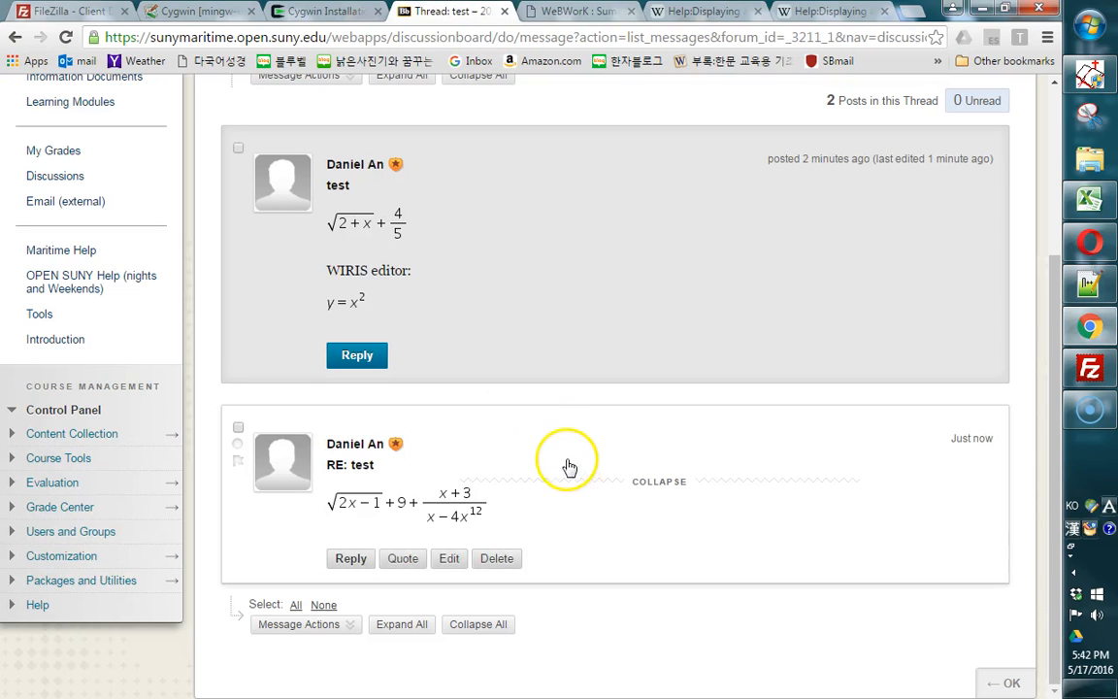
click(350, 558)
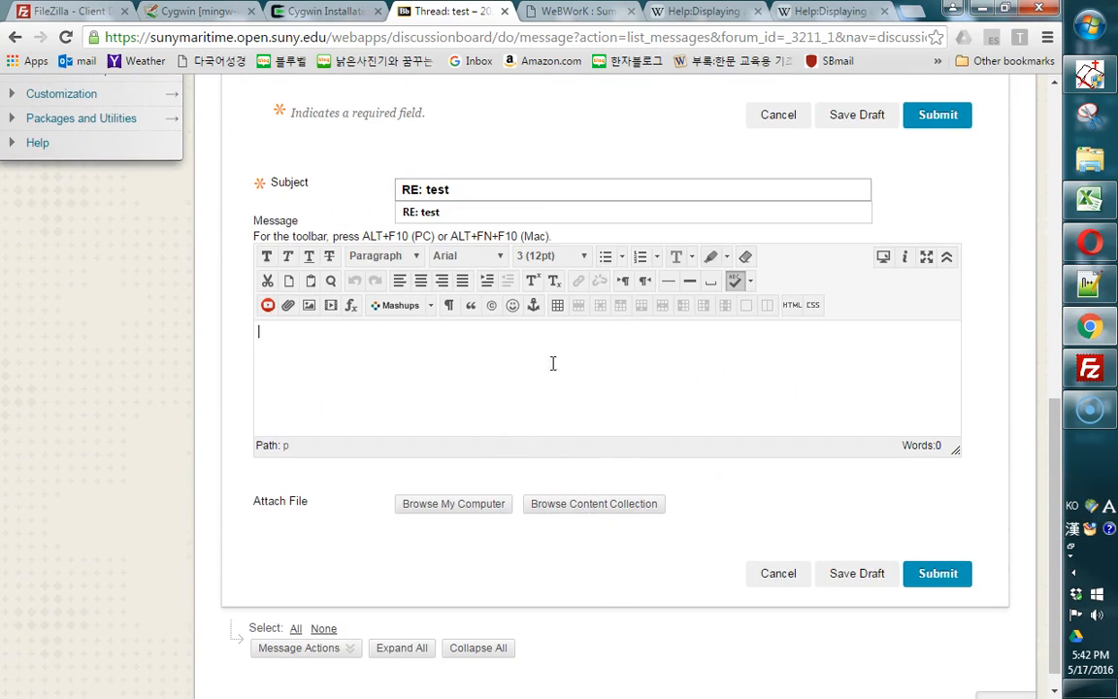
mouse_move(389, 377)
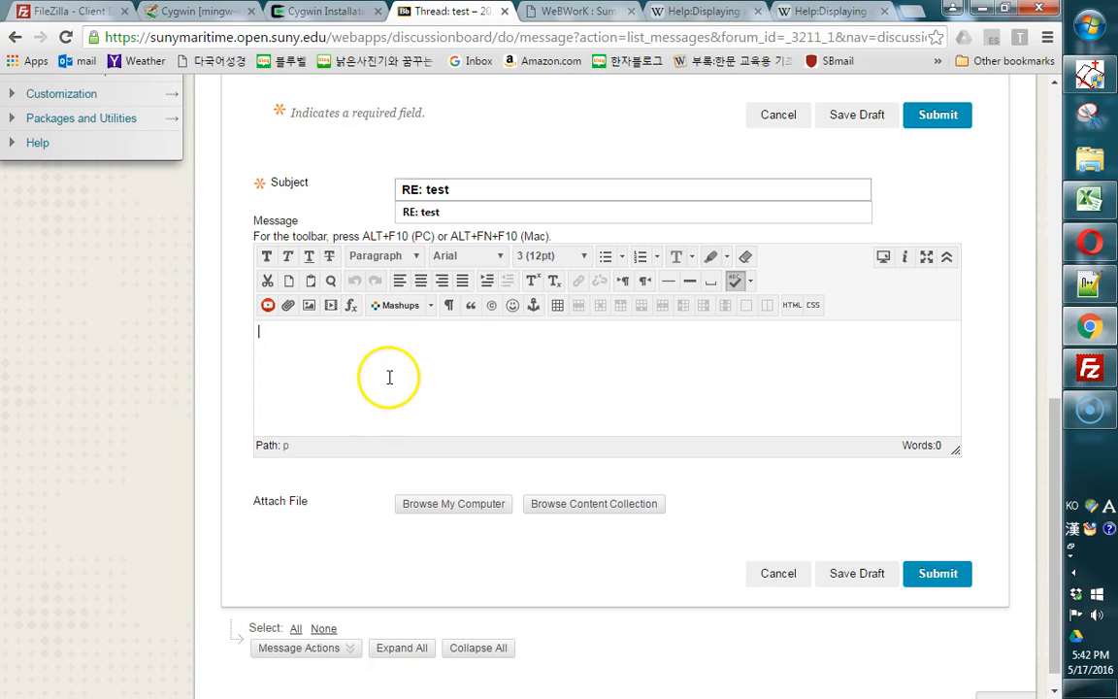
mouse_move(396, 377)
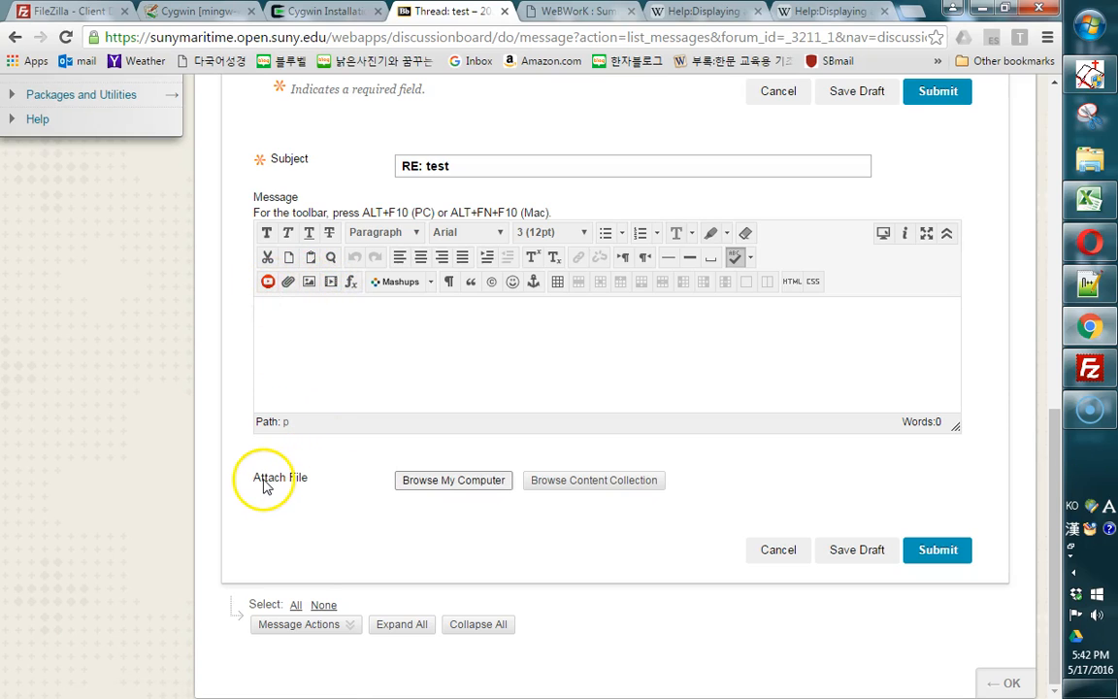
mouse_move(281, 483)
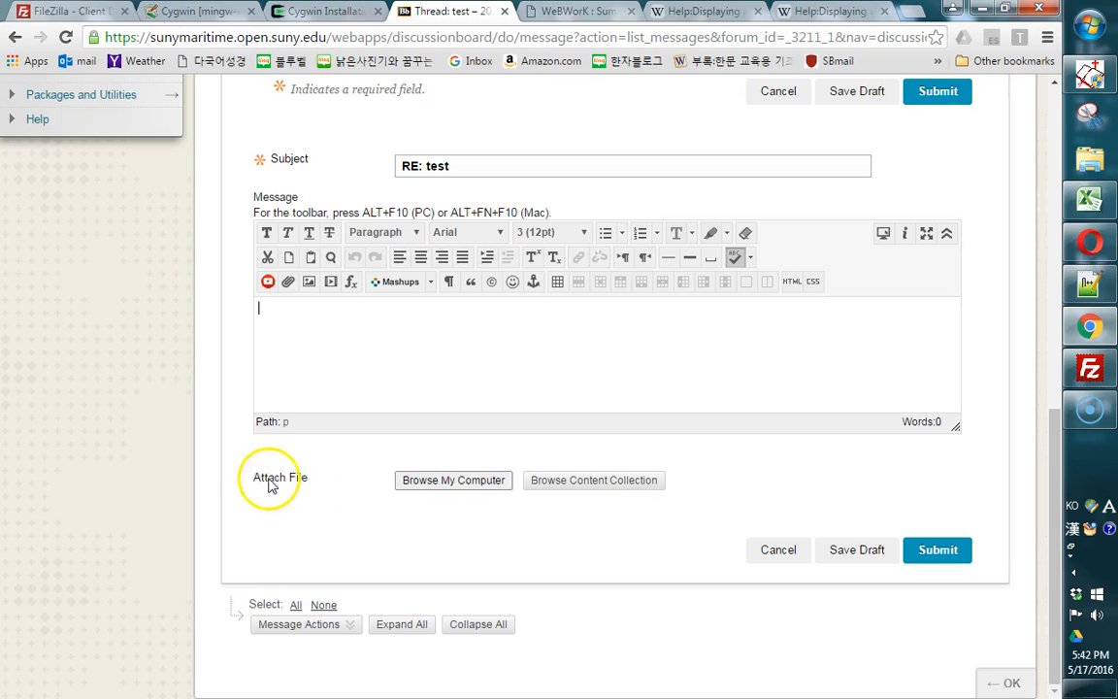
mouse_move(305, 296)
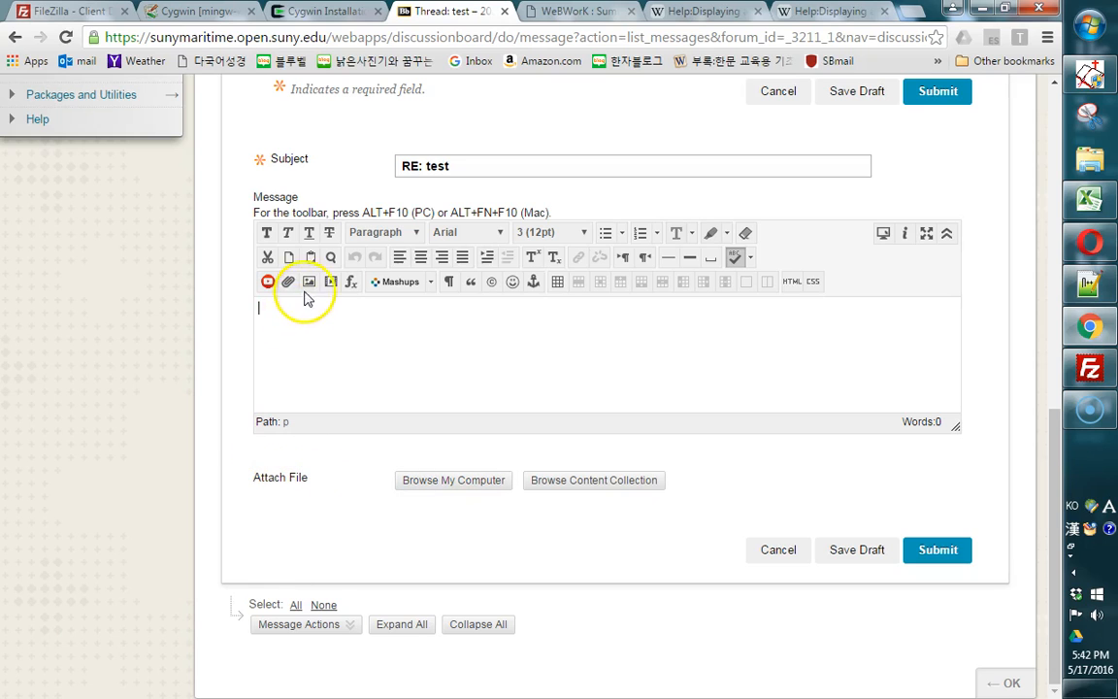
mouse_move(309, 281)
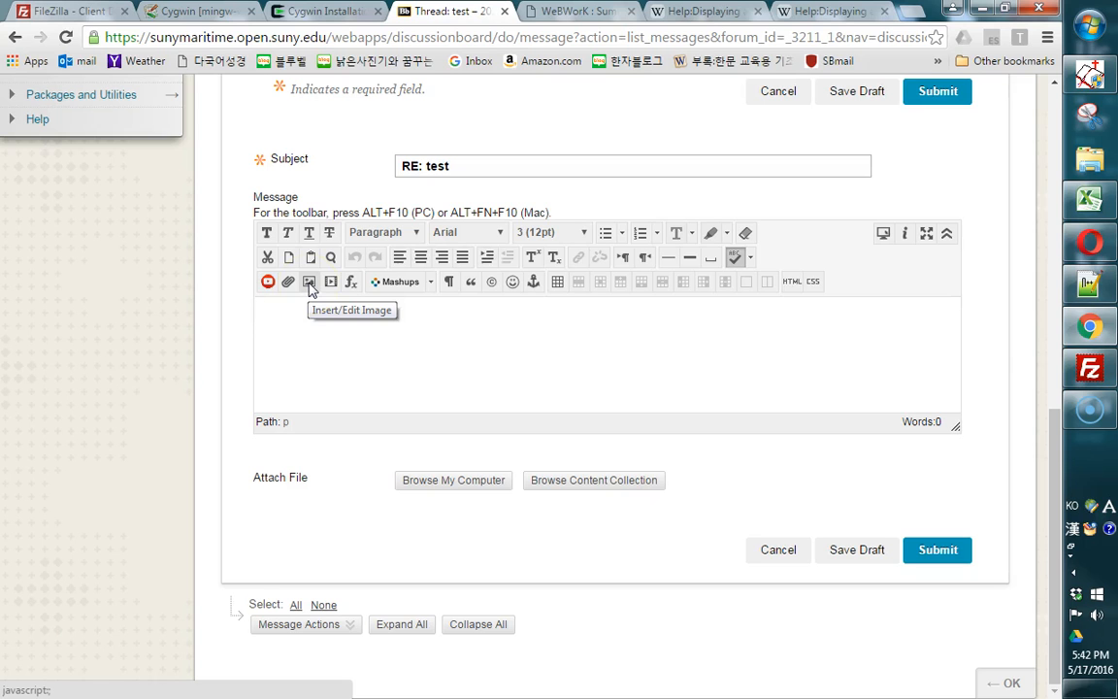
Insert Capture.PNG into the reply message, dismissing the missing-description warning.
click(308, 281)
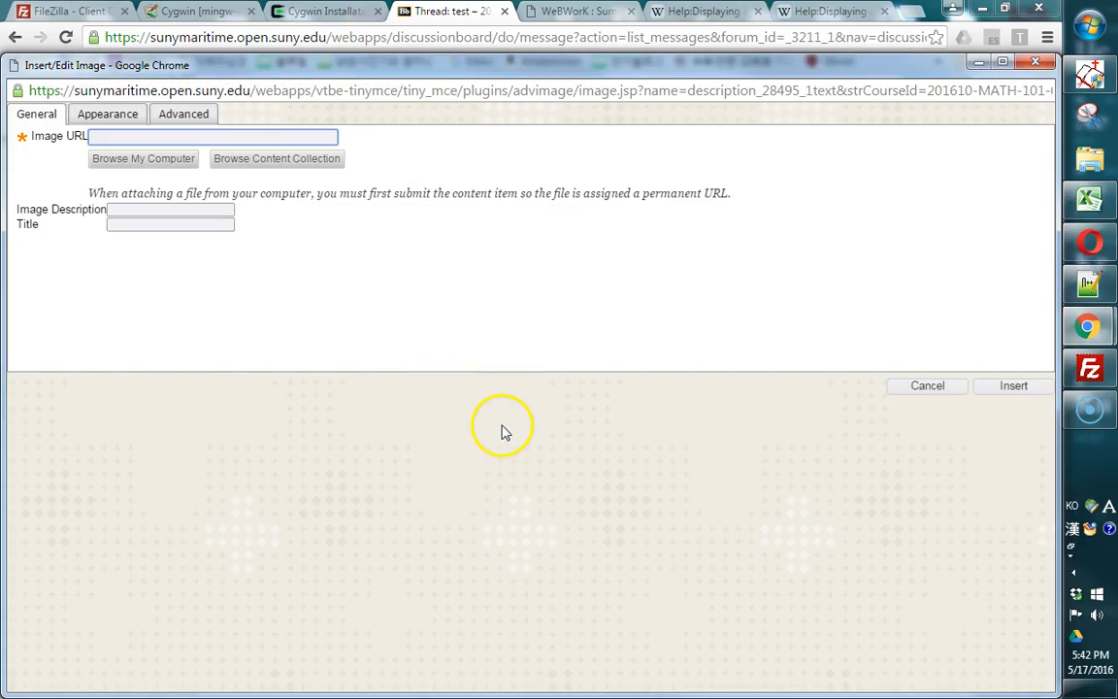
click(143, 159)
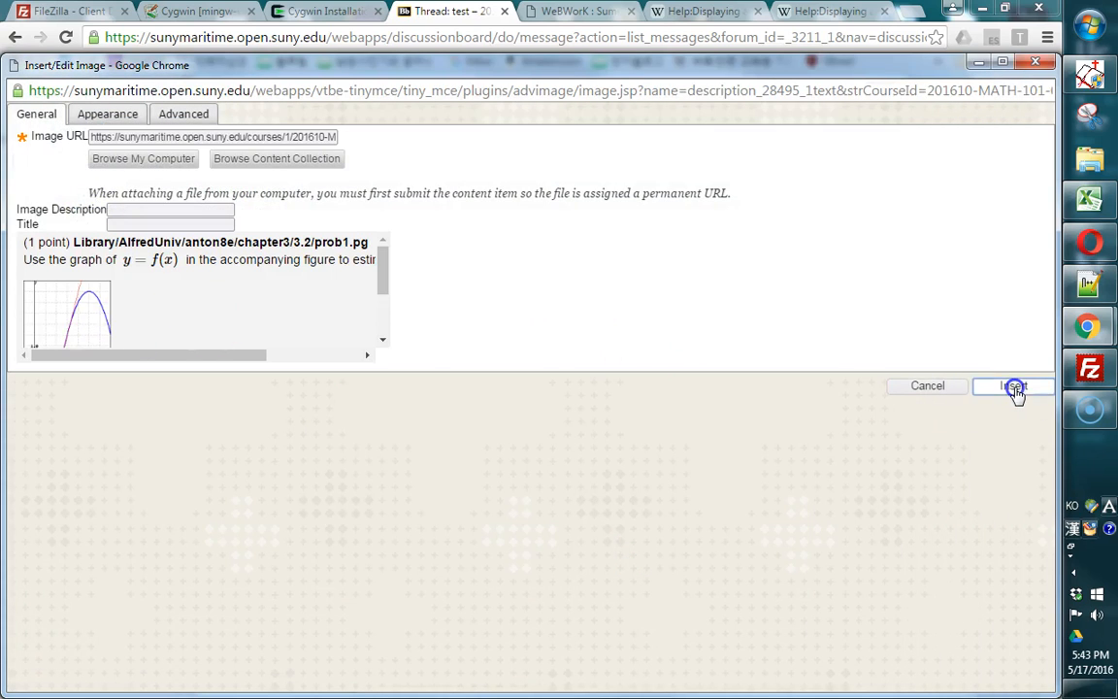
click(1013, 386)
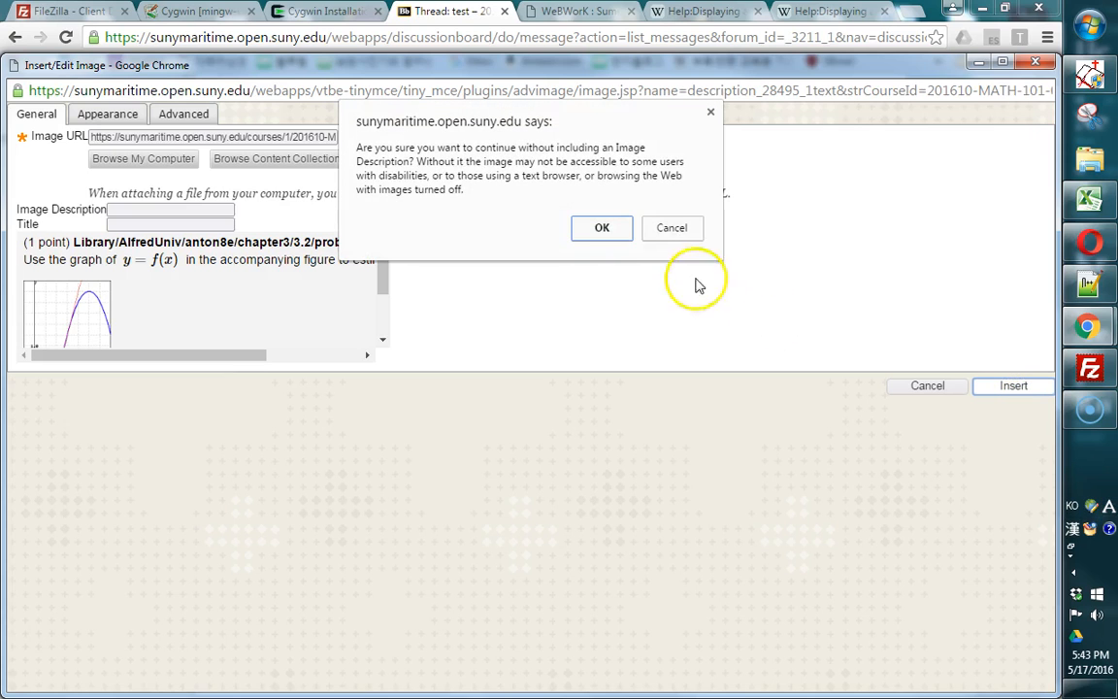
click(601, 227)
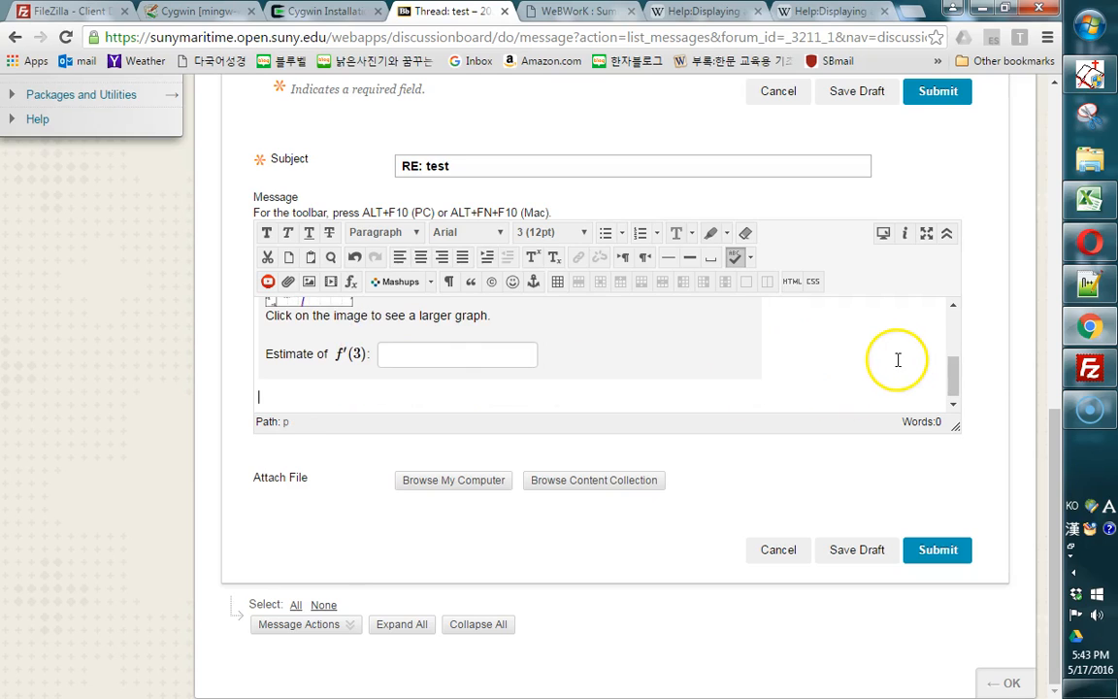
Type 'Can you give me a hint to this problem? Where do I start?' below the image.
scroll(up, 3)
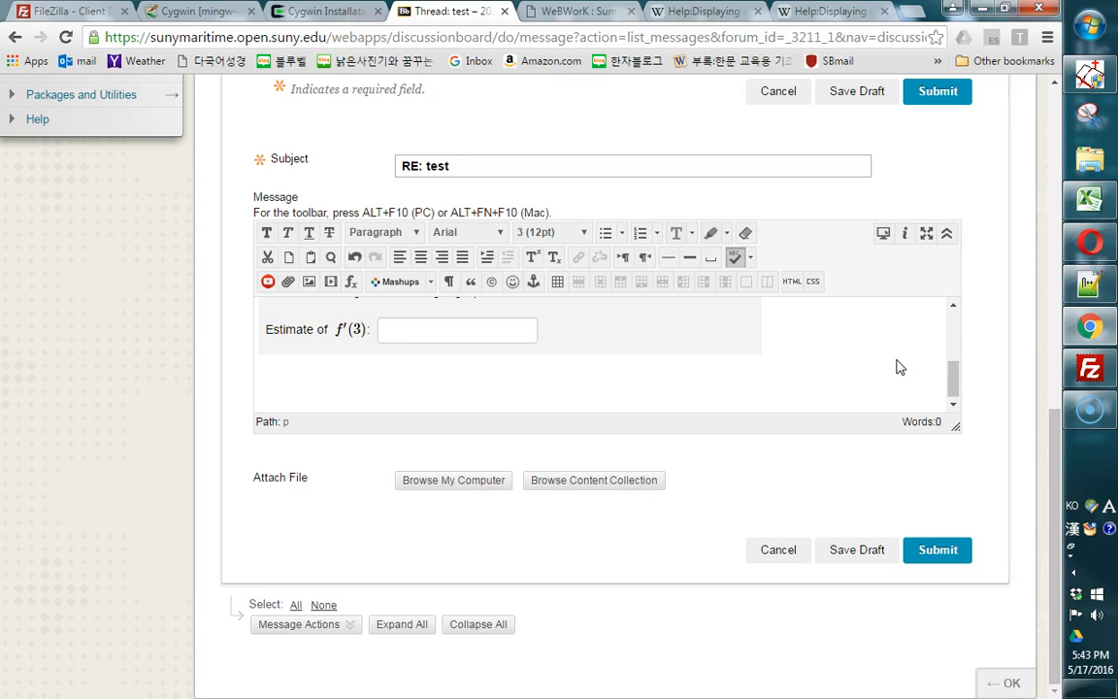
text(Can y)
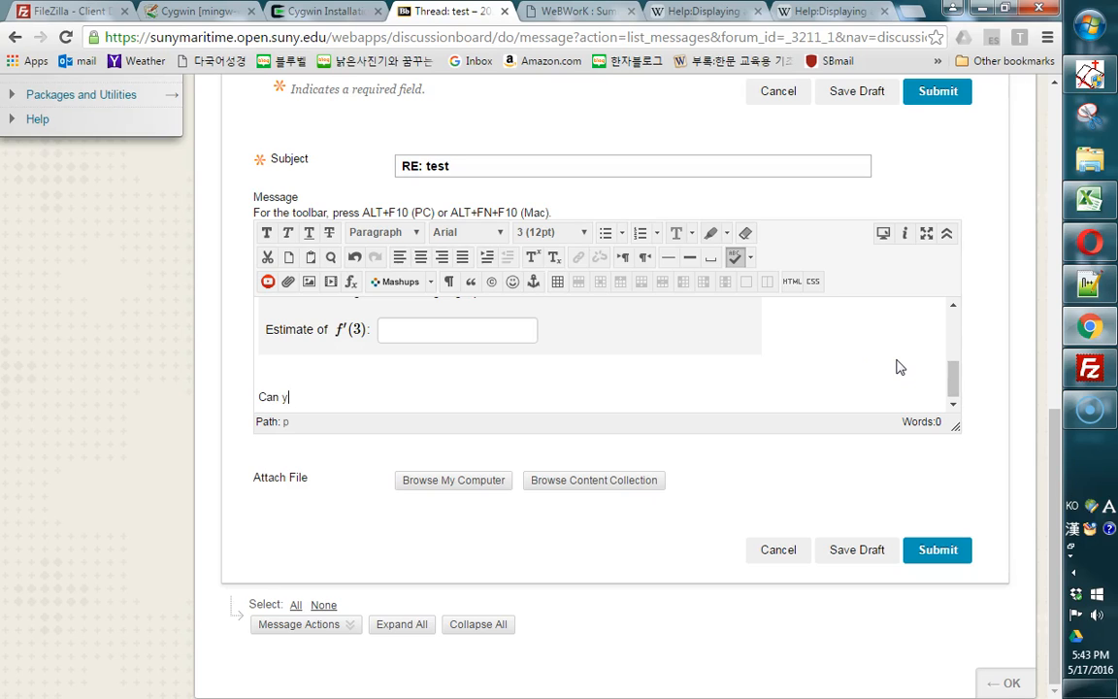
text(ou give me a hint)
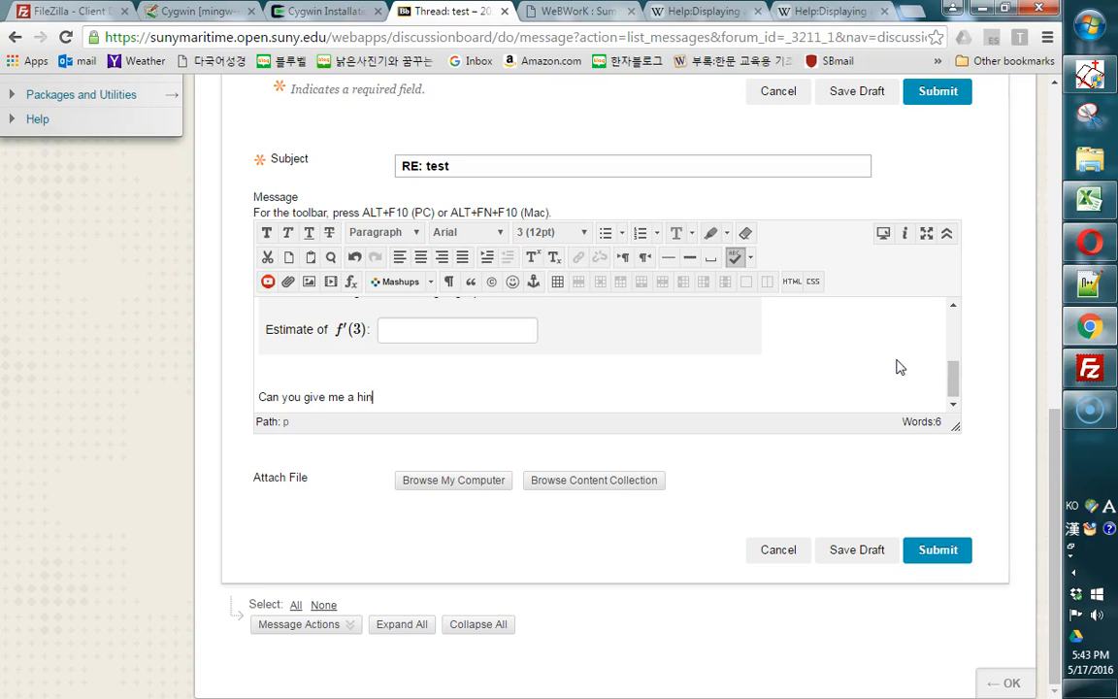
text(t to this proble)
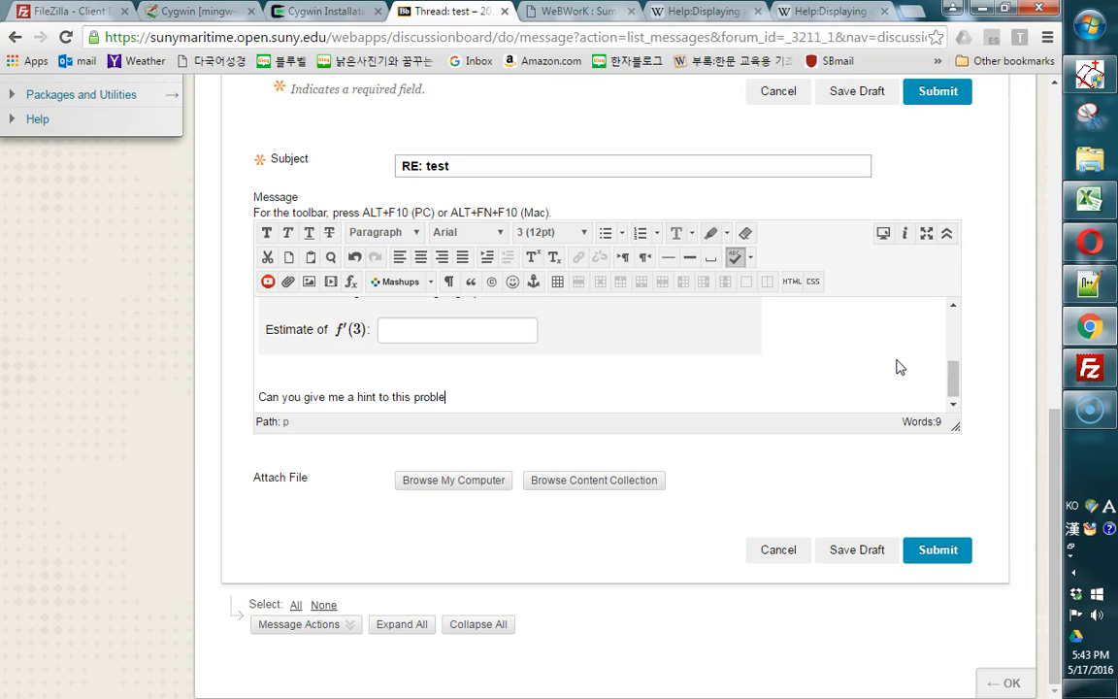
text(m? Where do i)
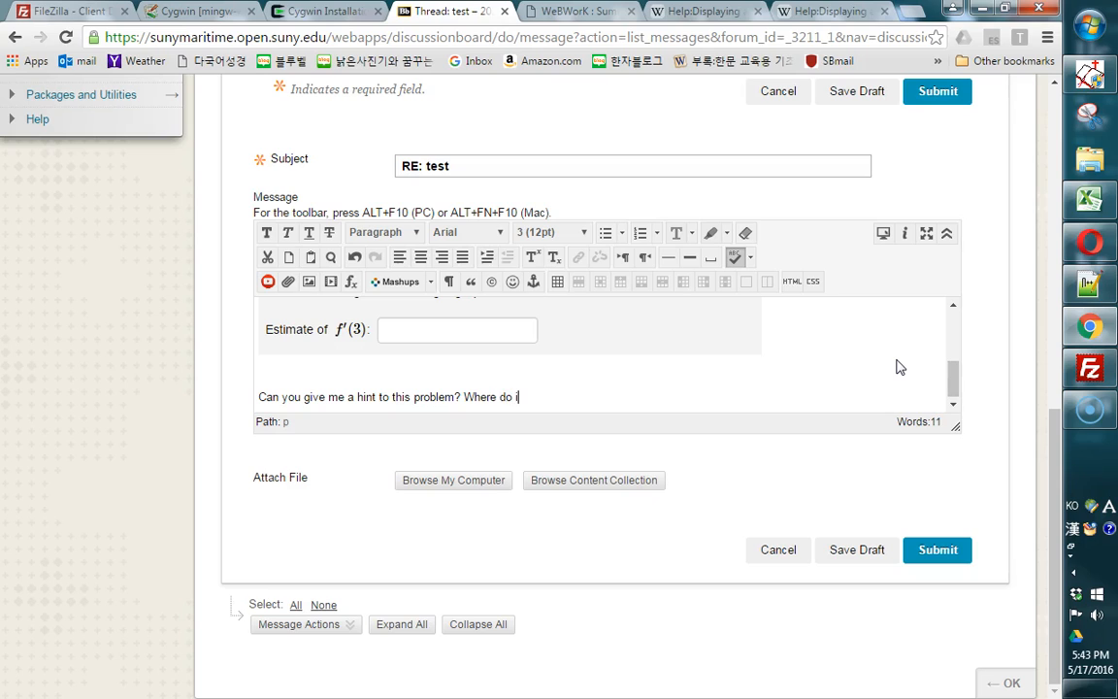
text(start?)
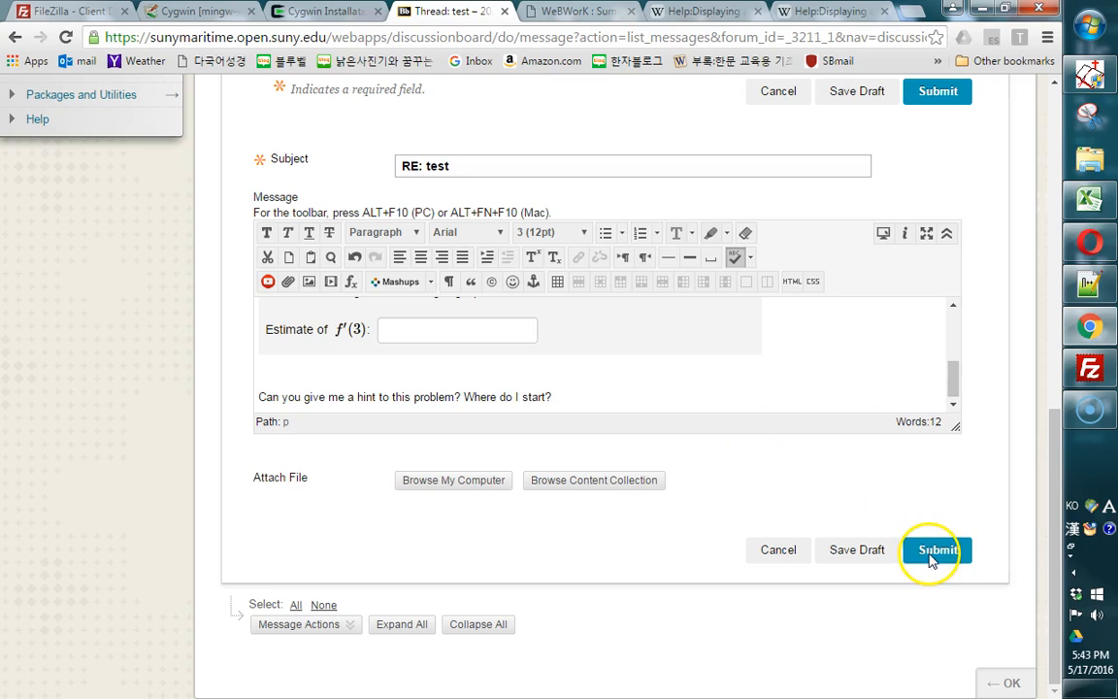
Submit the RE: test reply and scroll down to view the posted screenshot and question.
click(938, 549)
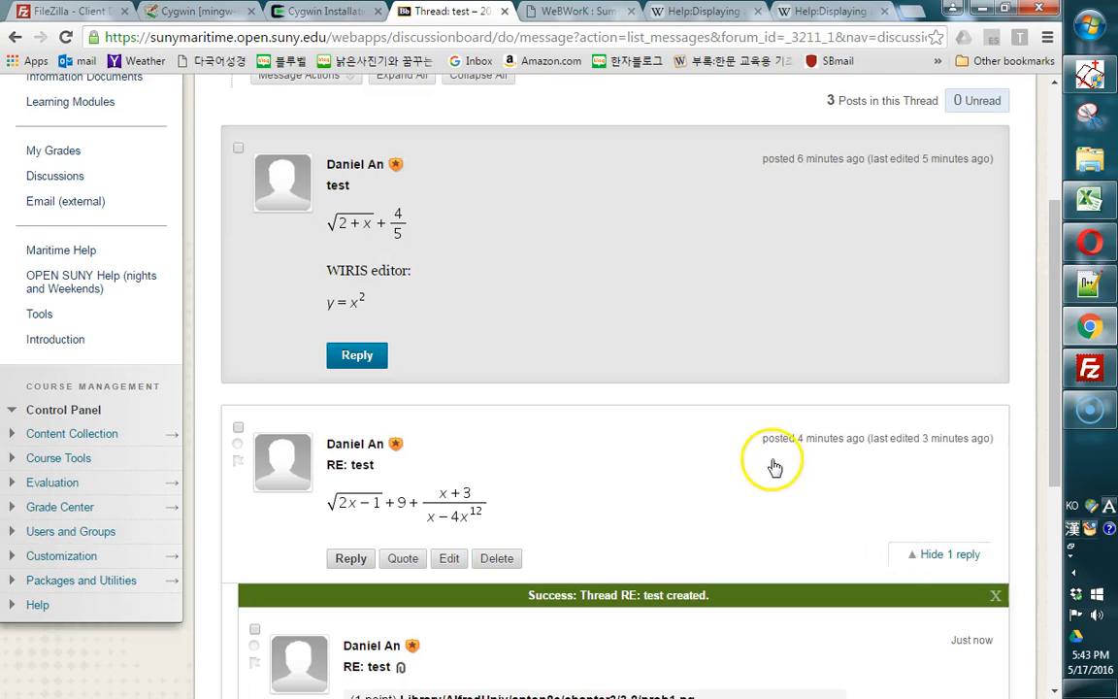
scroll(down, 3)
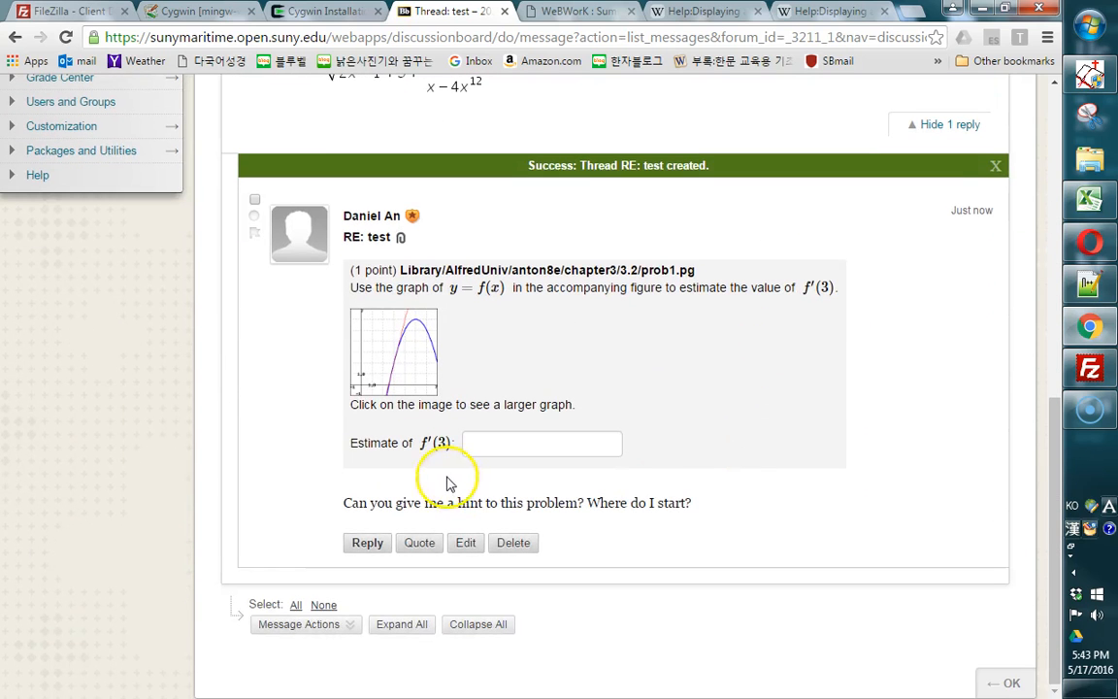
mouse_move(355, 499)
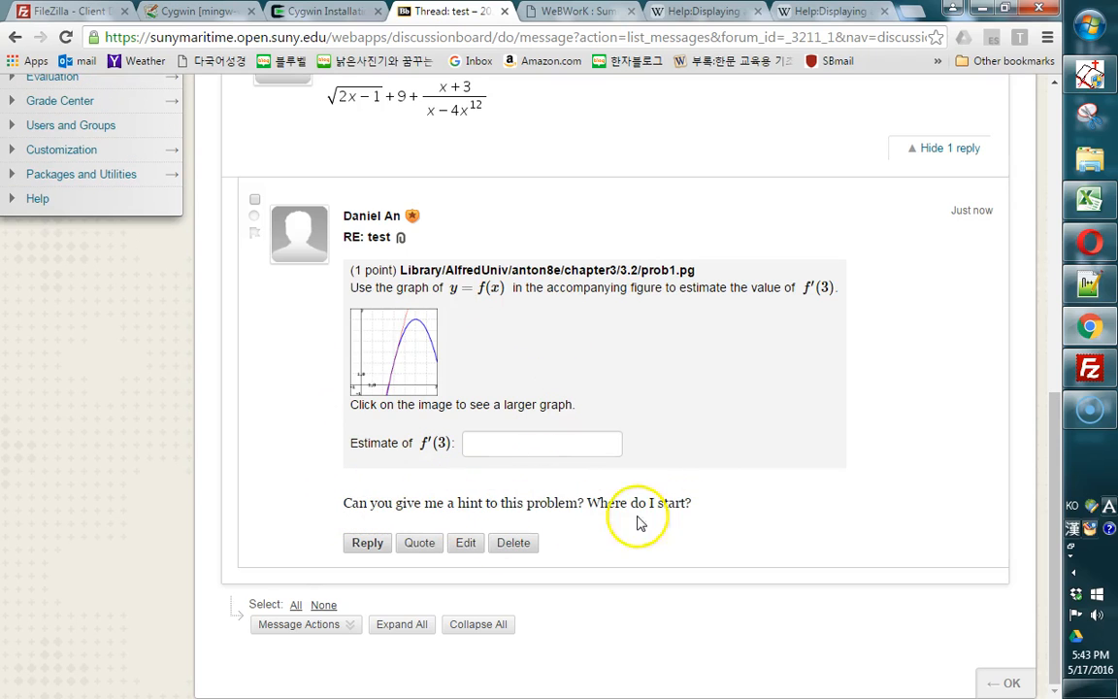
mouse_move(536, 497)
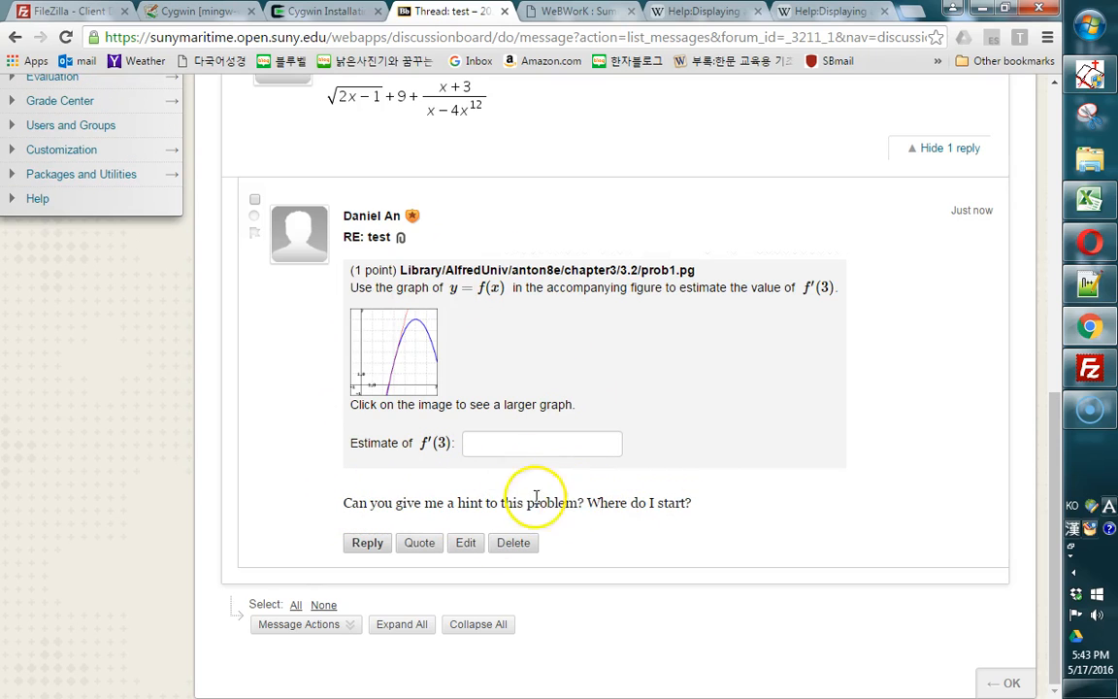
mouse_move(451, 403)
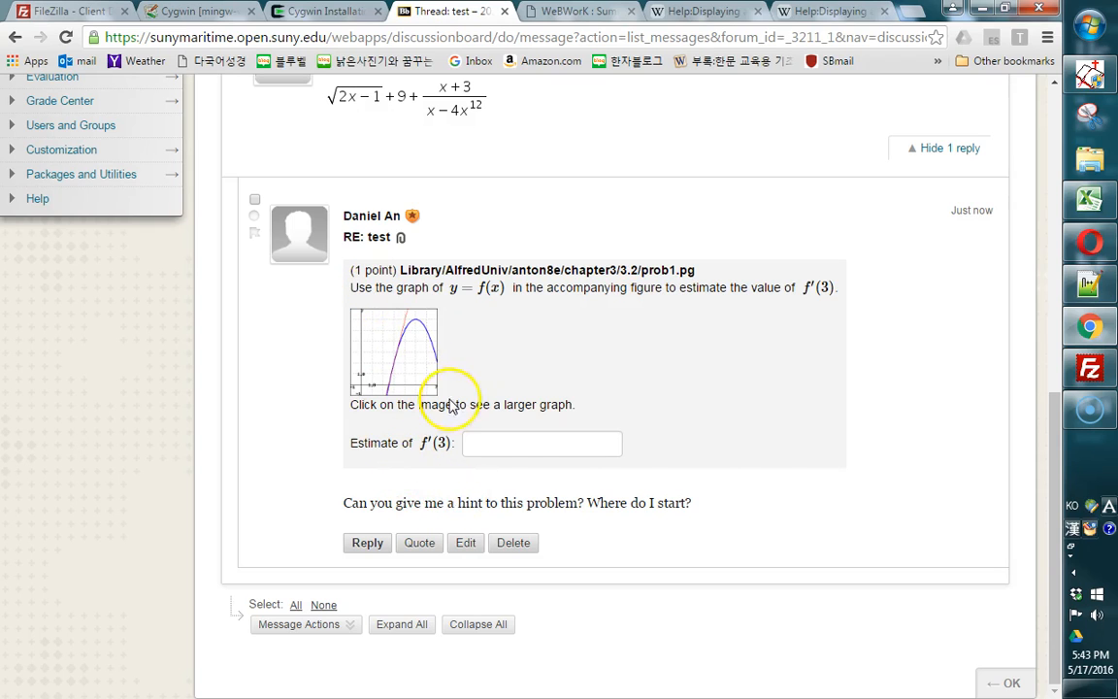
mouse_move(408, 367)
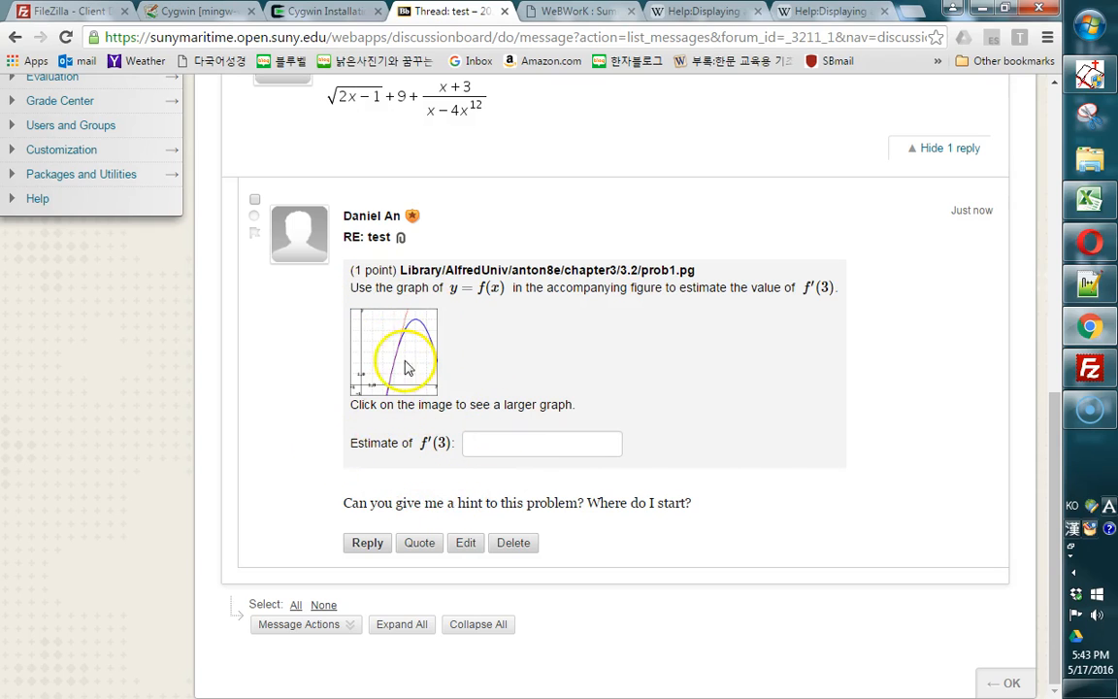